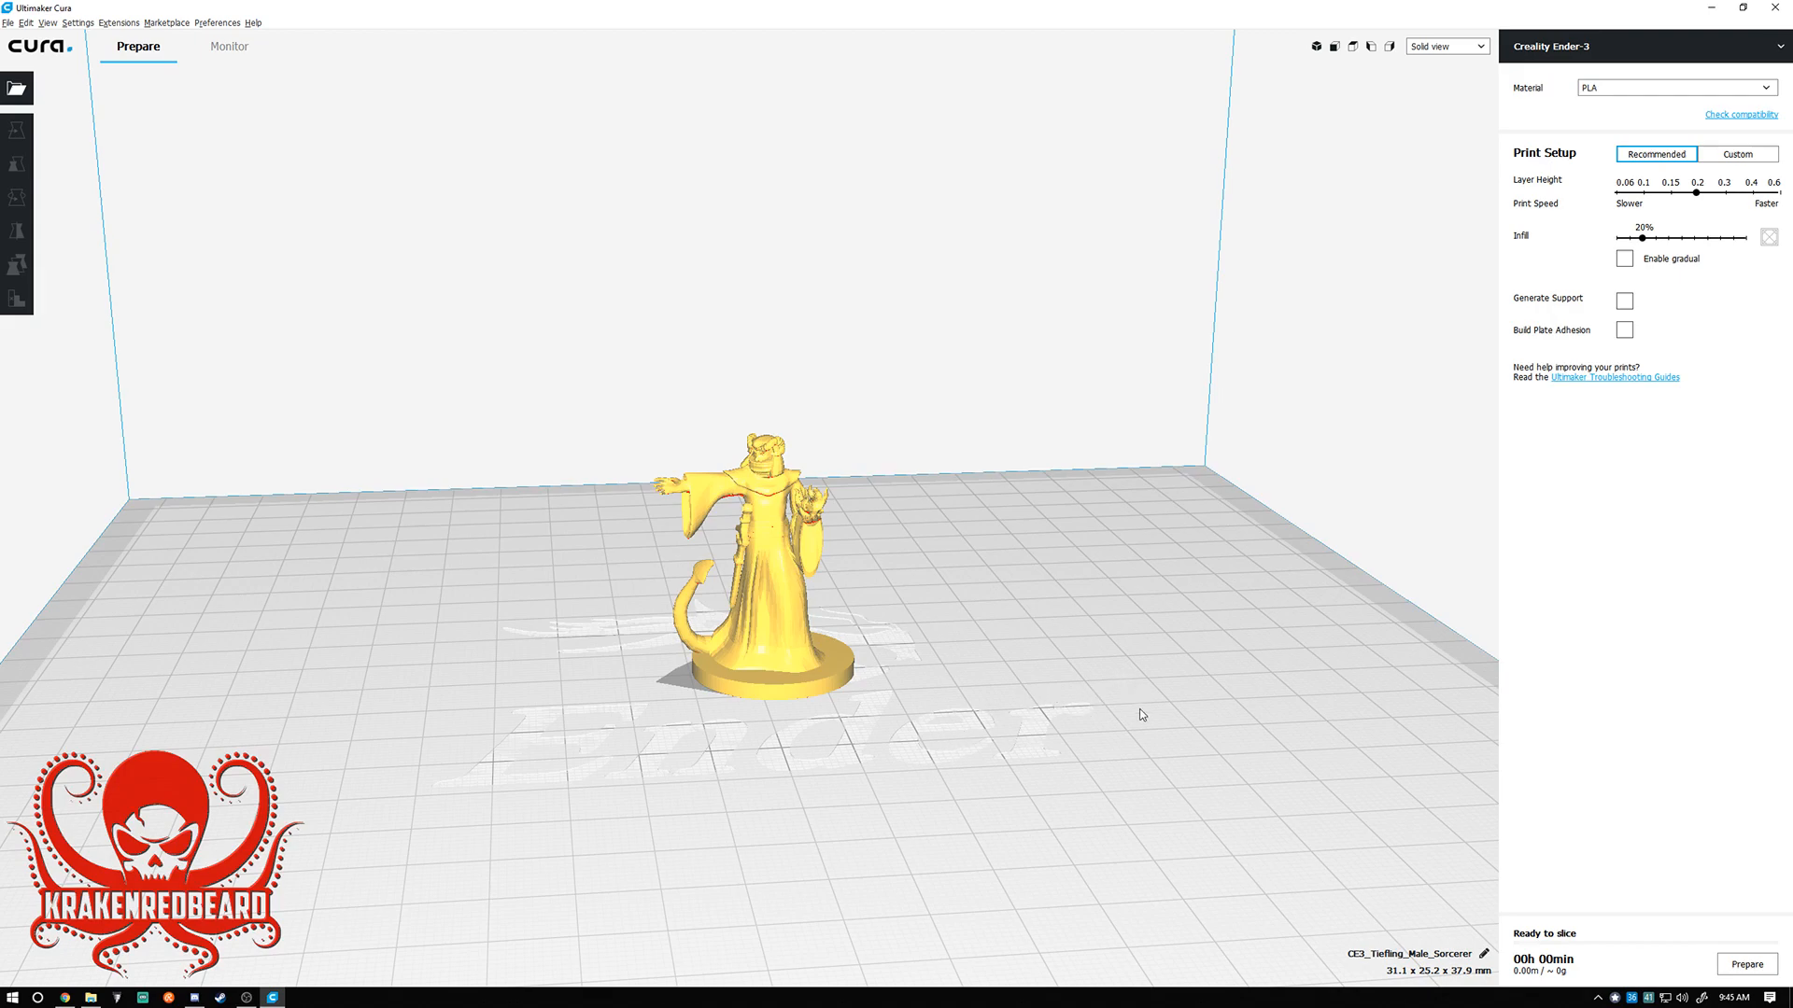
mouse_move(1045, 738)
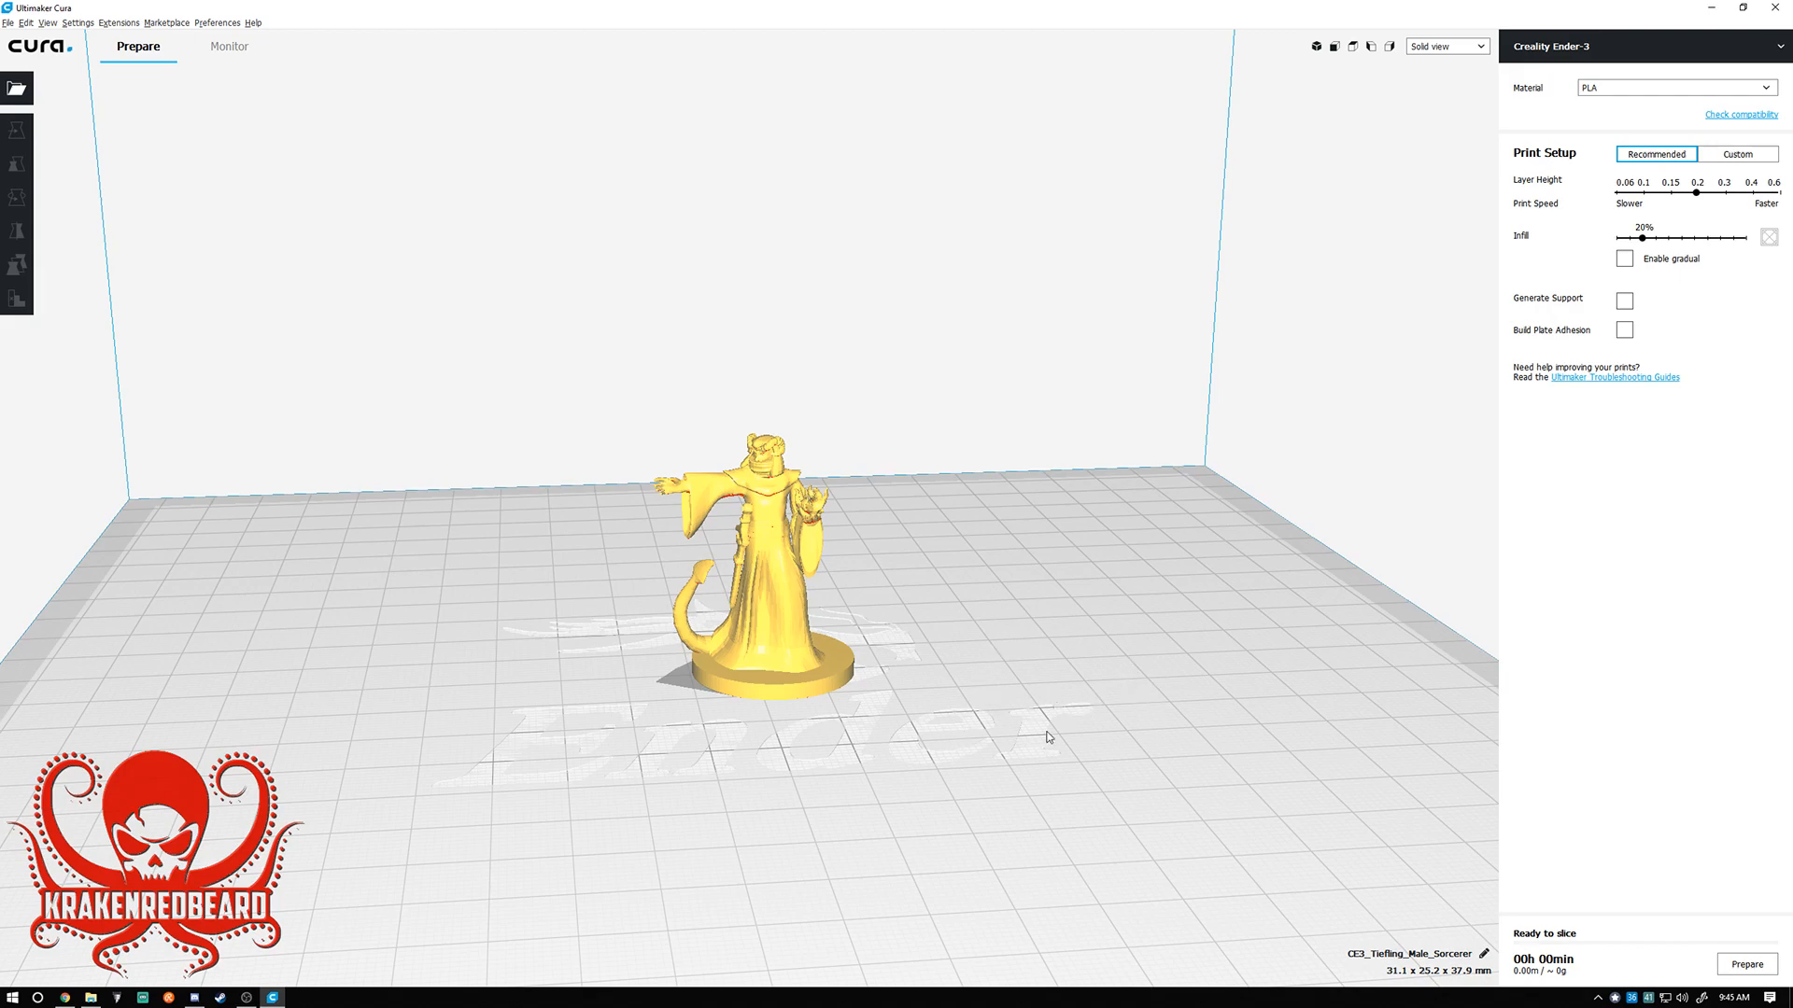
mouse_move(1137, 730)
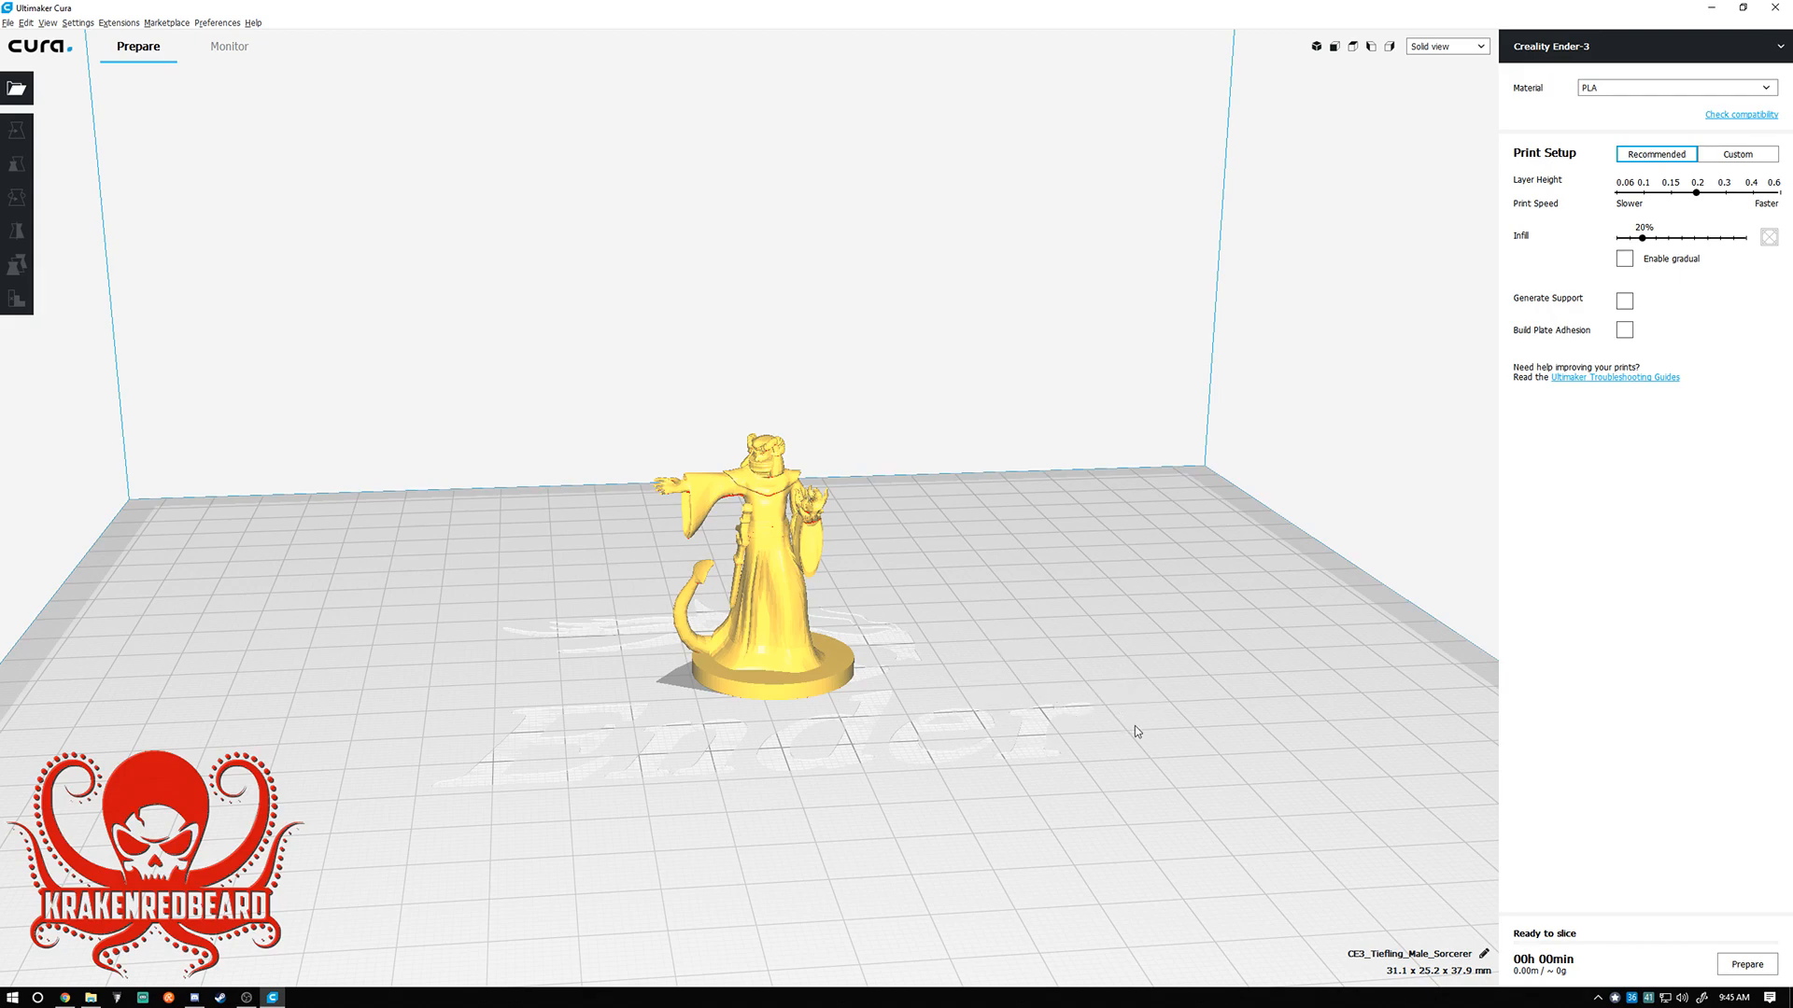
mouse_move(1171, 599)
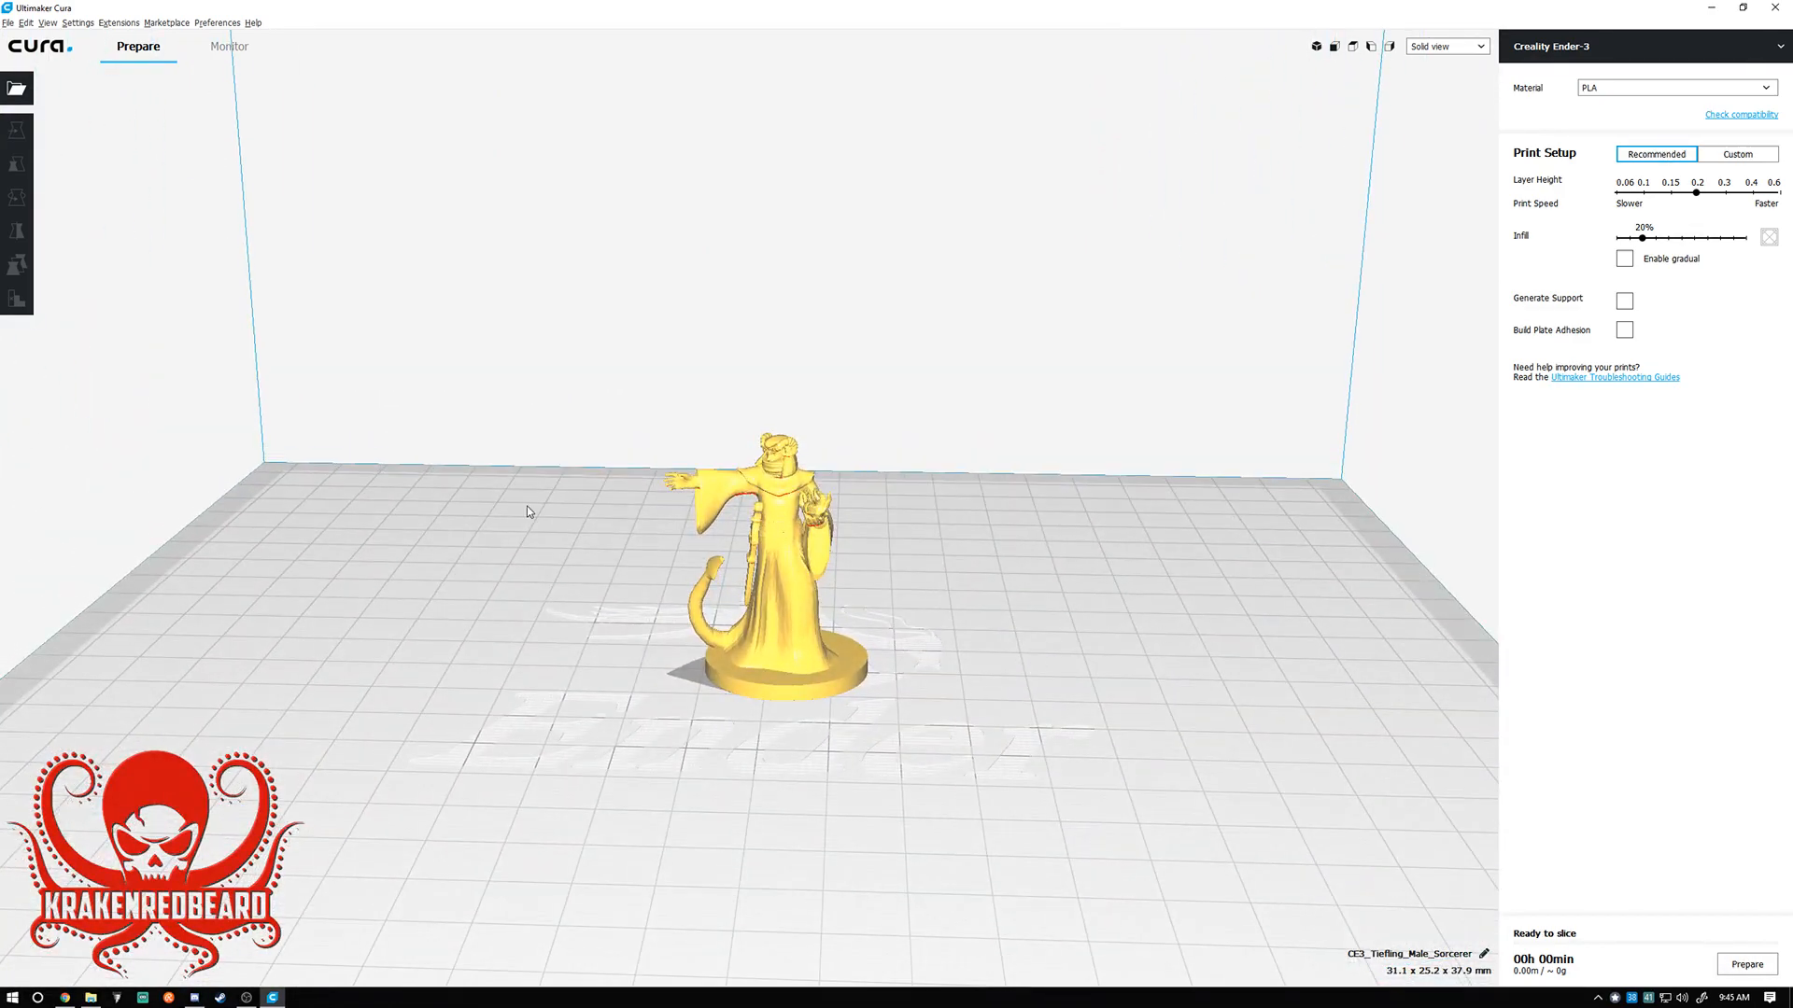
mouse_move(1066, 661)
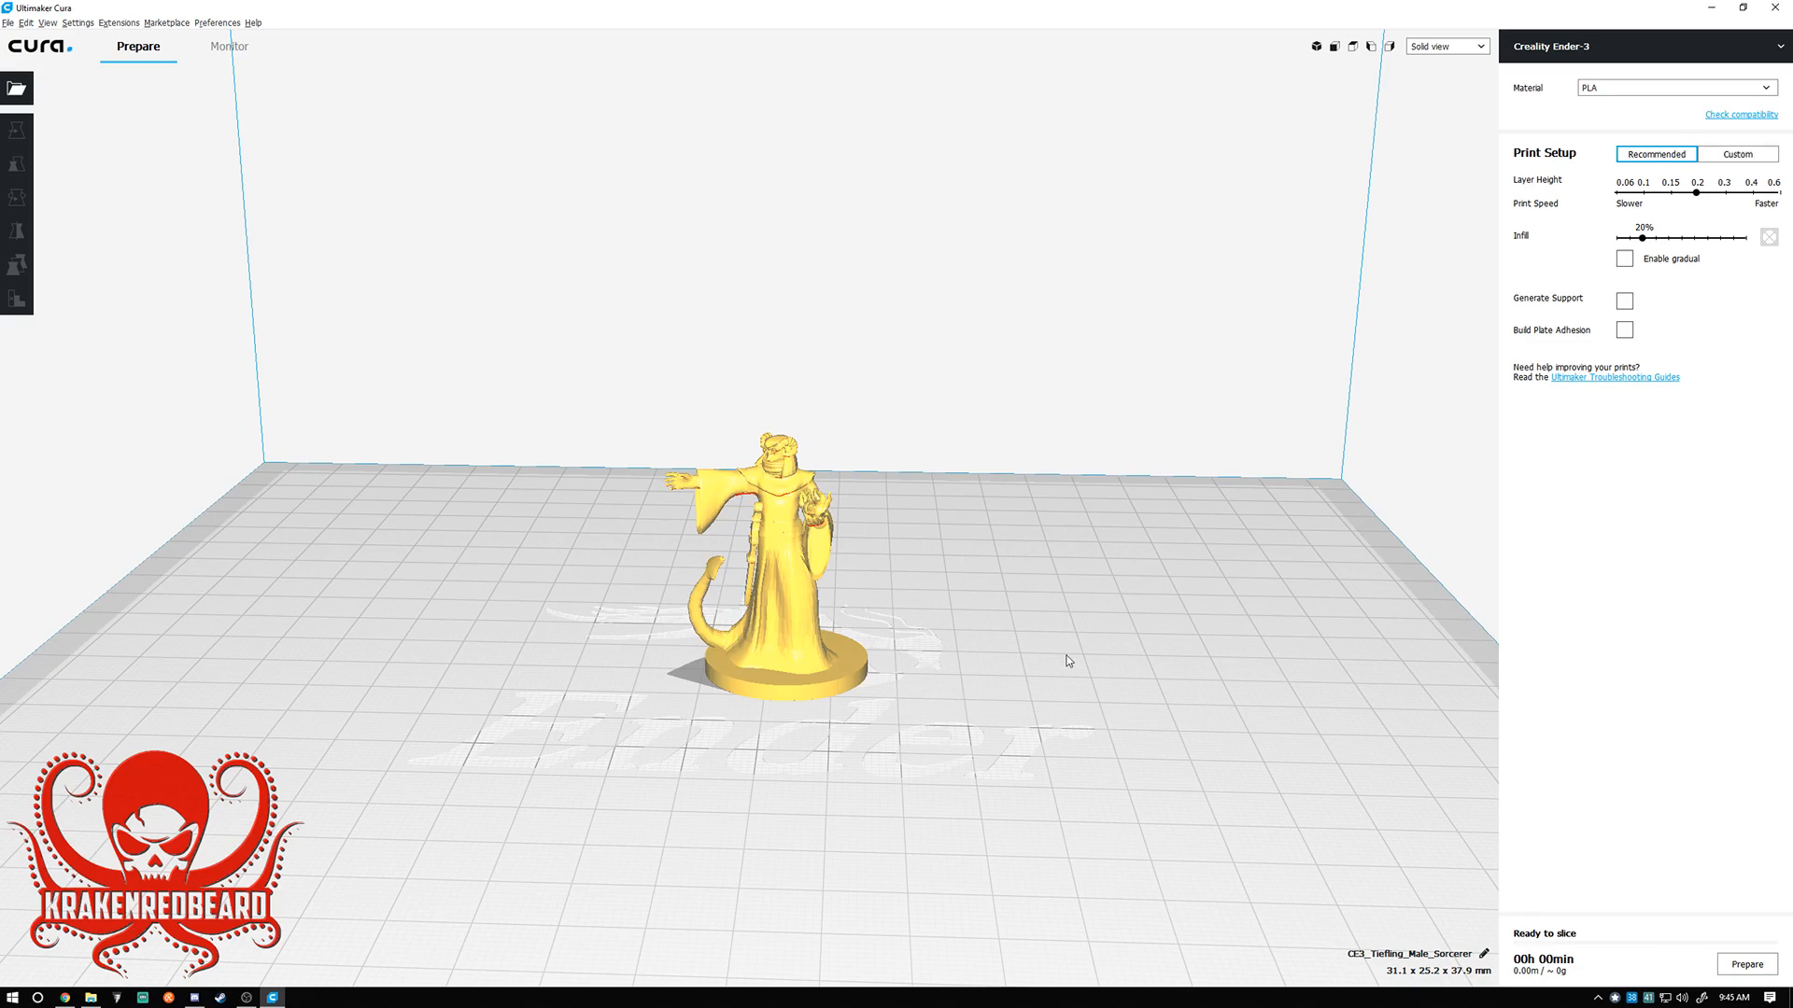
mouse_move(950, 633)
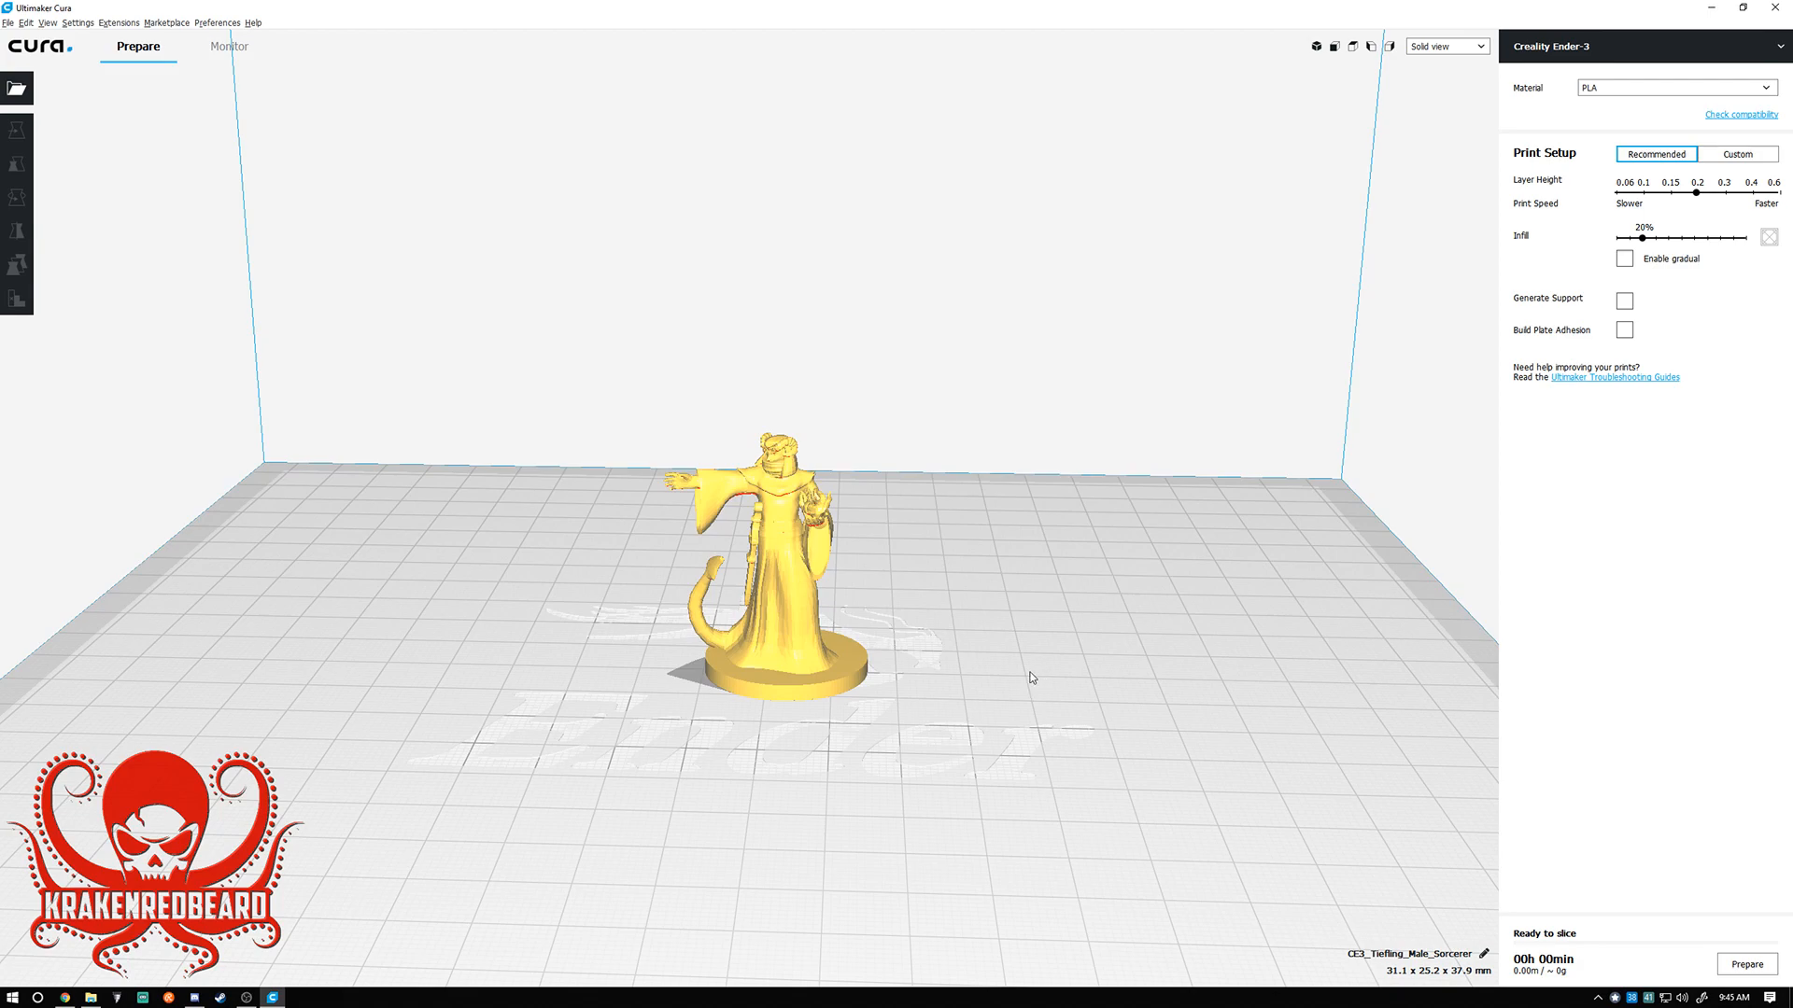
mouse_move(624, 739)
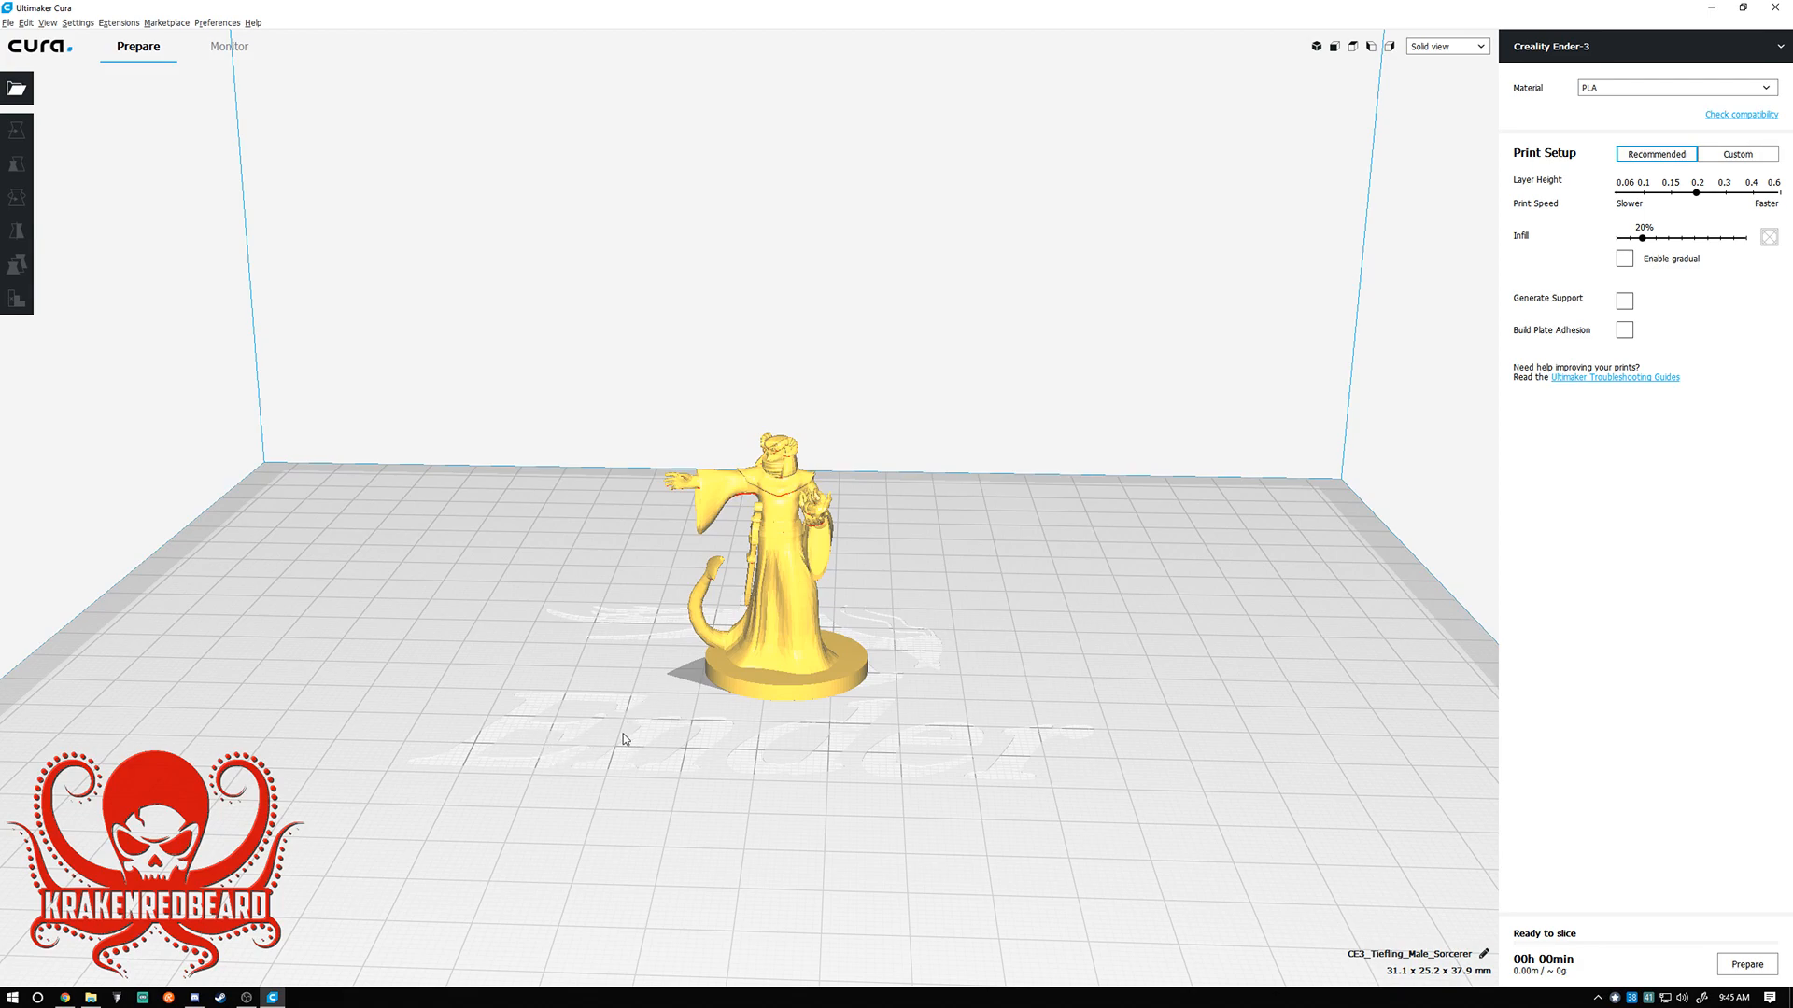
Enable Generate Support and Build Plate Adhesion in Recommended setup for the miniature.
drag(624, 739, 1040, 684)
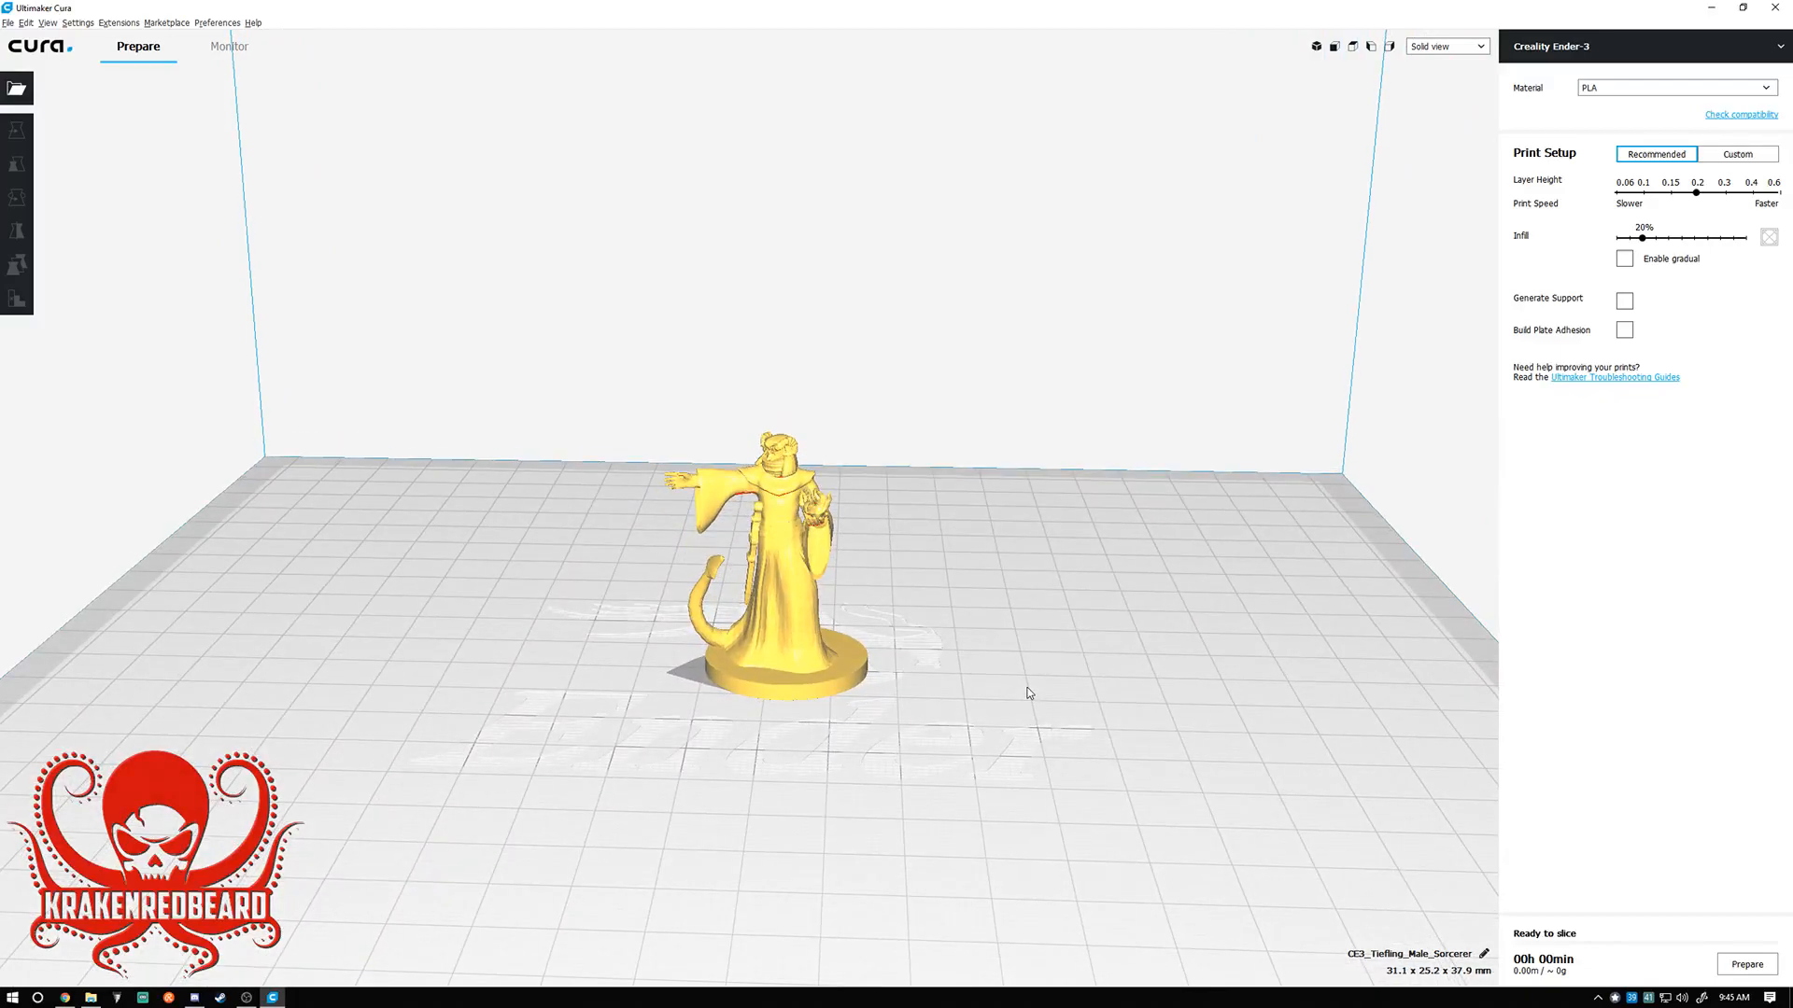
mouse_move(990, 747)
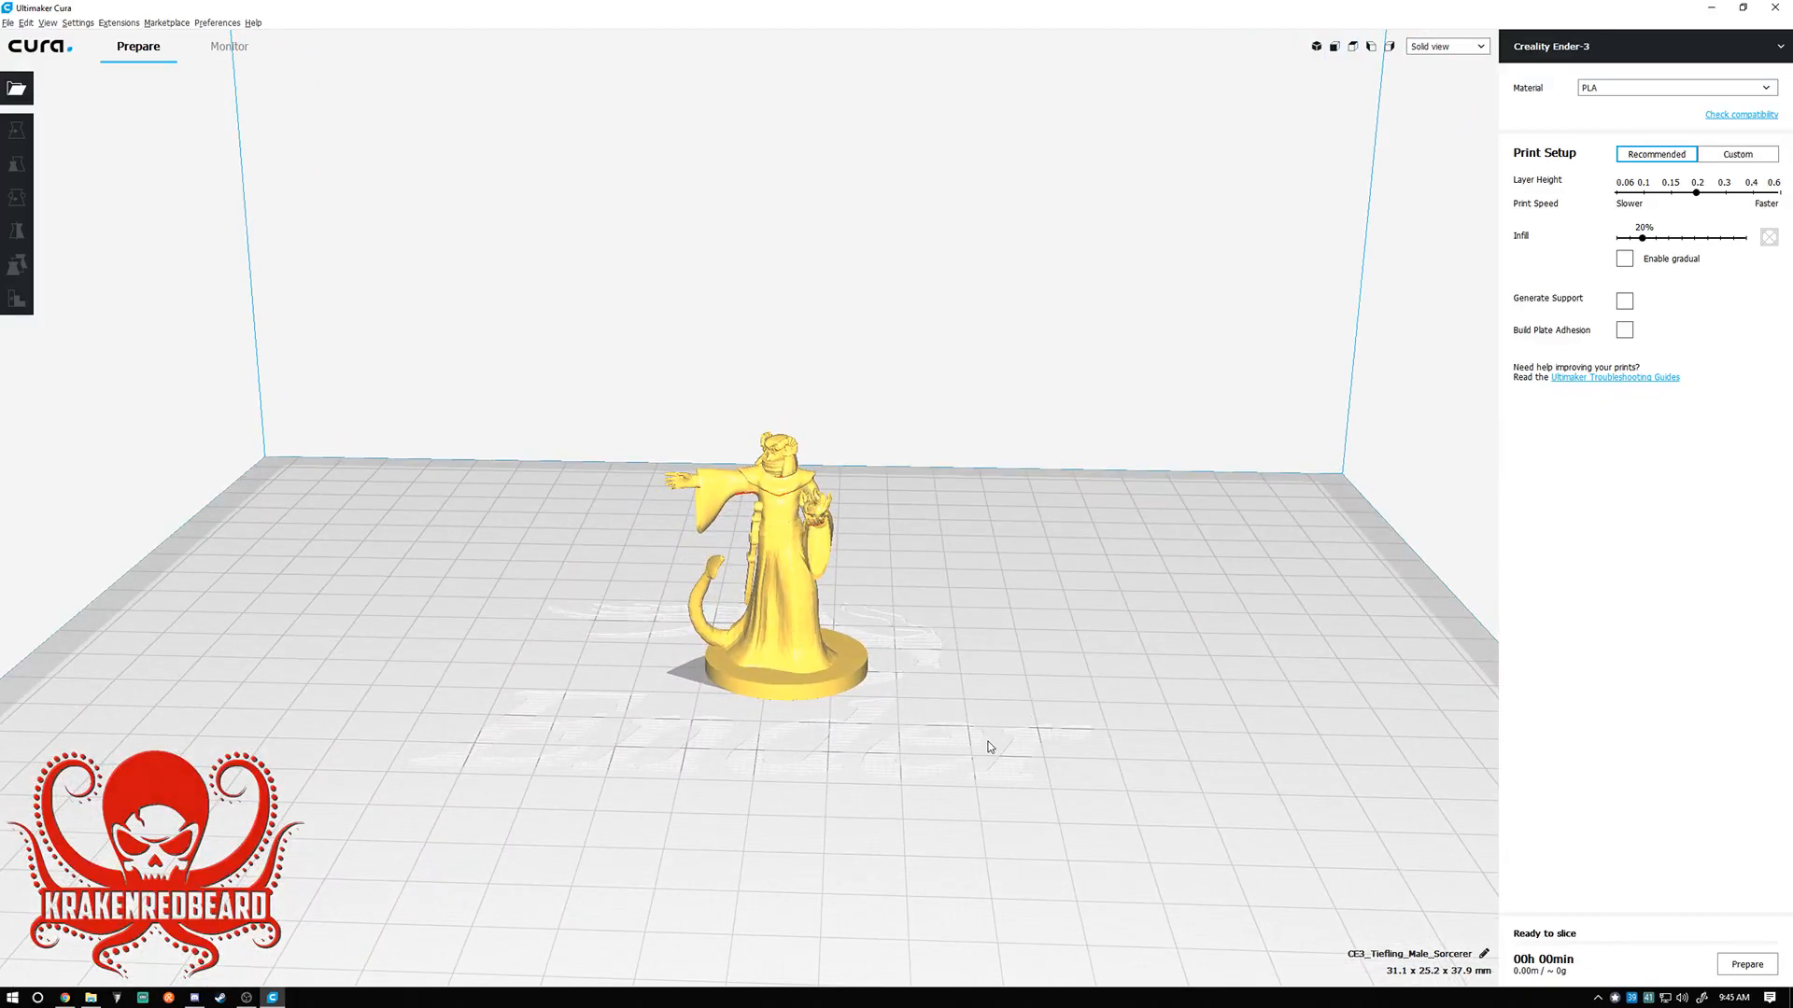
mouse_move(861, 457)
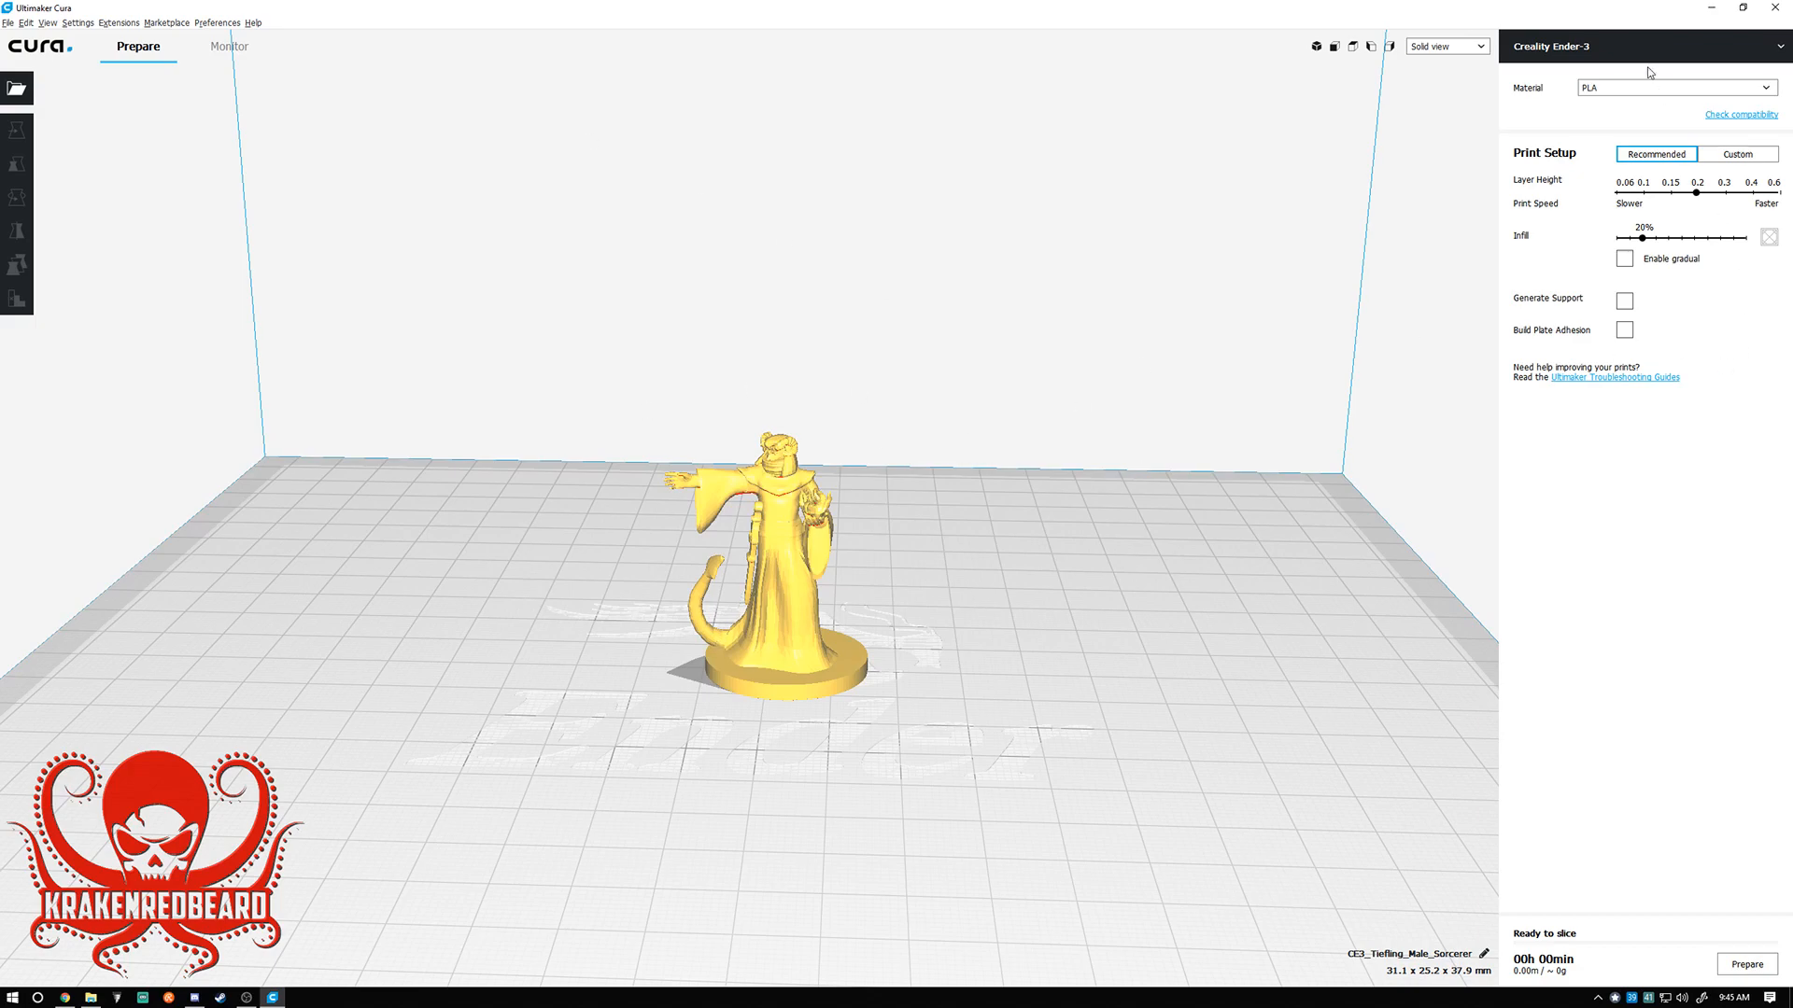
mouse_move(1686, 121)
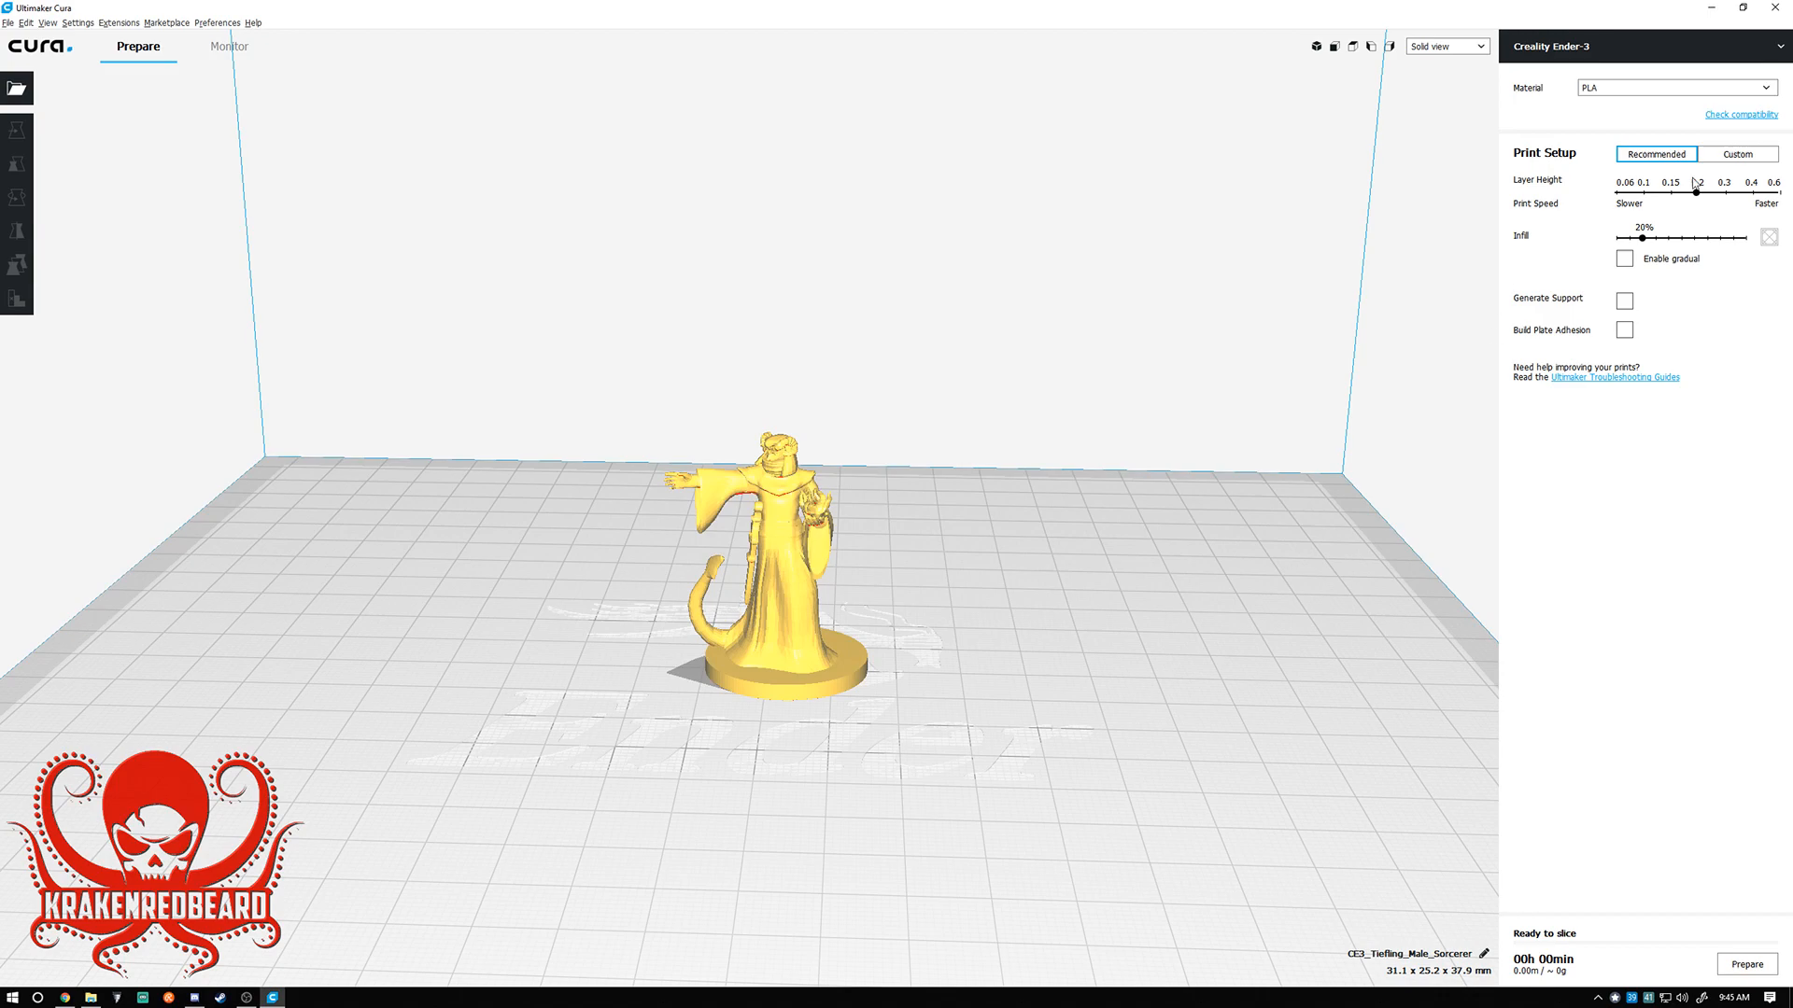
drag(1693, 191, 1697, 190)
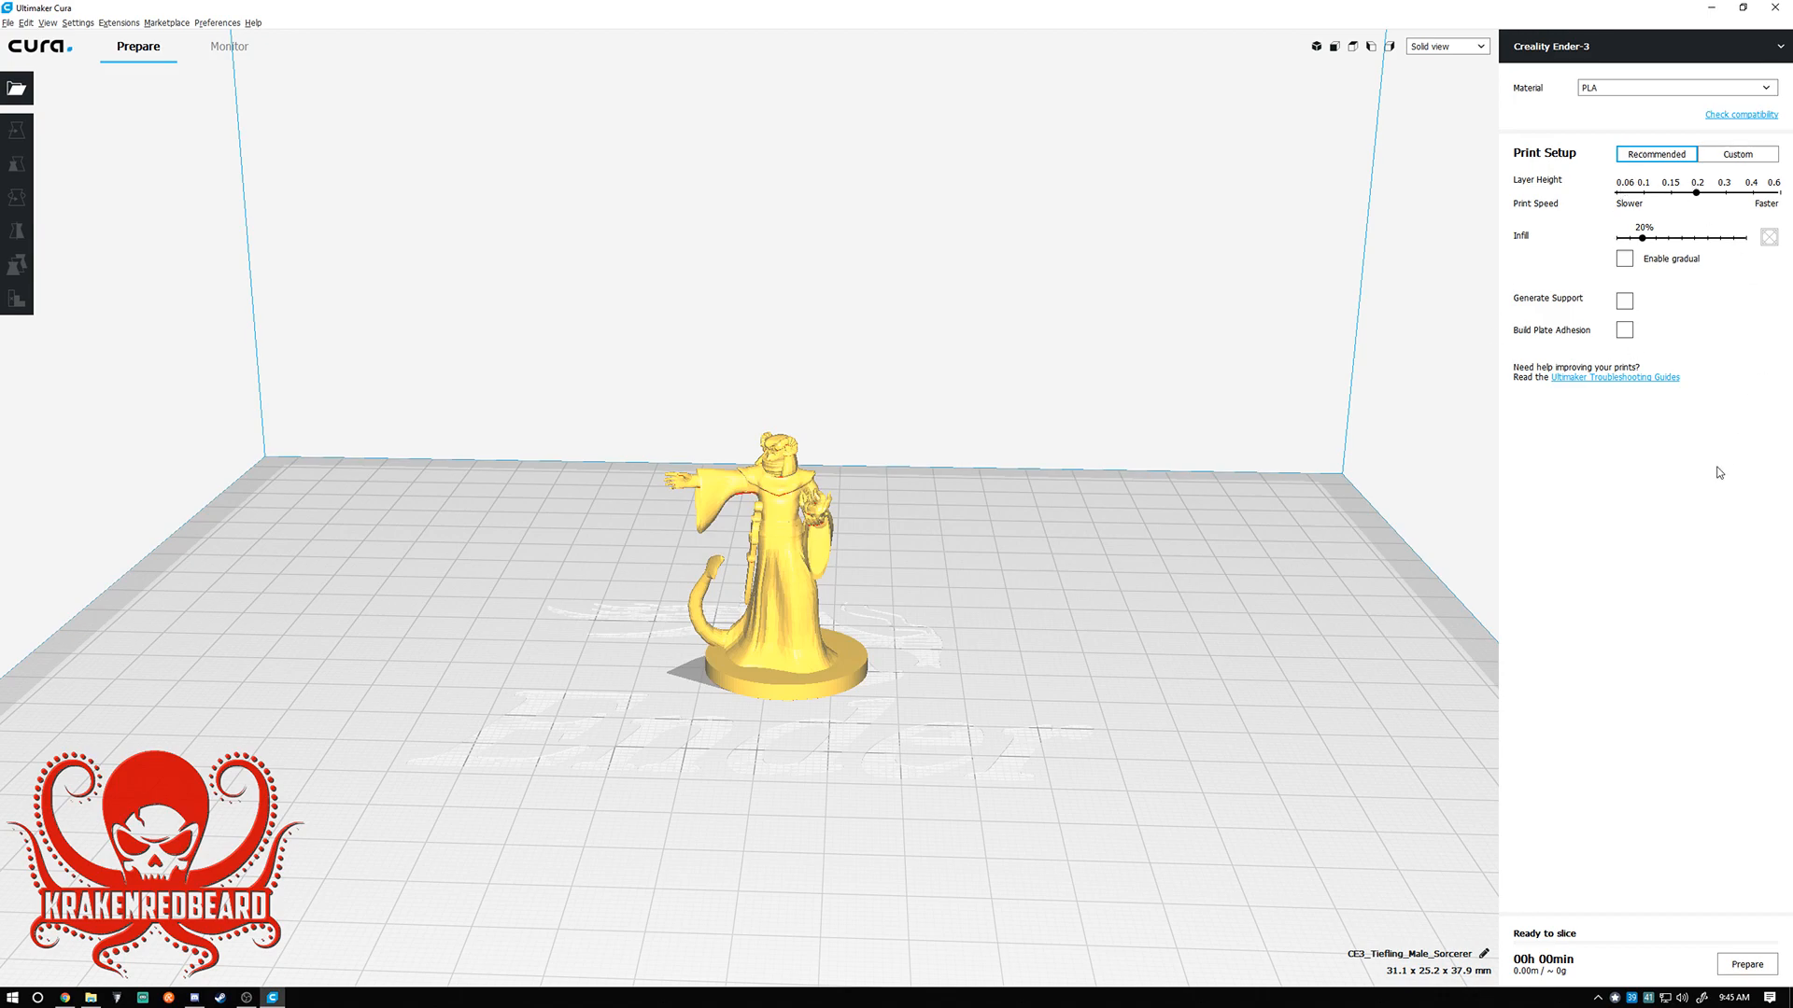
mouse_move(1623, 300)
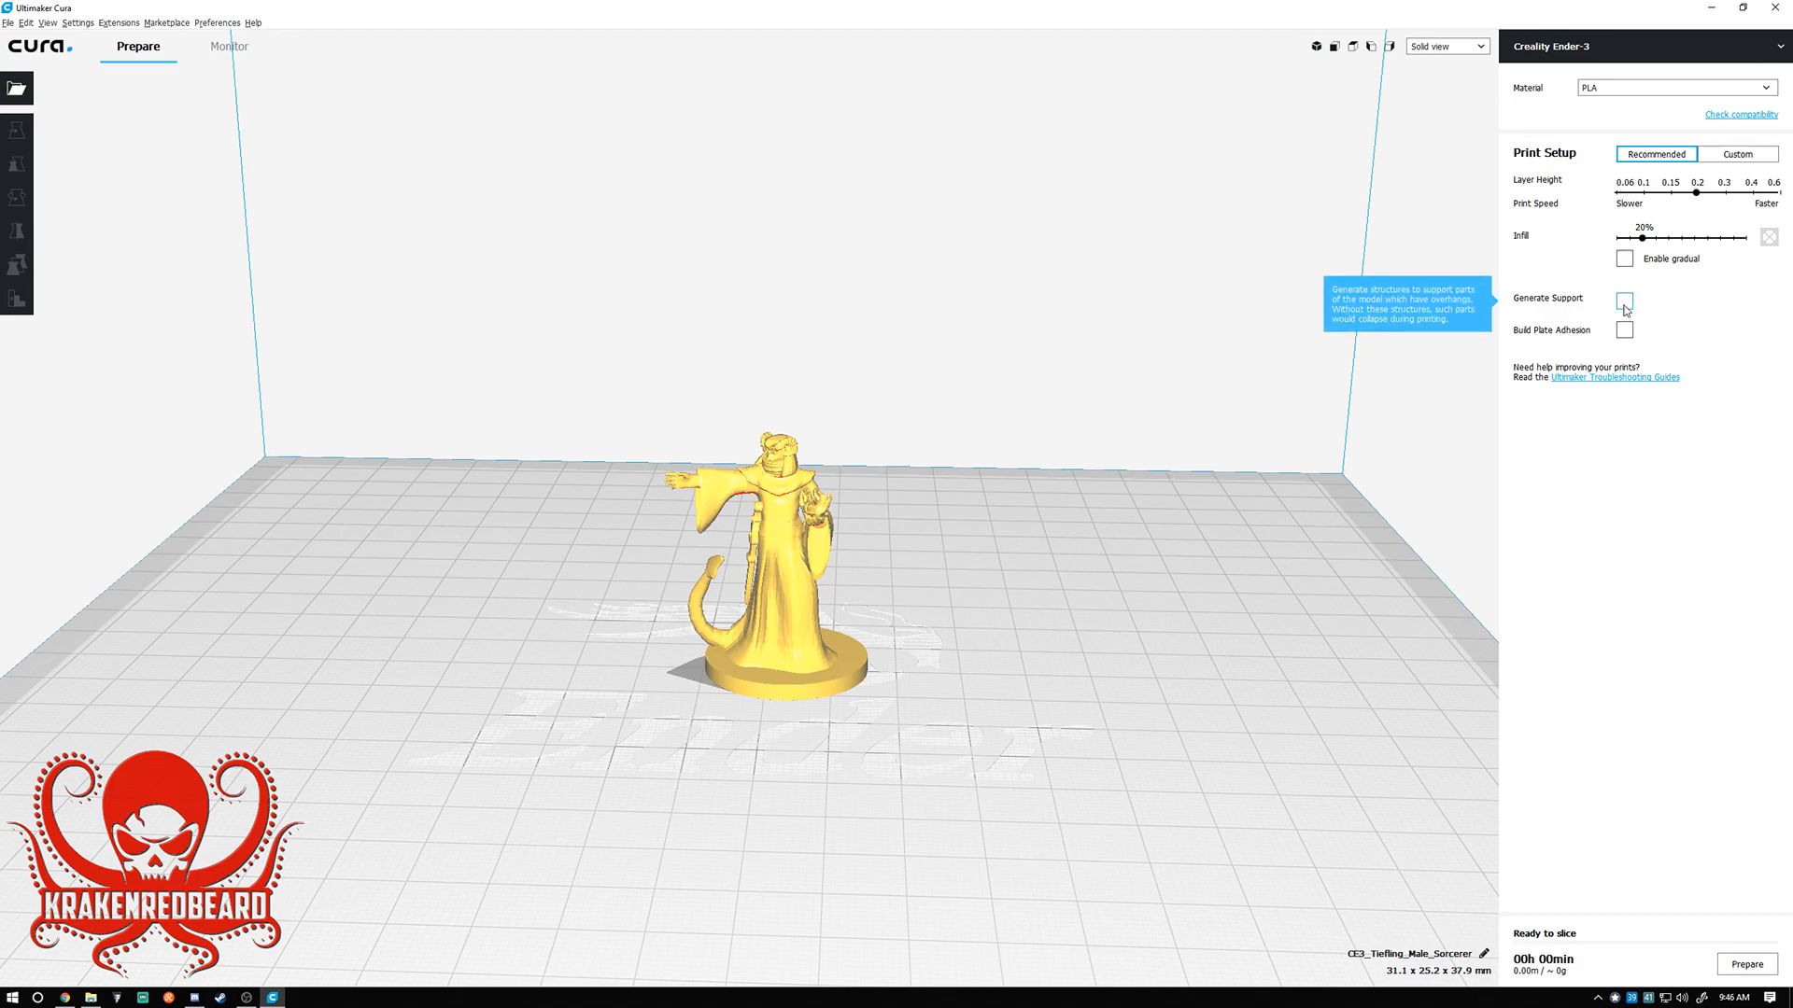
click(1622, 301)
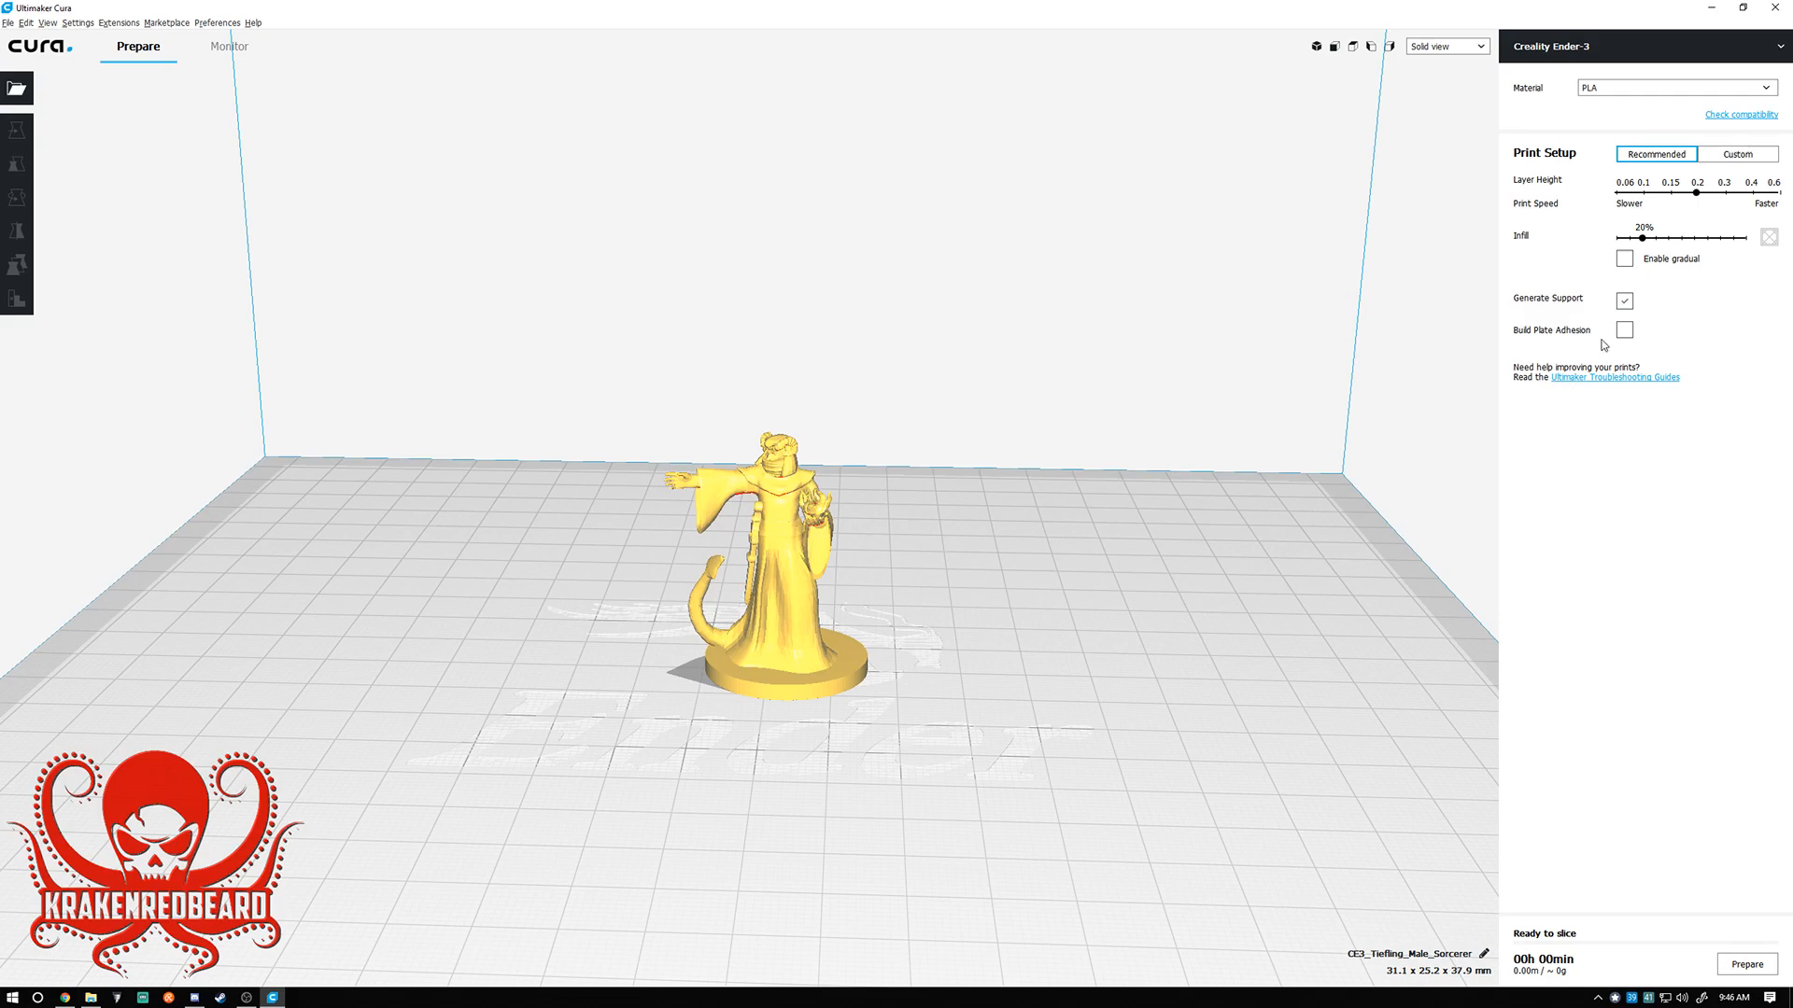
click(1622, 328)
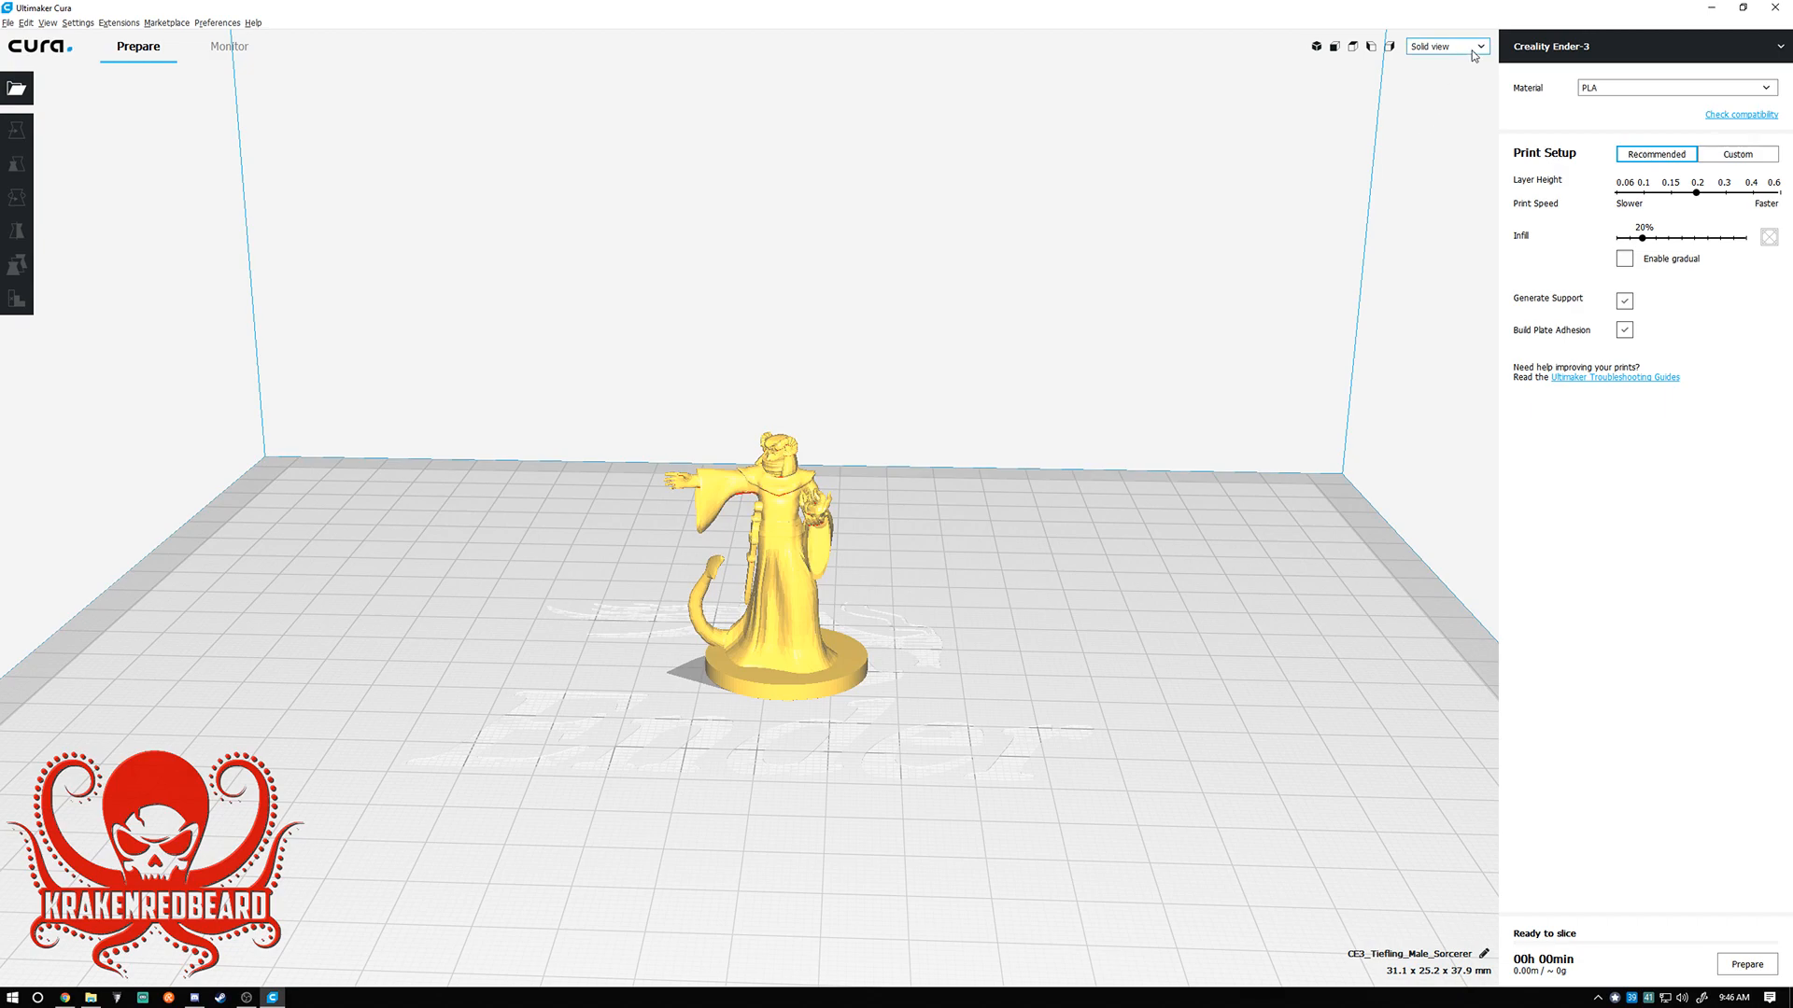
mouse_move(1094, 514)
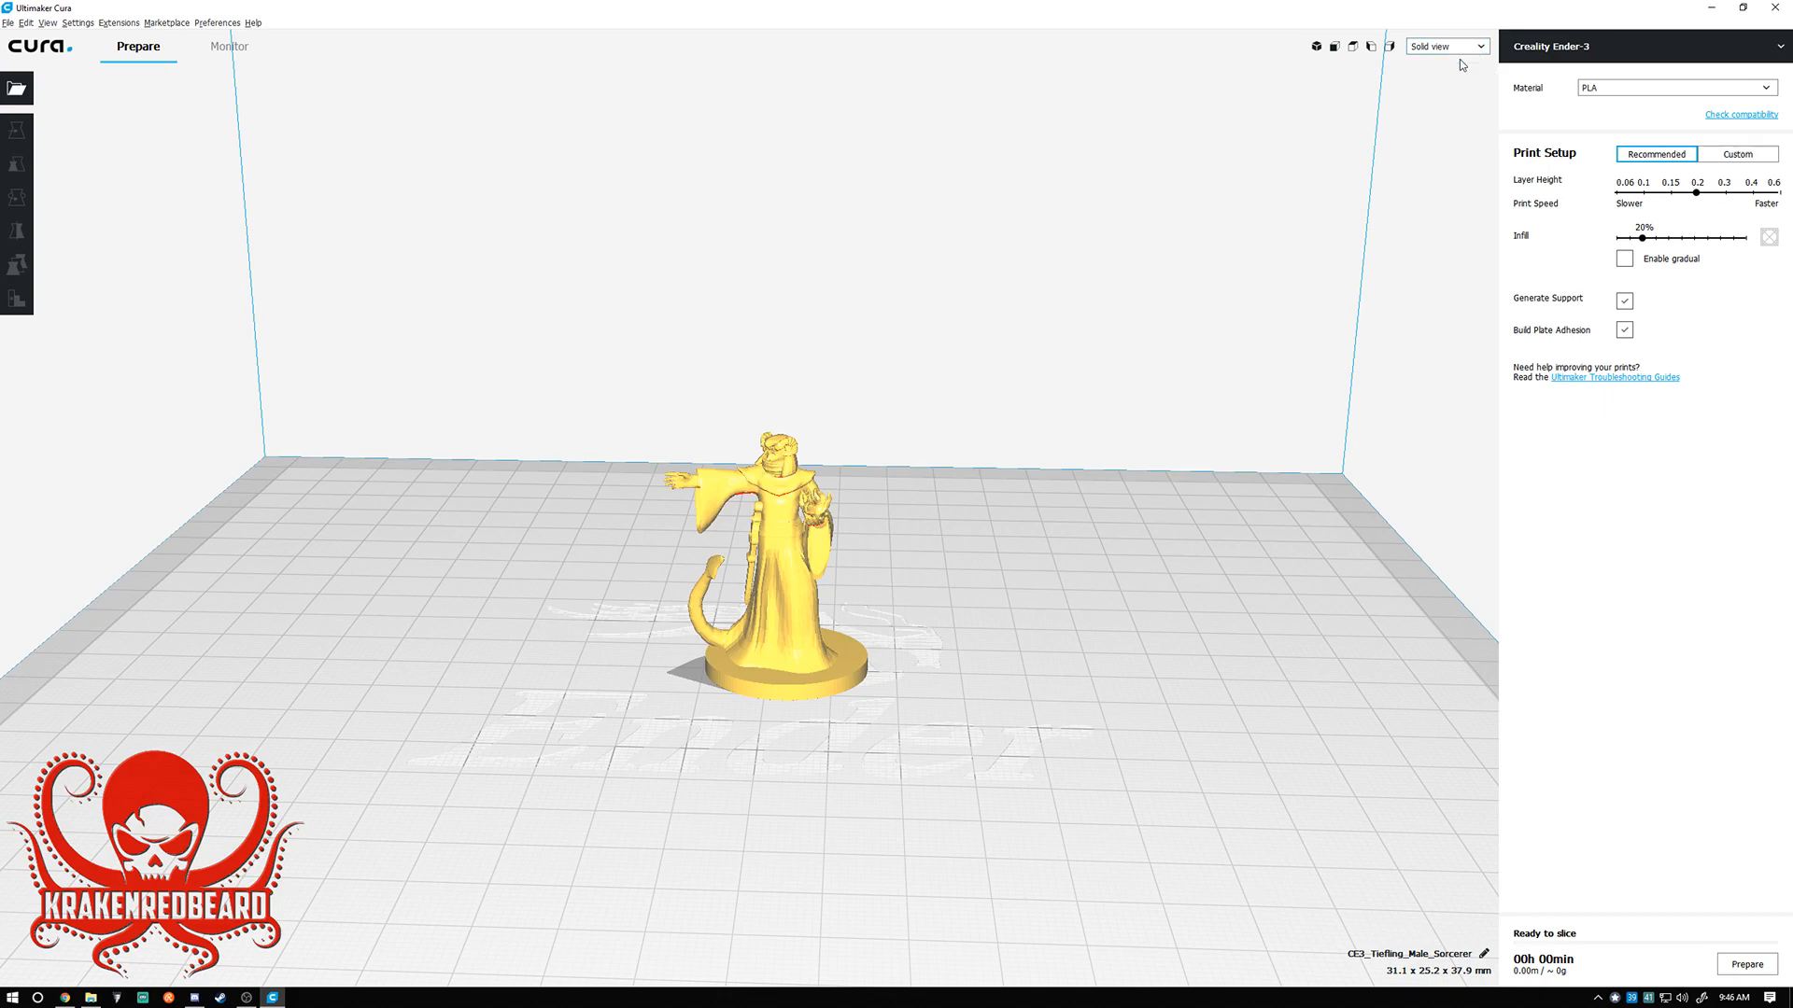
Switch to Layer view and slice the miniature (39-minute estimate).
click(1445, 45)
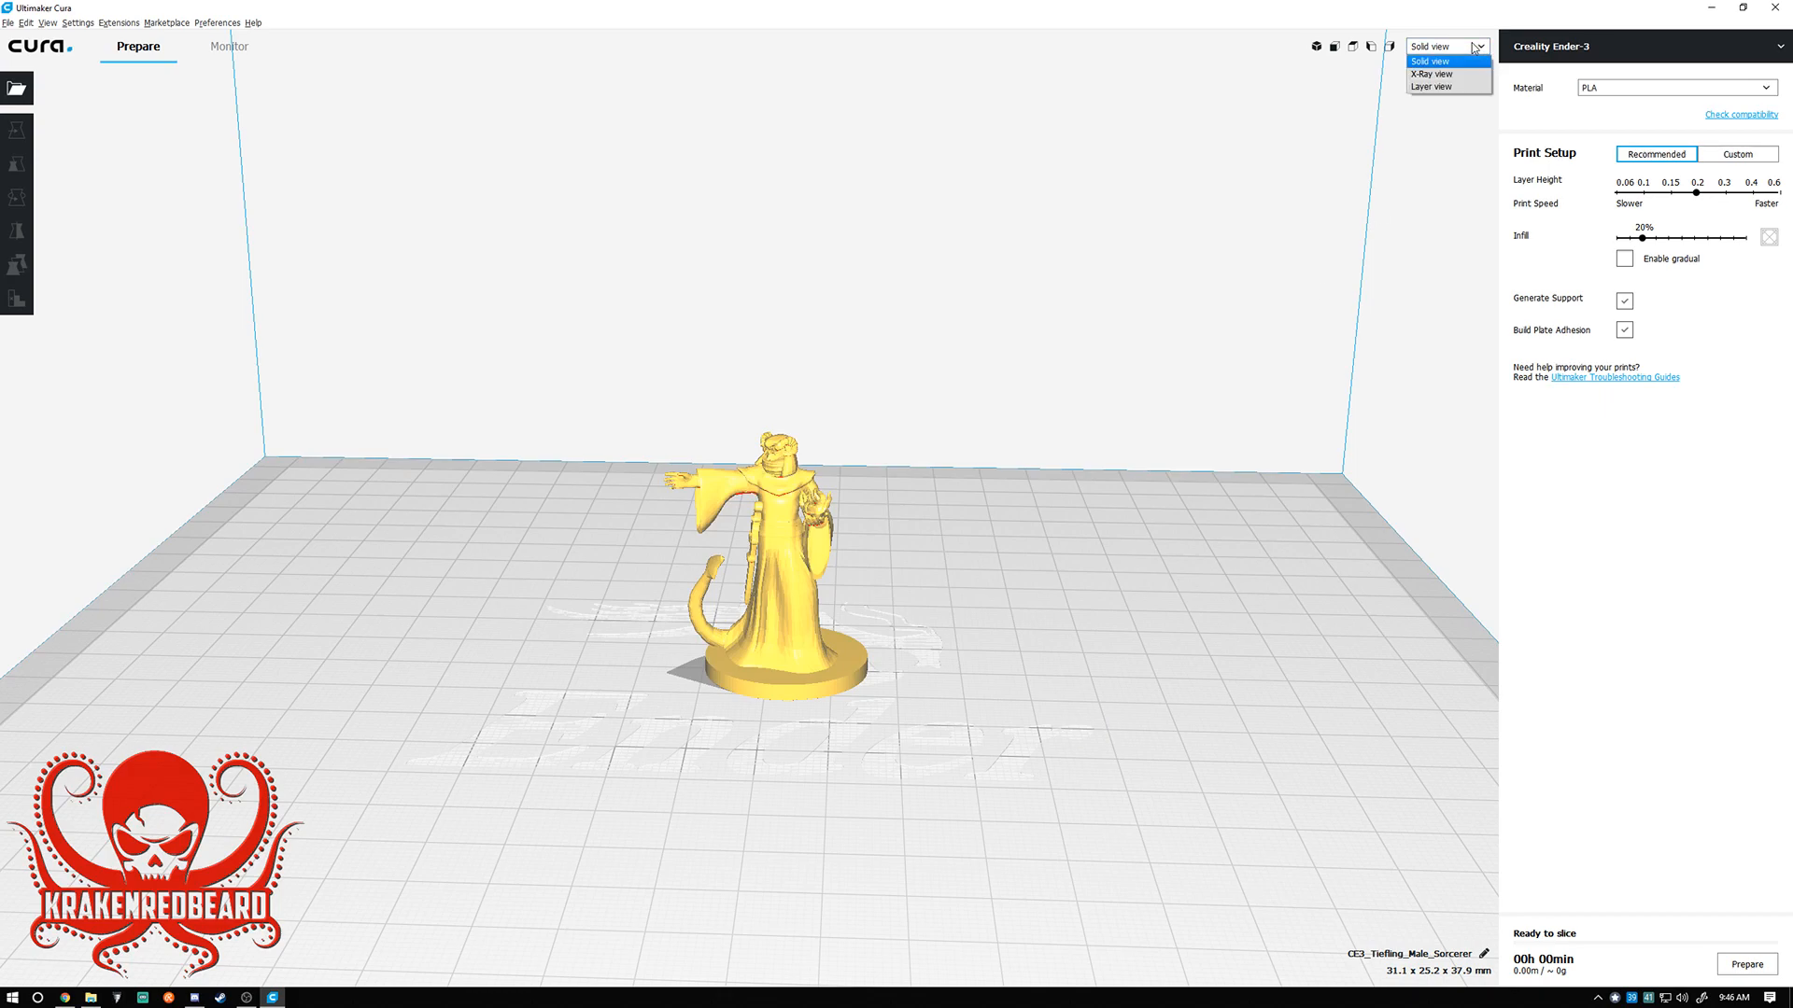
click(1430, 86)
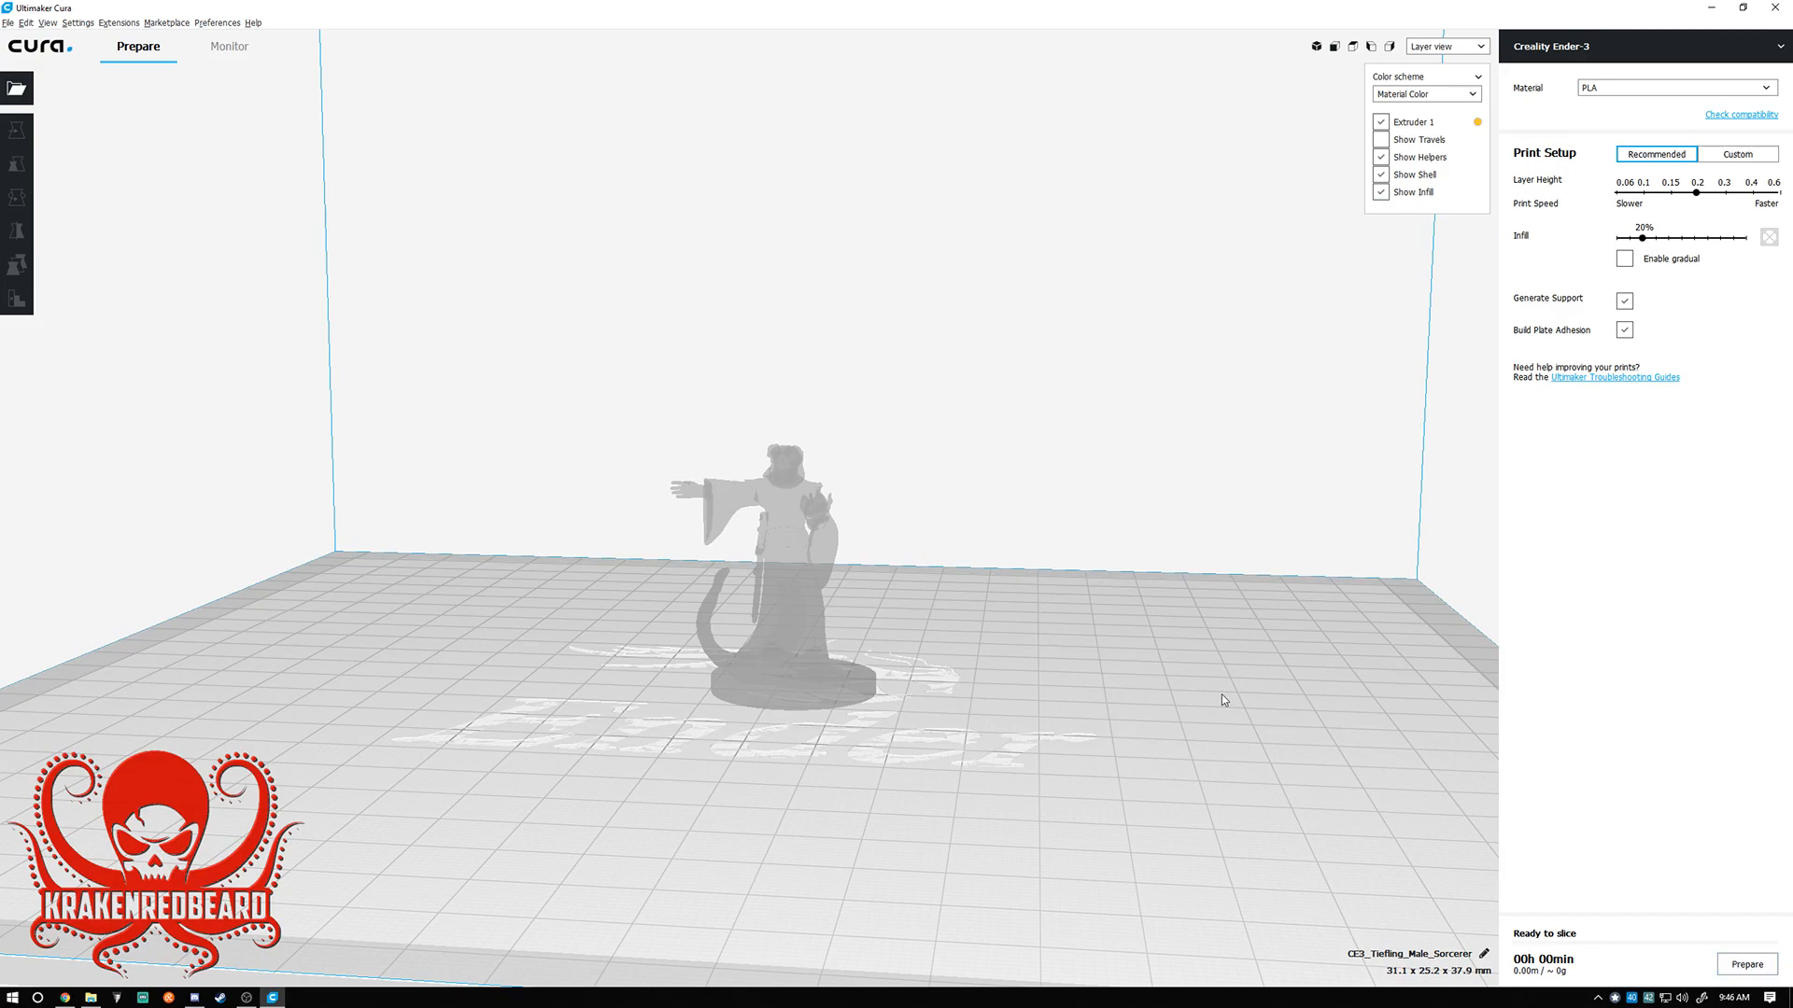
click(1746, 963)
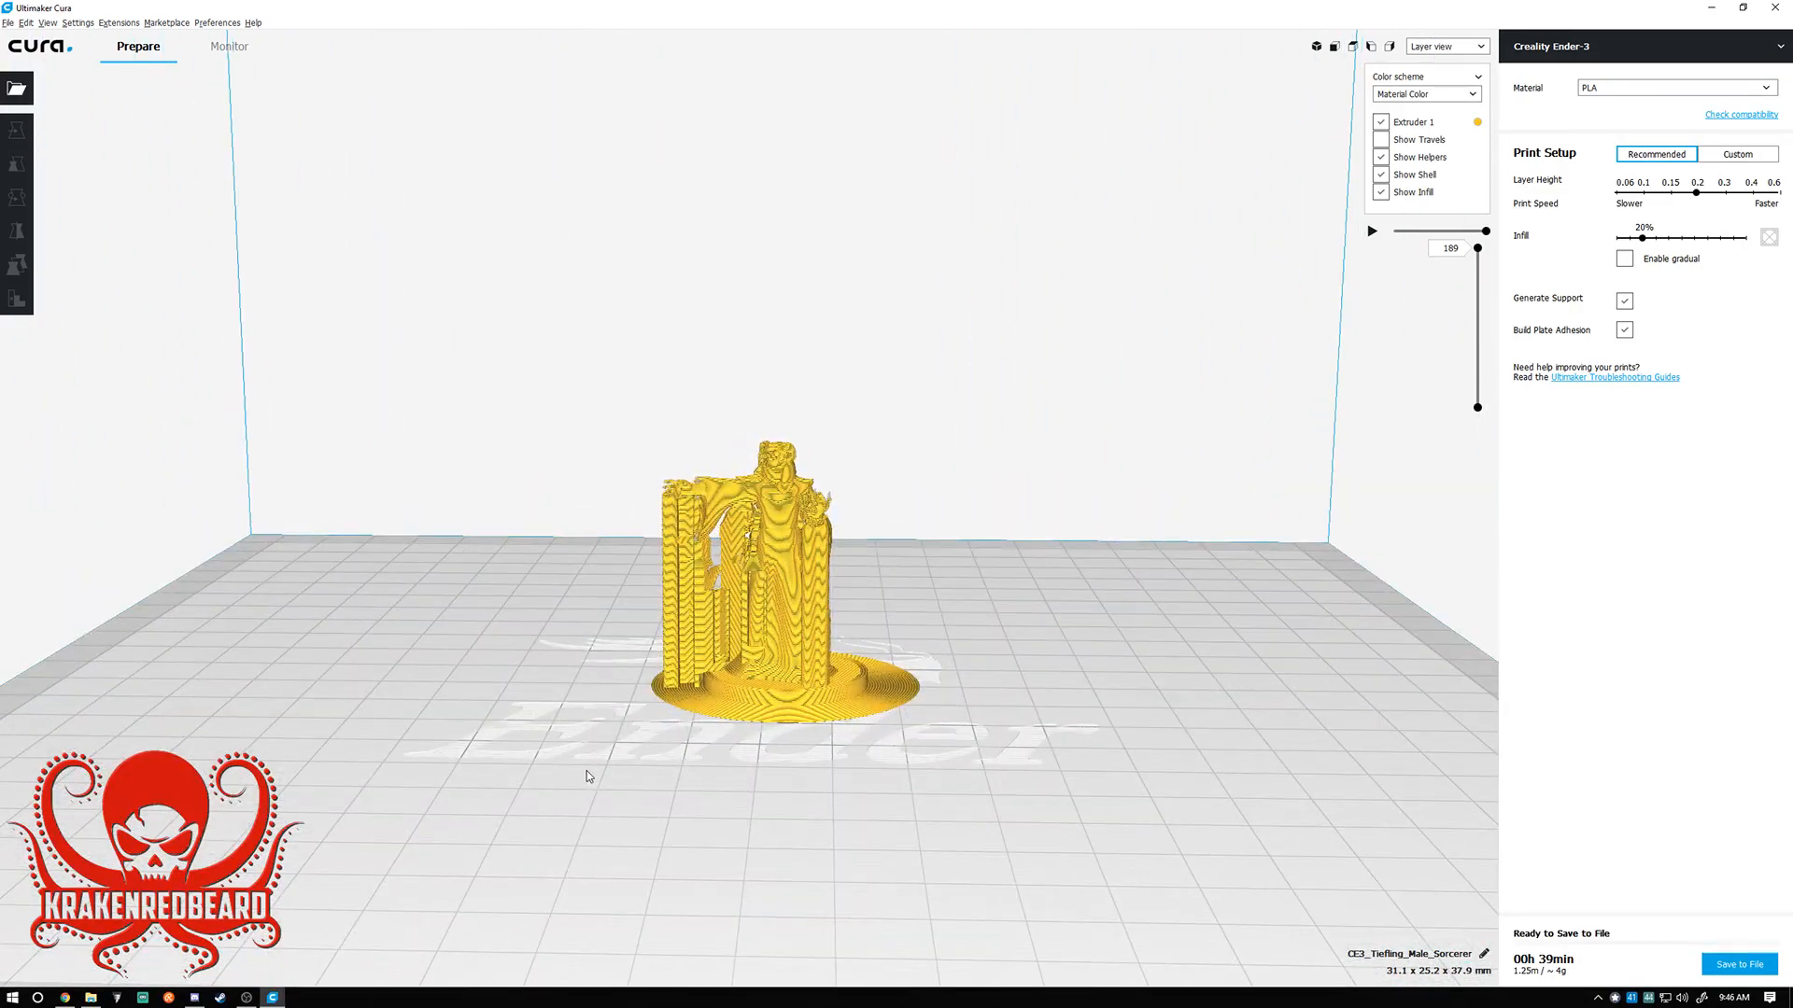
mouse_move(1622, 308)
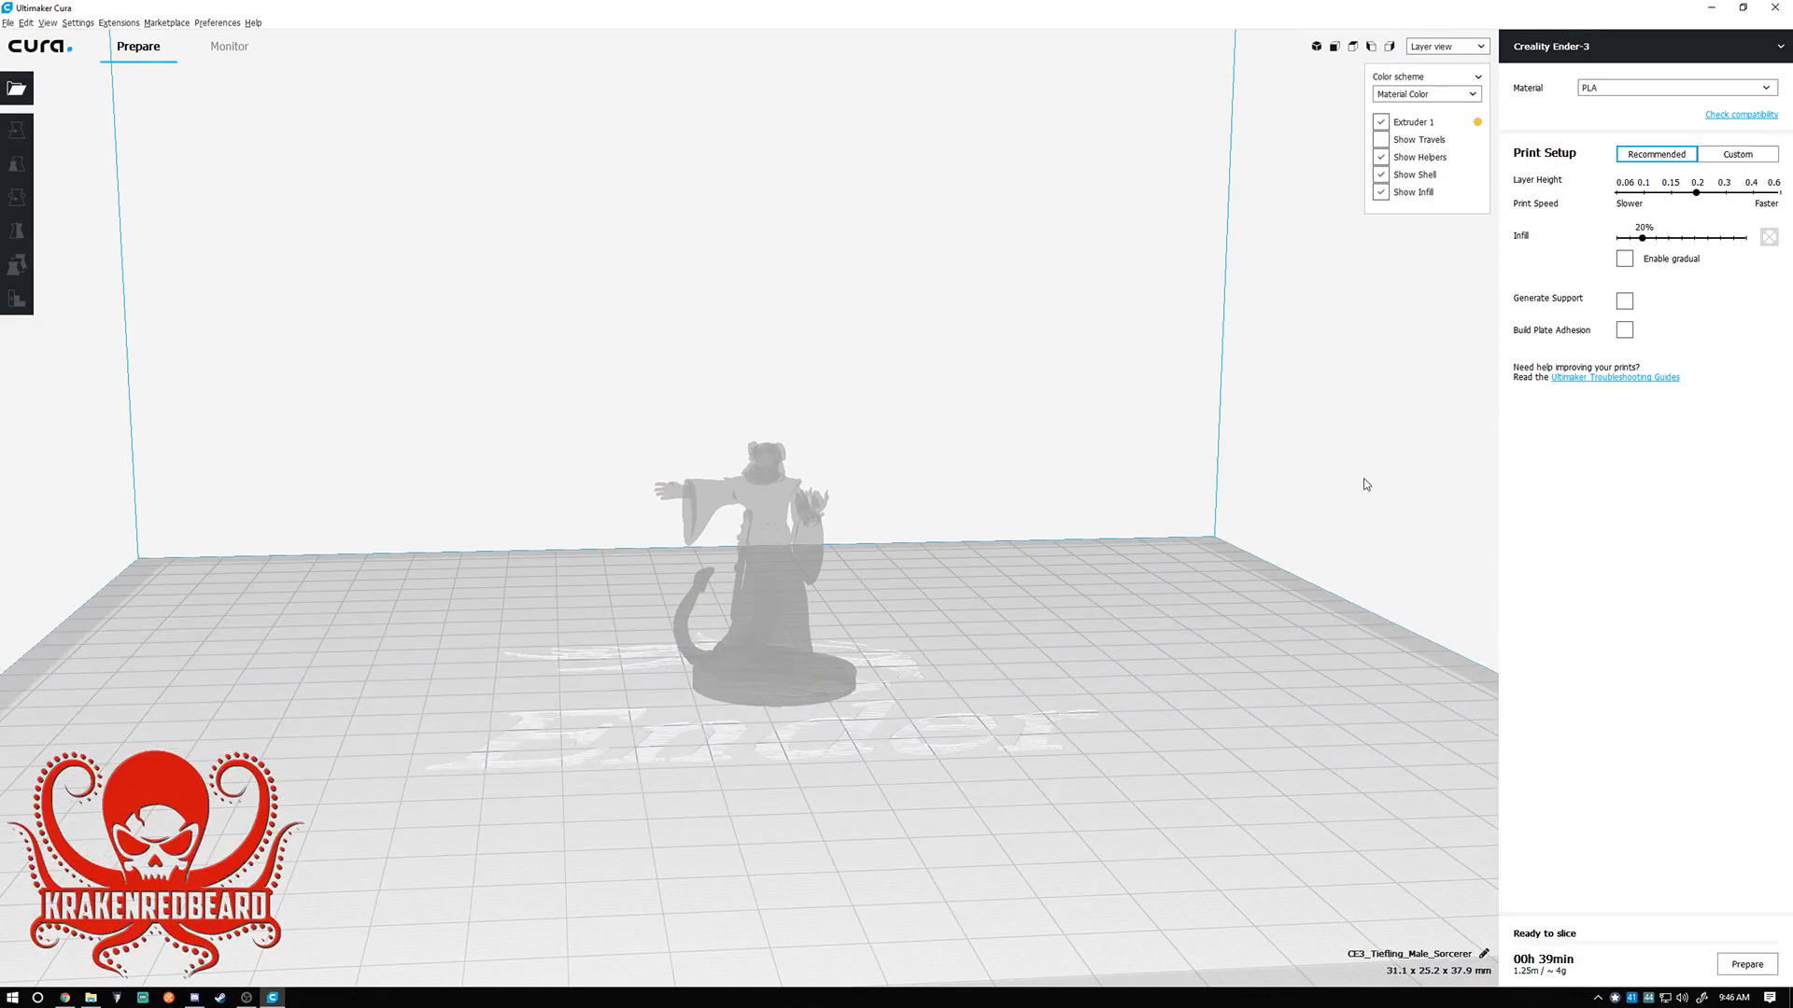
In Custom settings, enable Generate Support with a 50° Support Overhang Angle.
click(1737, 153)
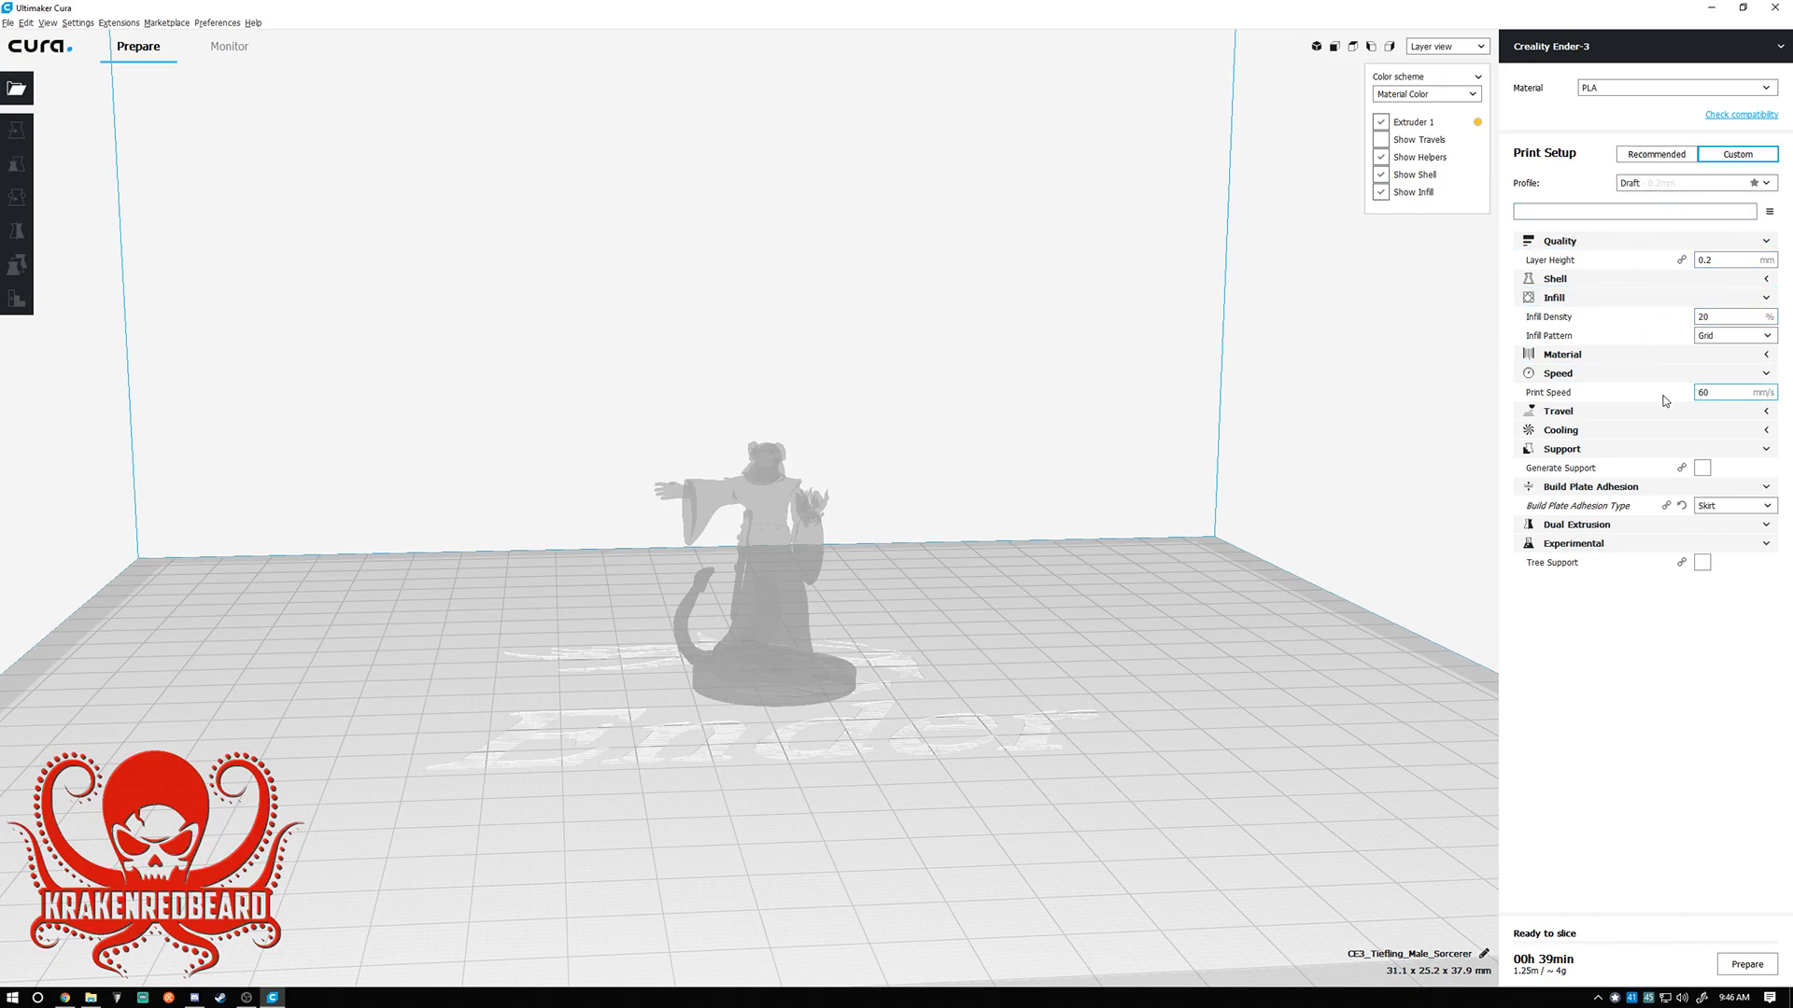
mouse_move(1703, 467)
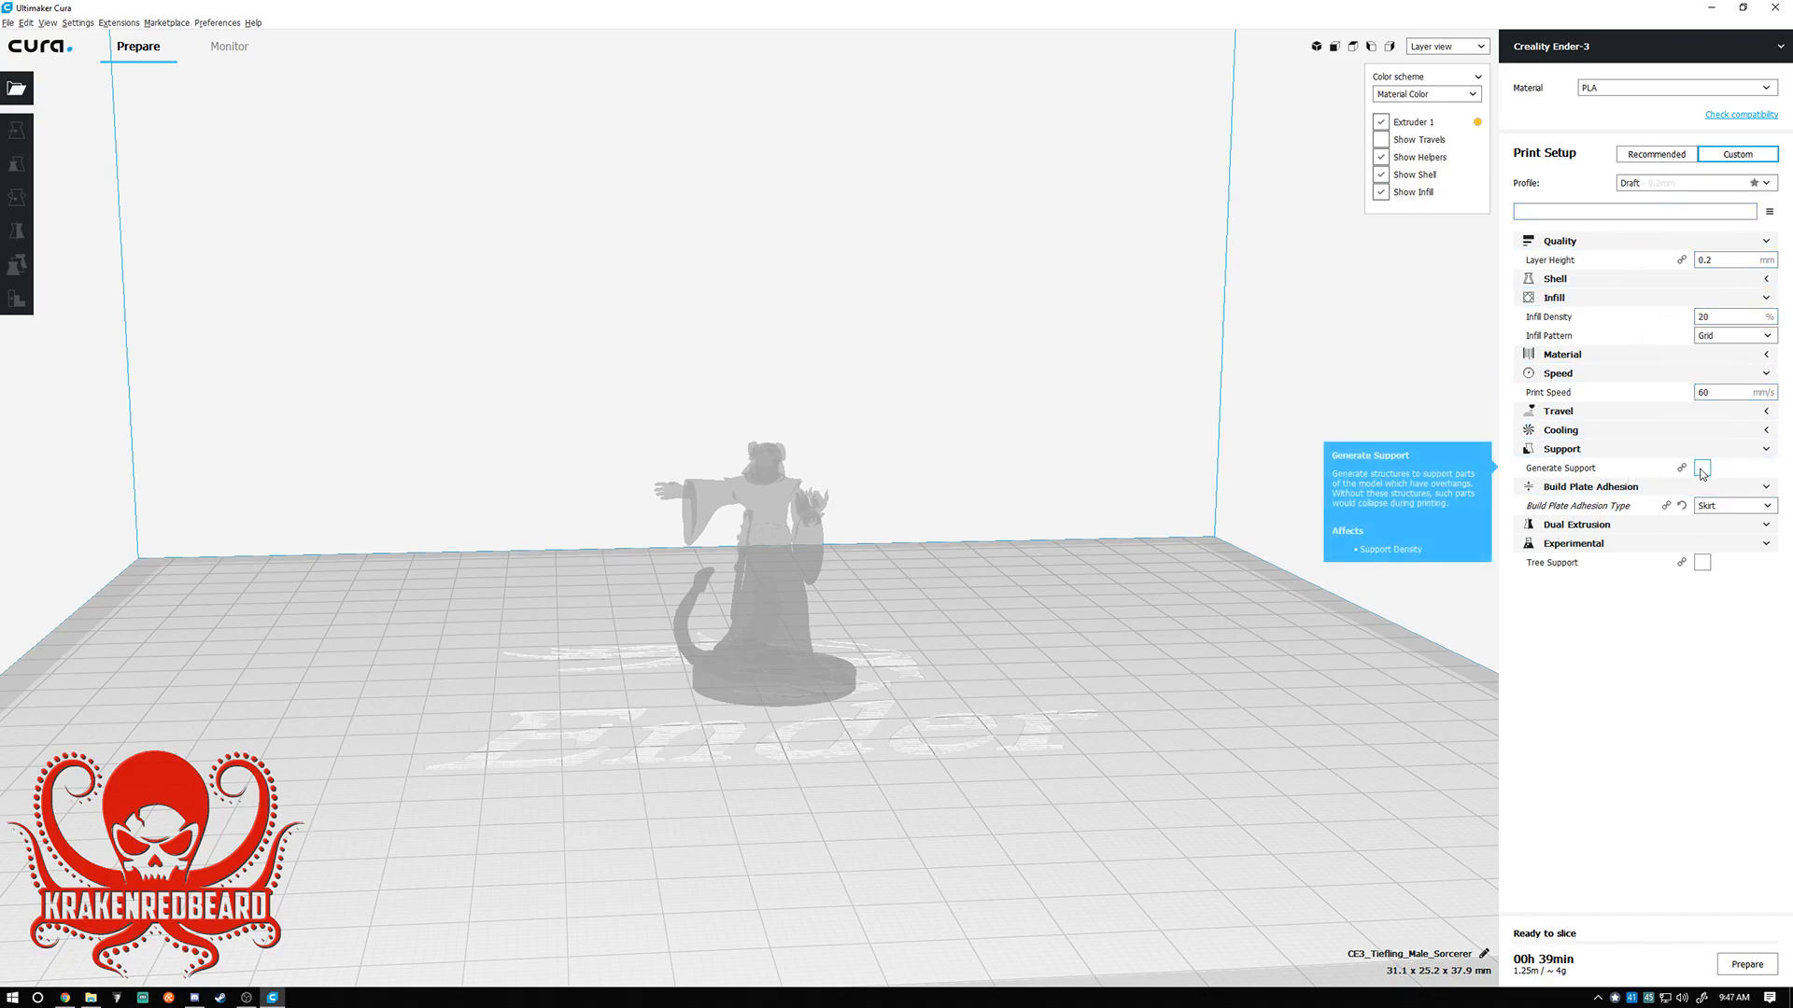
click(1701, 467)
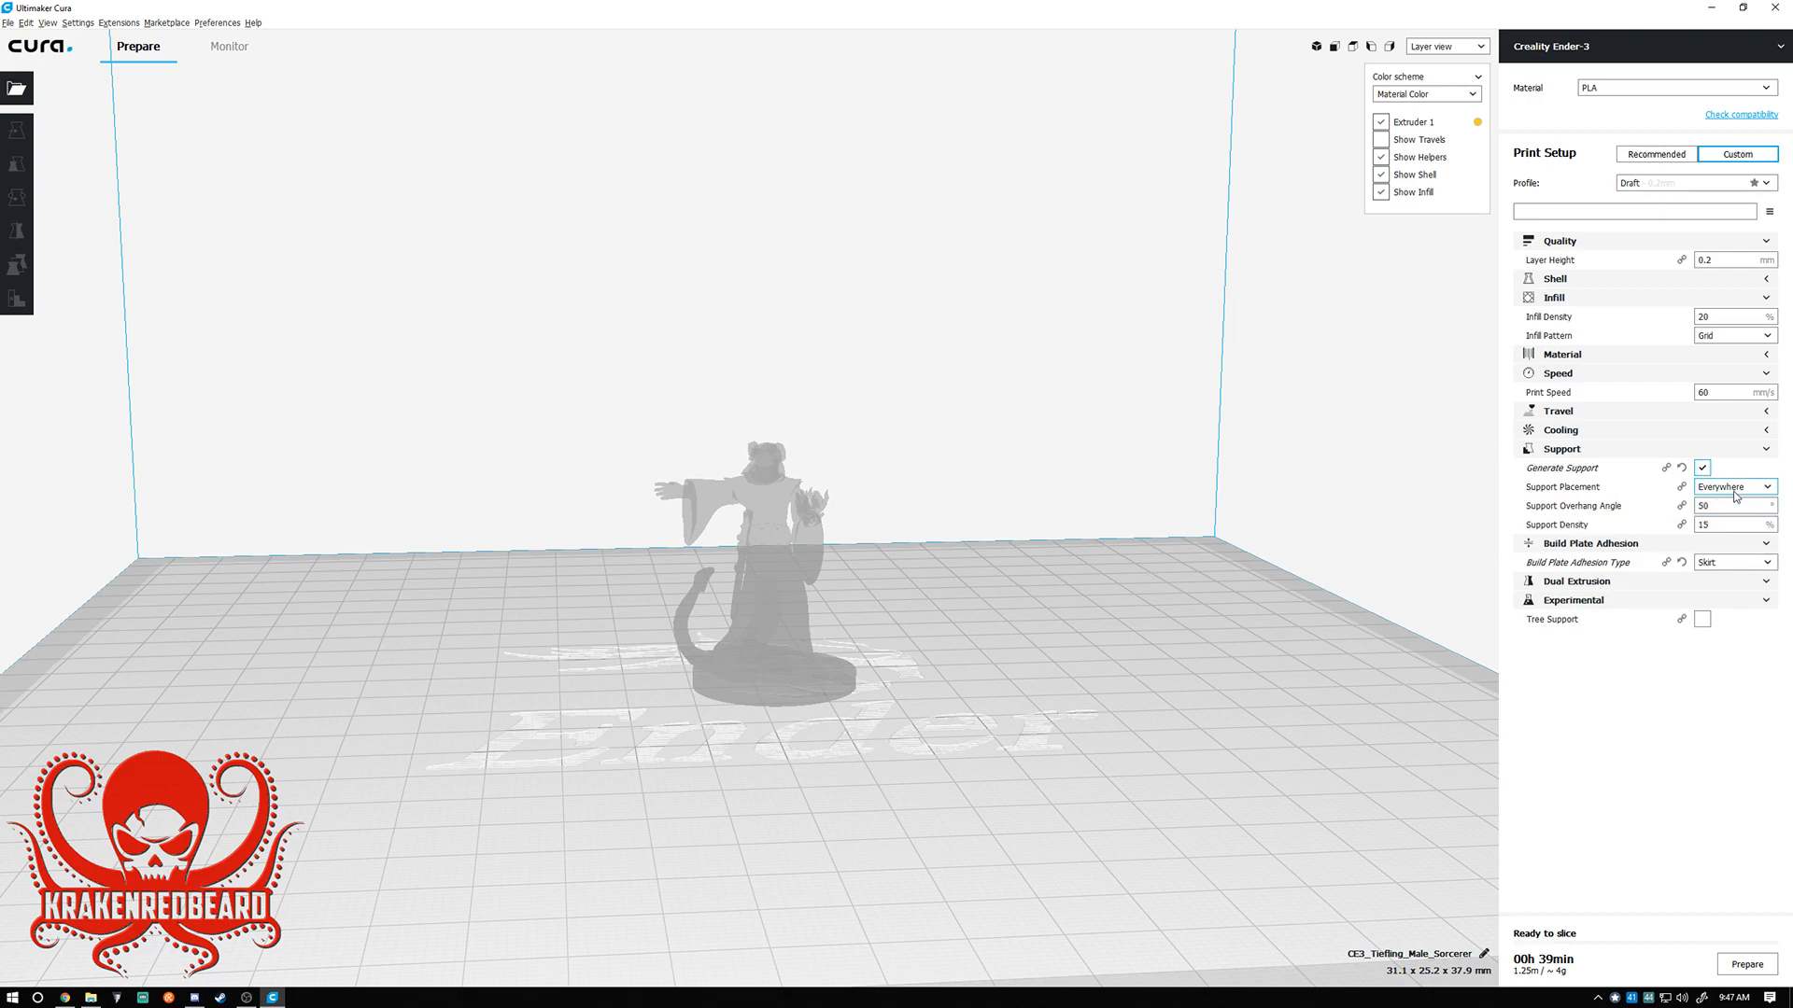
click(1733, 506)
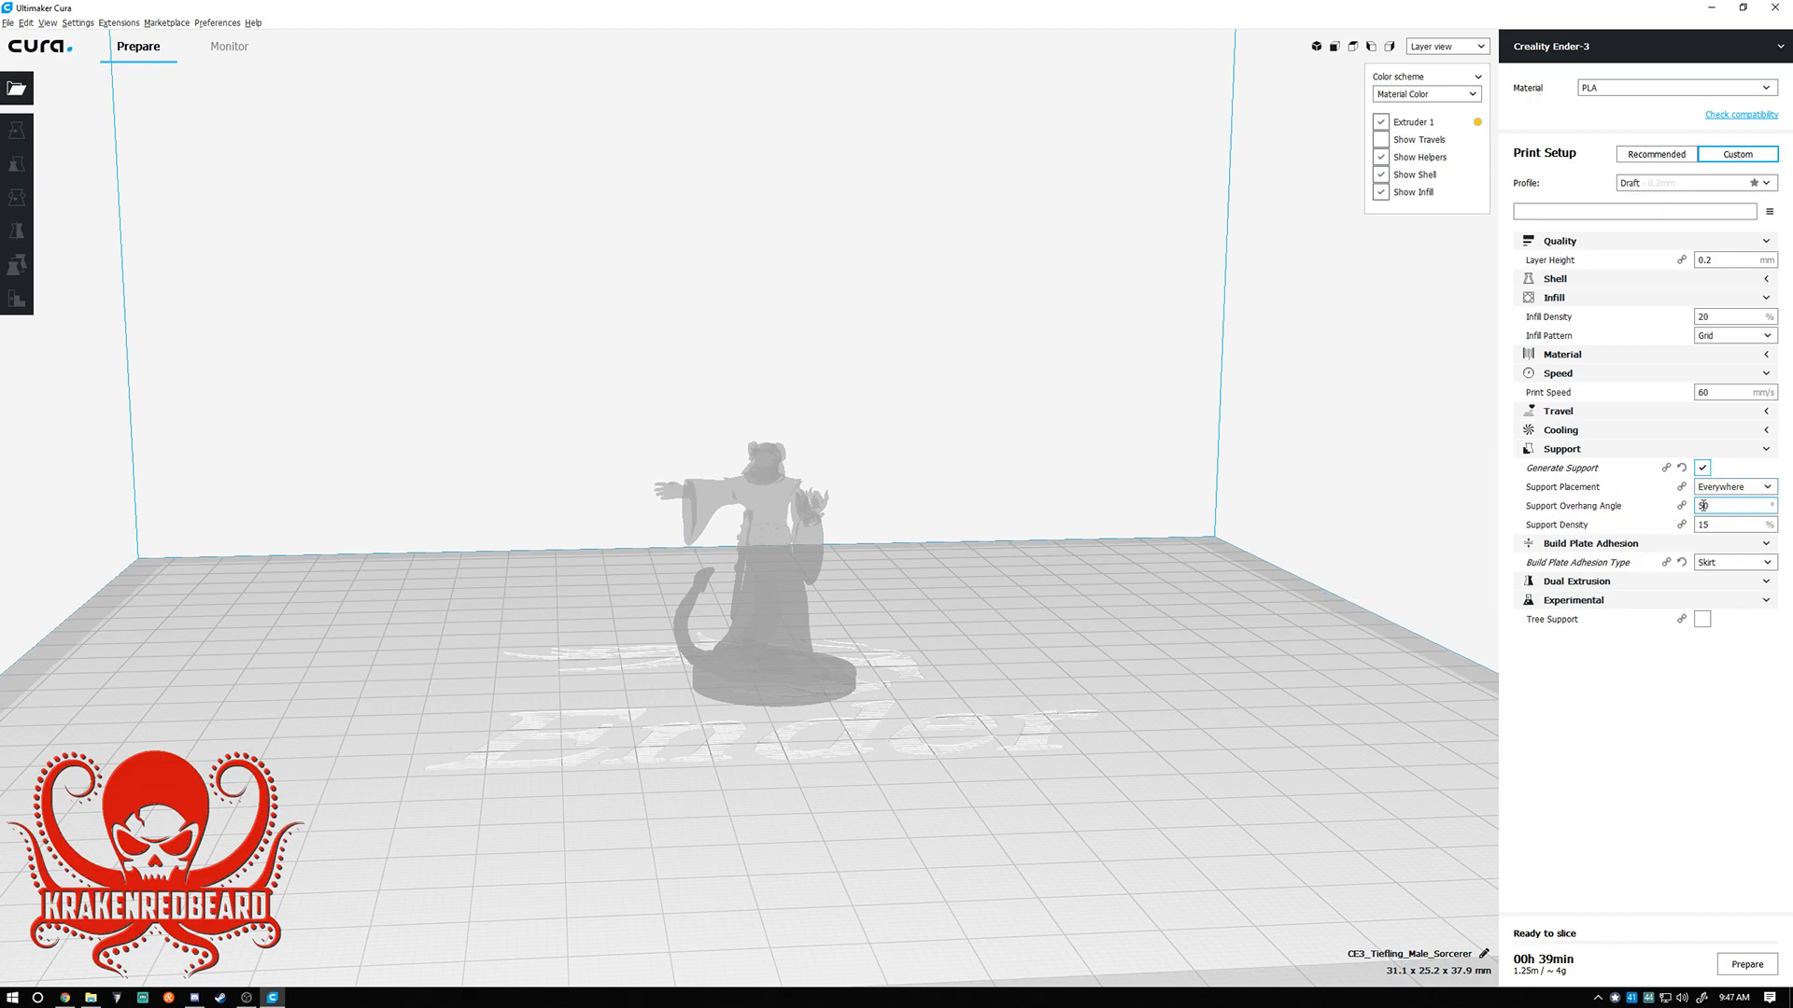
text(50)
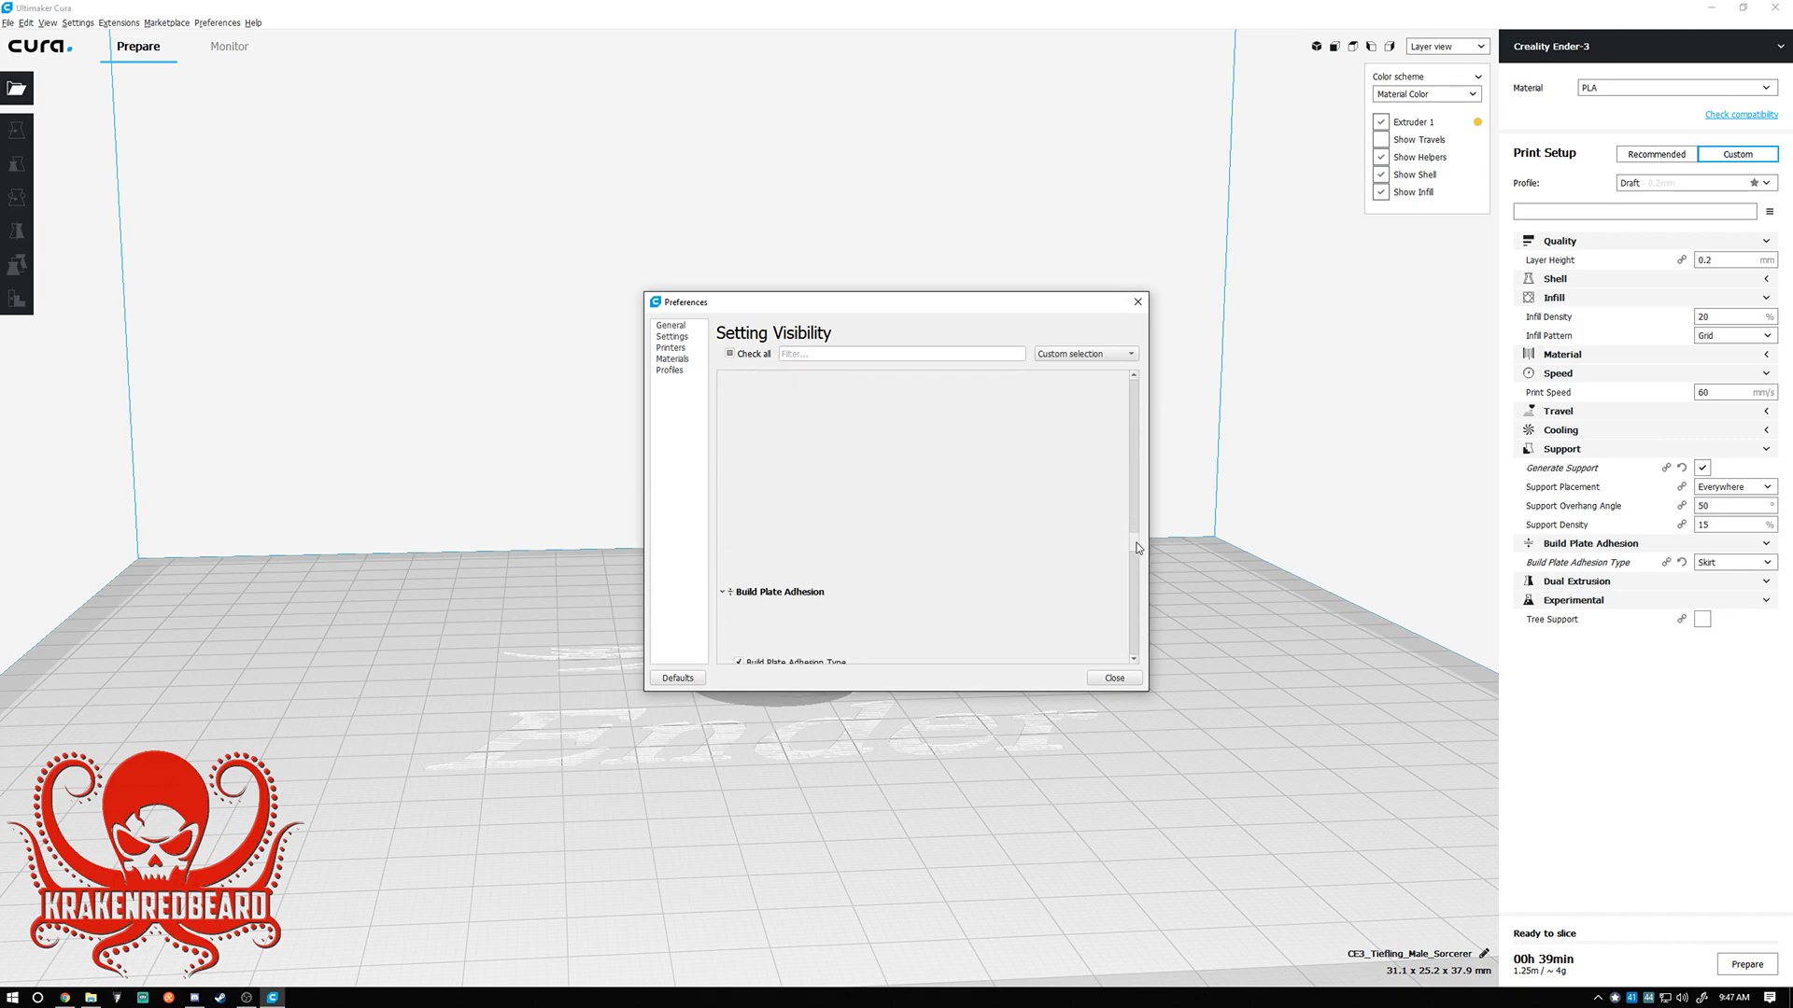
Scroll Setting Visibility to the Experimental section to reveal the Tree Support settings.
scroll(down, 3)
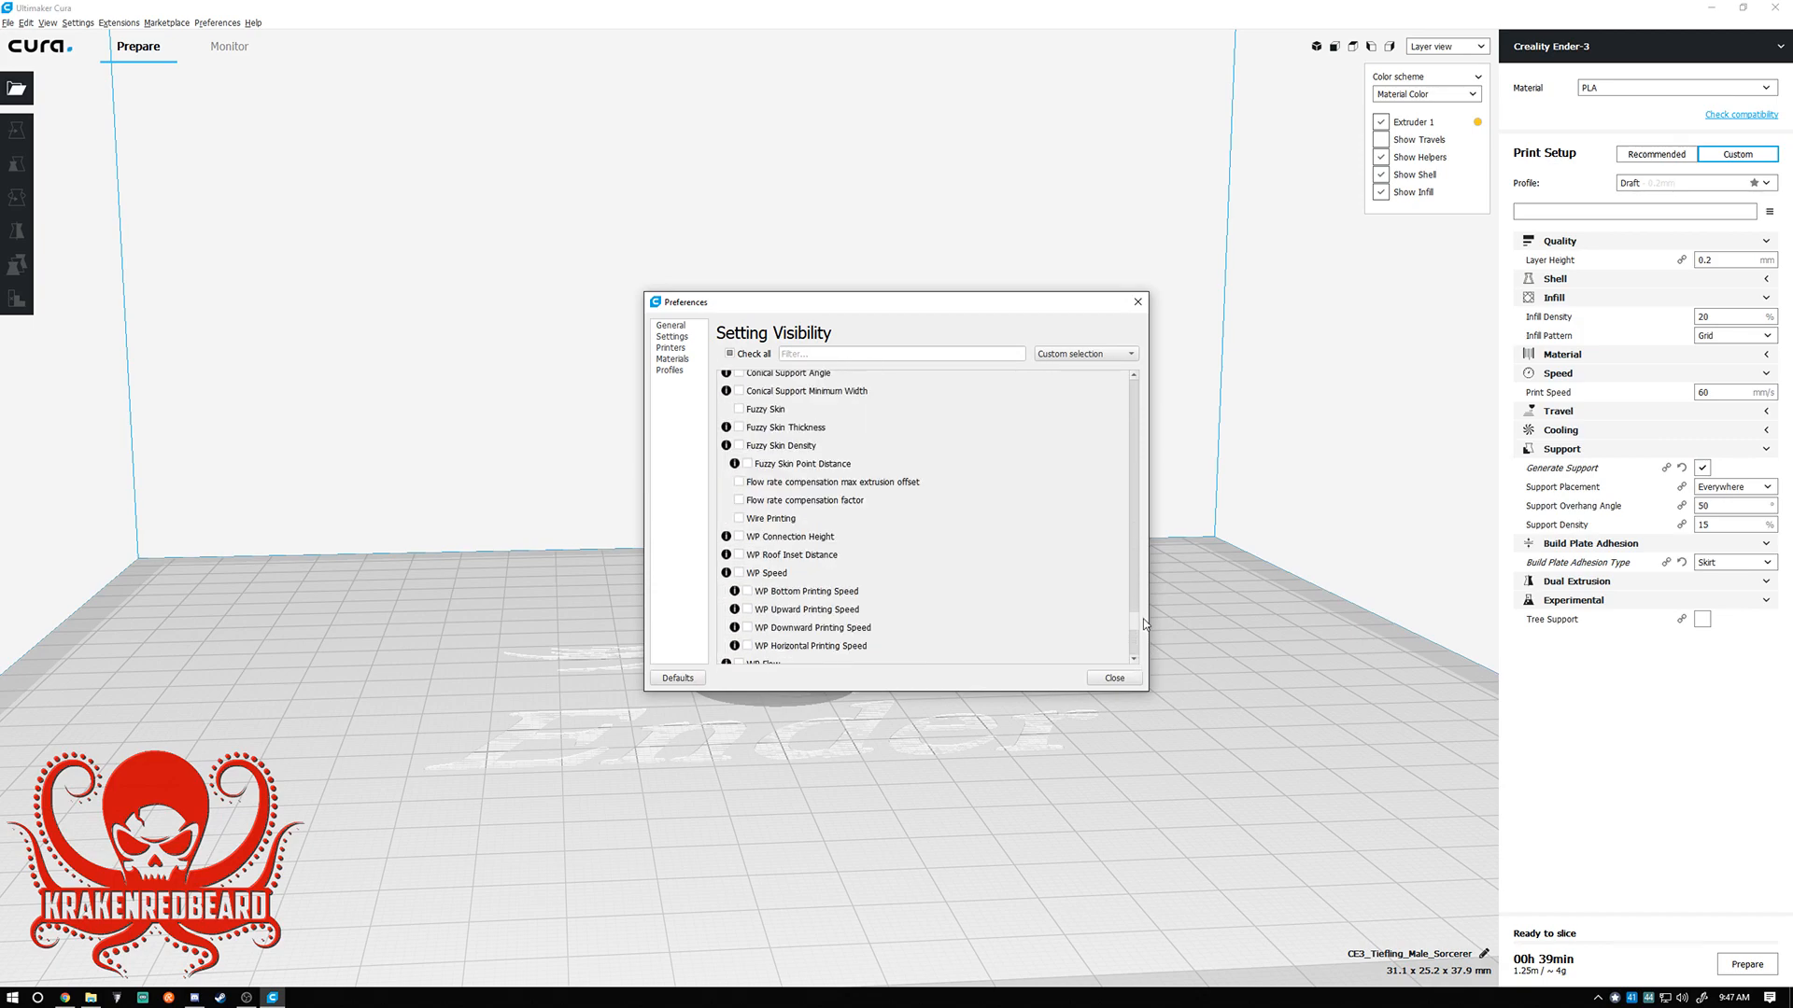
scroll(down, 3)
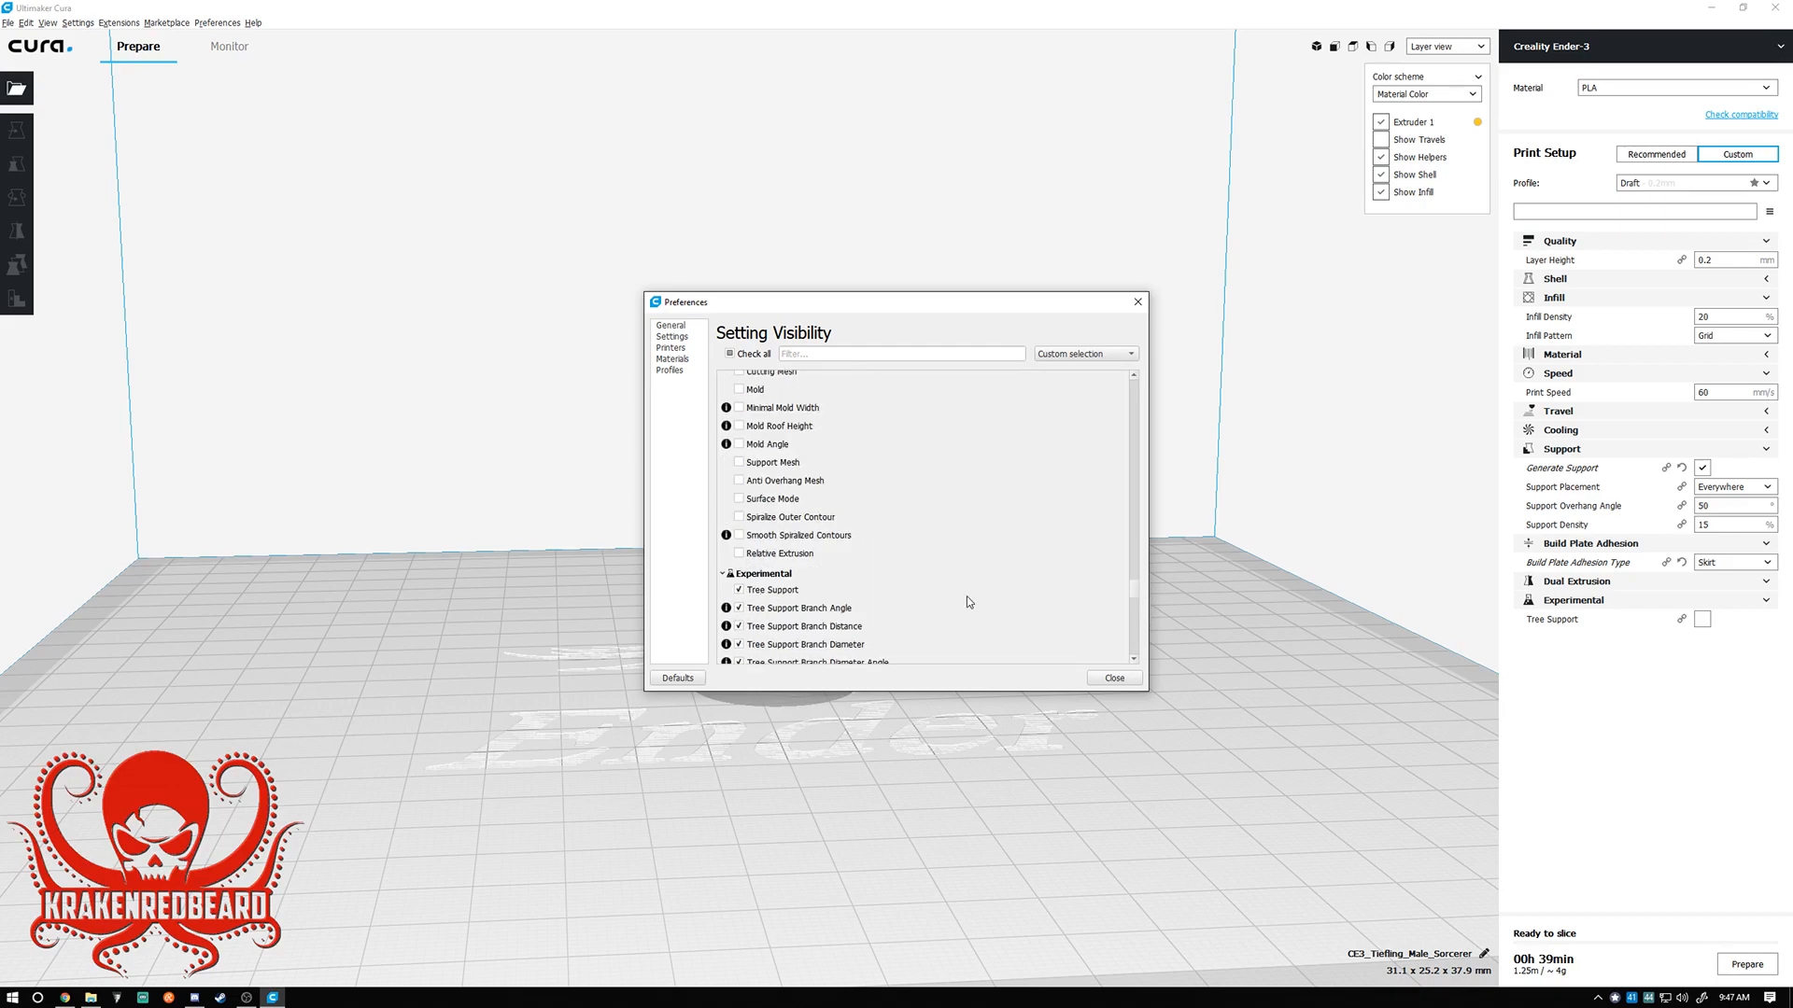
scroll(down, 3)
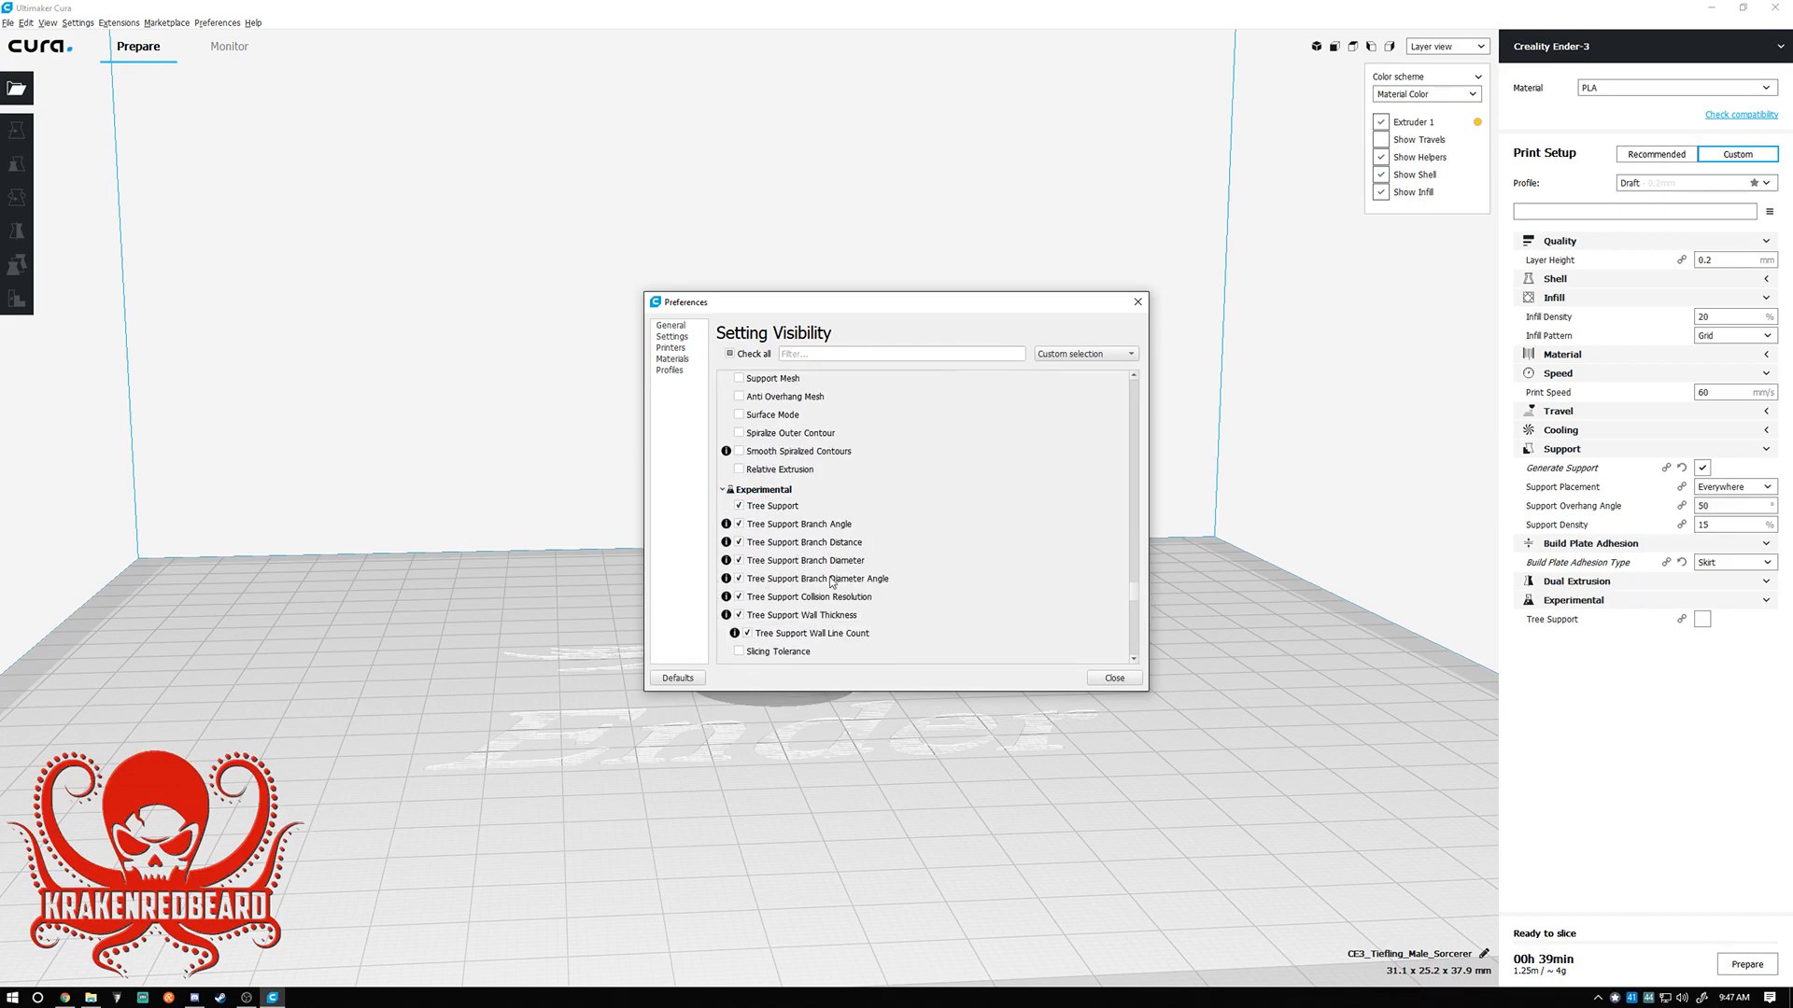
scroll(down, 3)
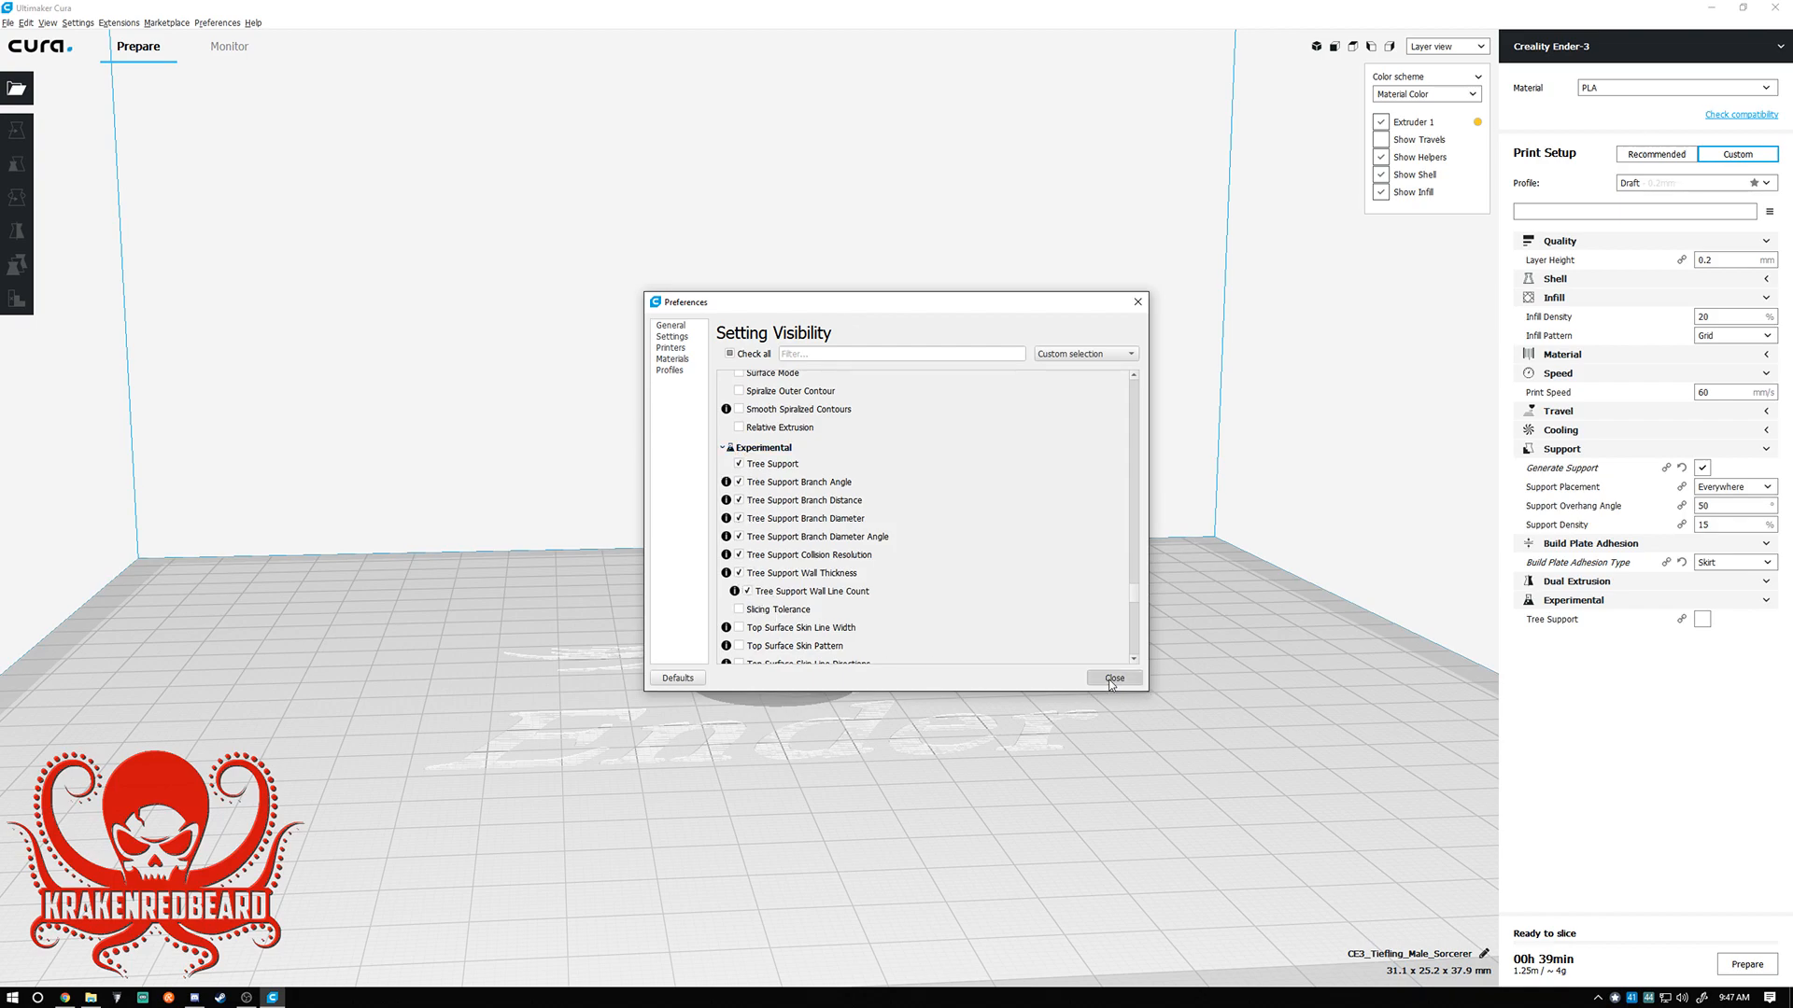
Leave Preferences with Tree Support on and turn off regular Generate Support.
click(1111, 678)
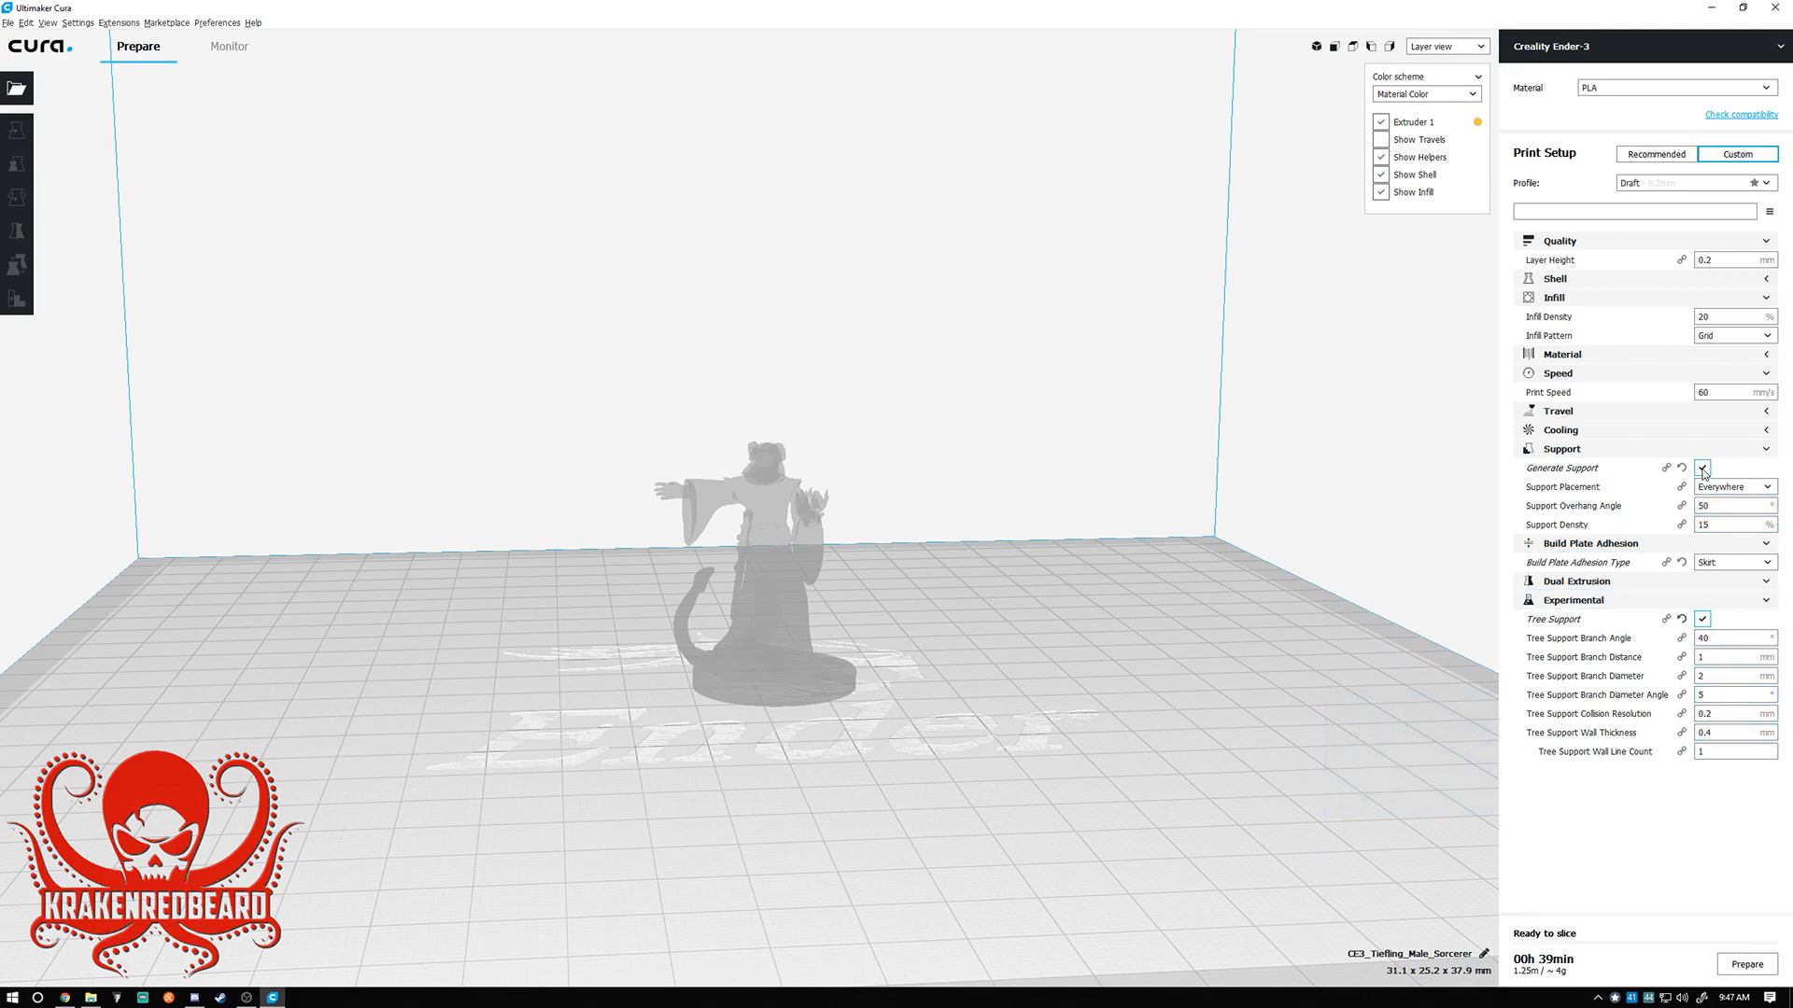
click(1701, 467)
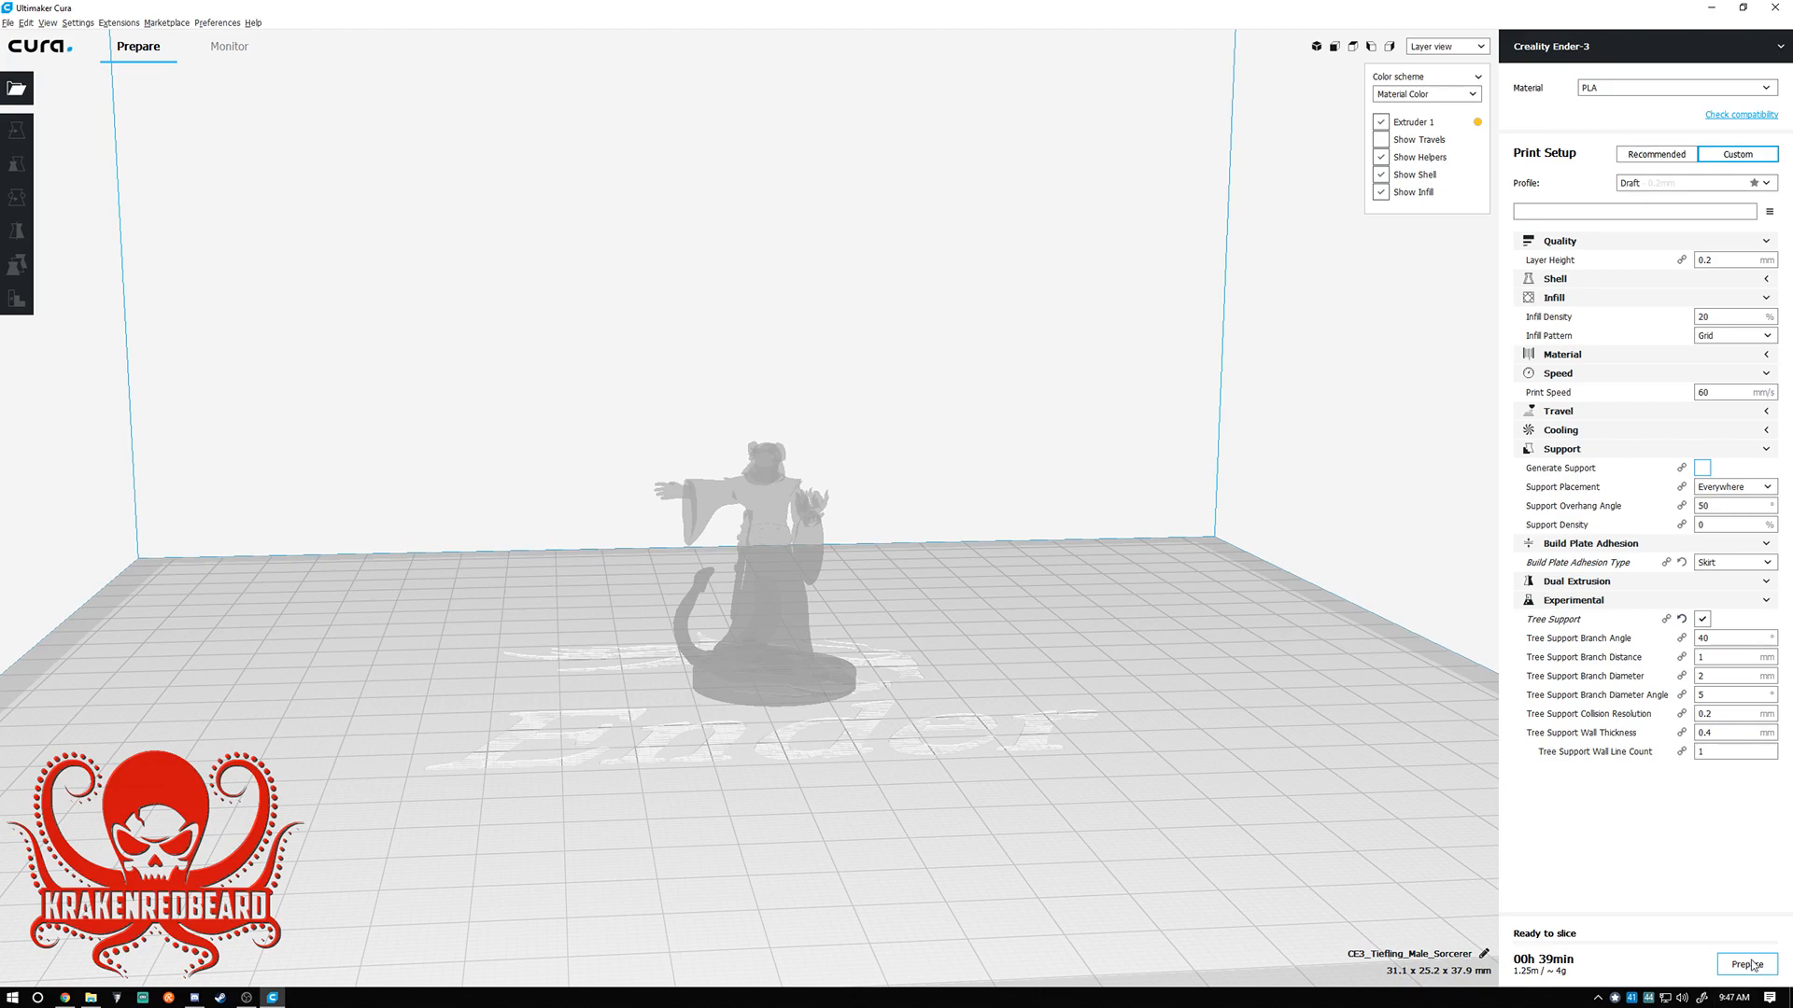
Slice the miniature with tree supports (38-minute estimate) and inspect it from below.
click(1747, 965)
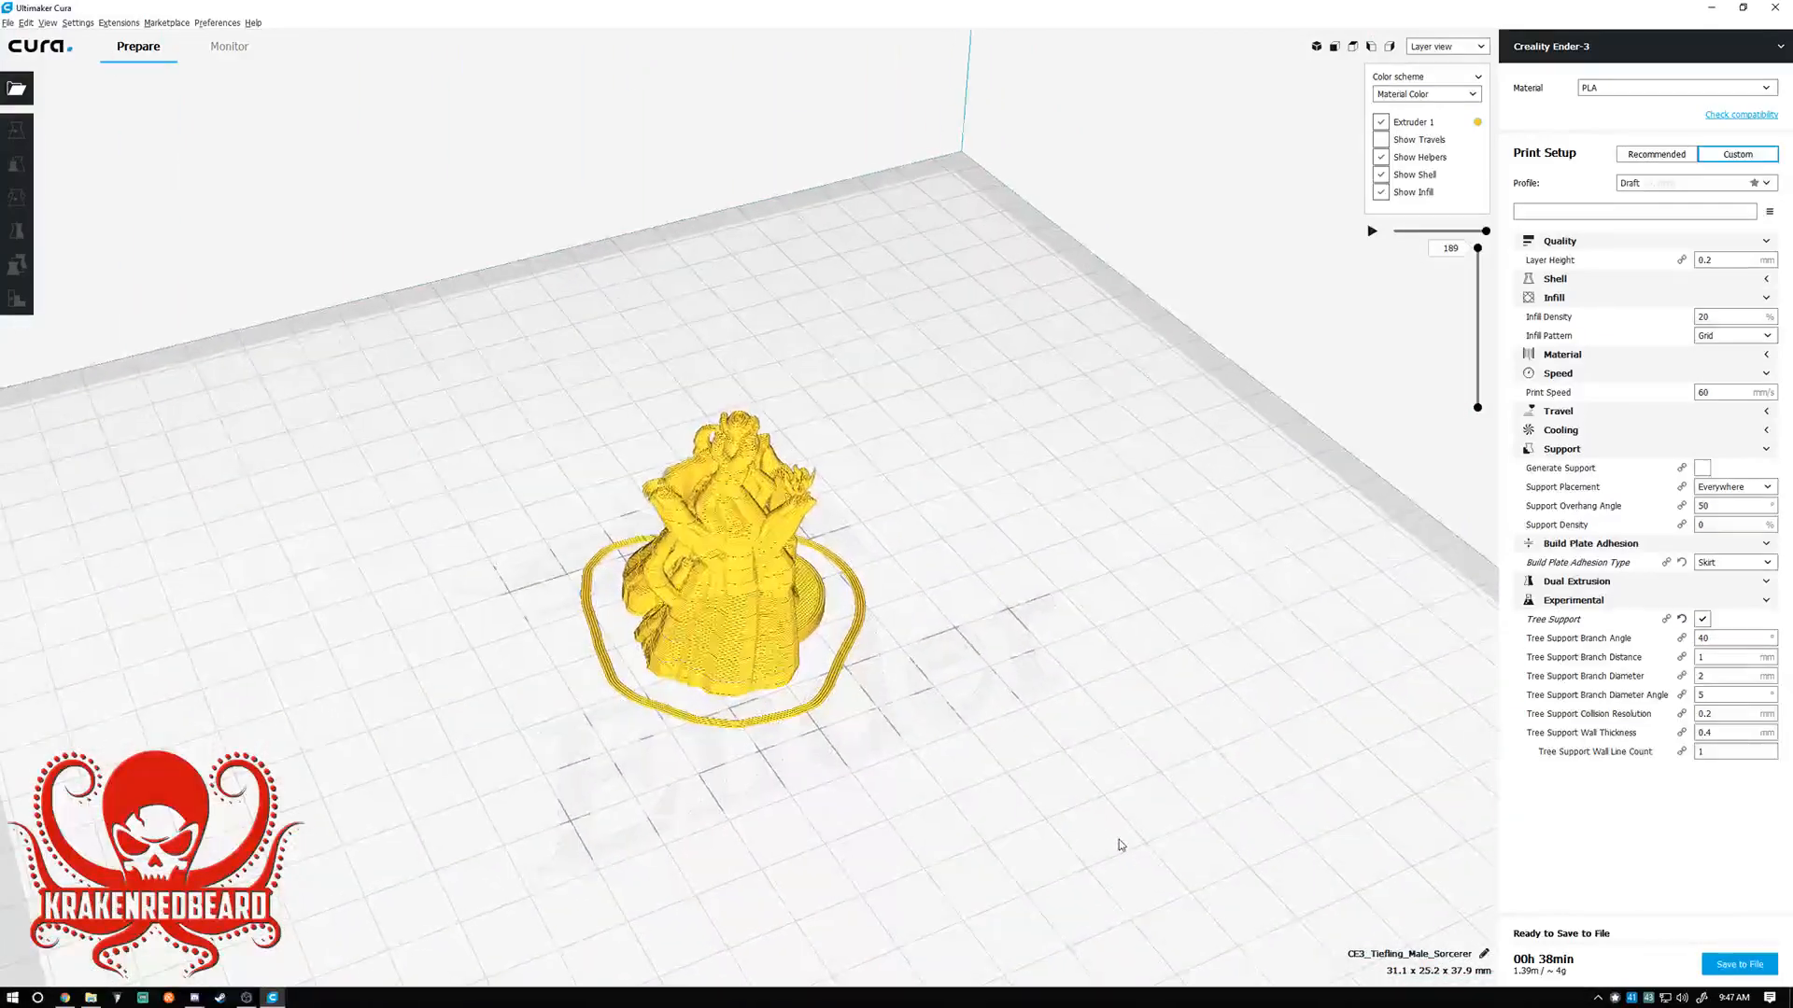
drag(1120, 844, 754, 784)
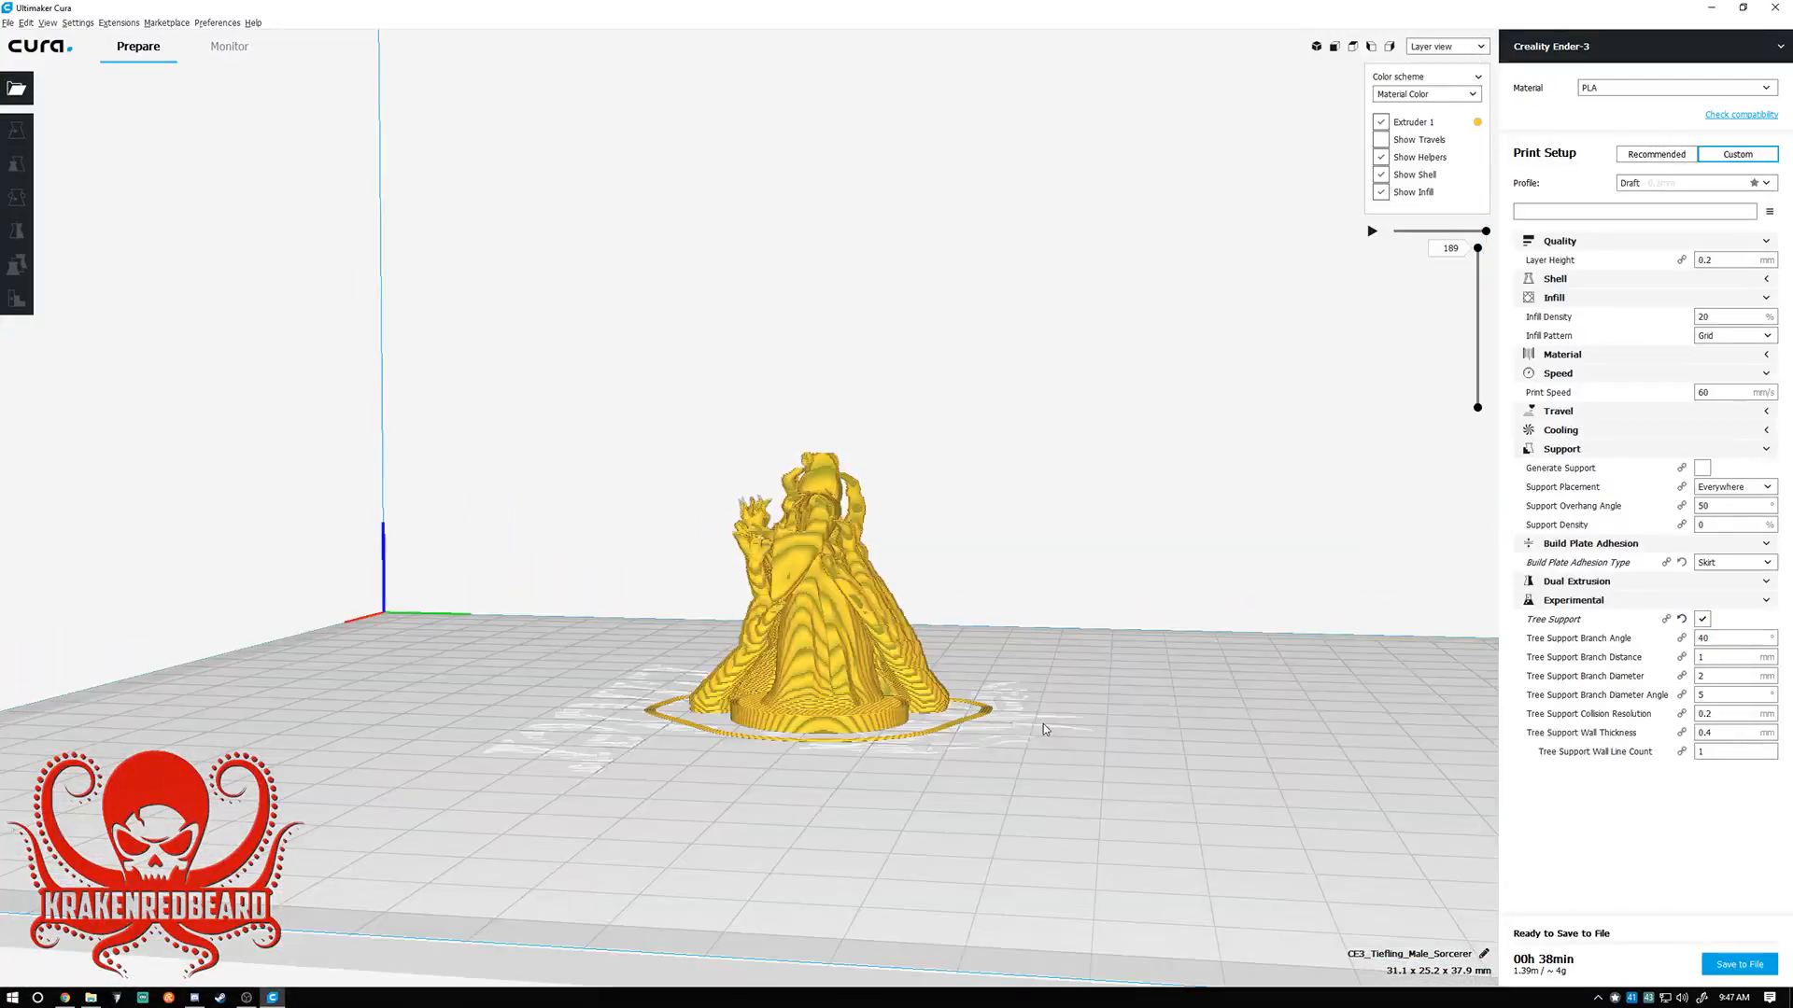
drag(1040, 728, 812, 629)
text(75)
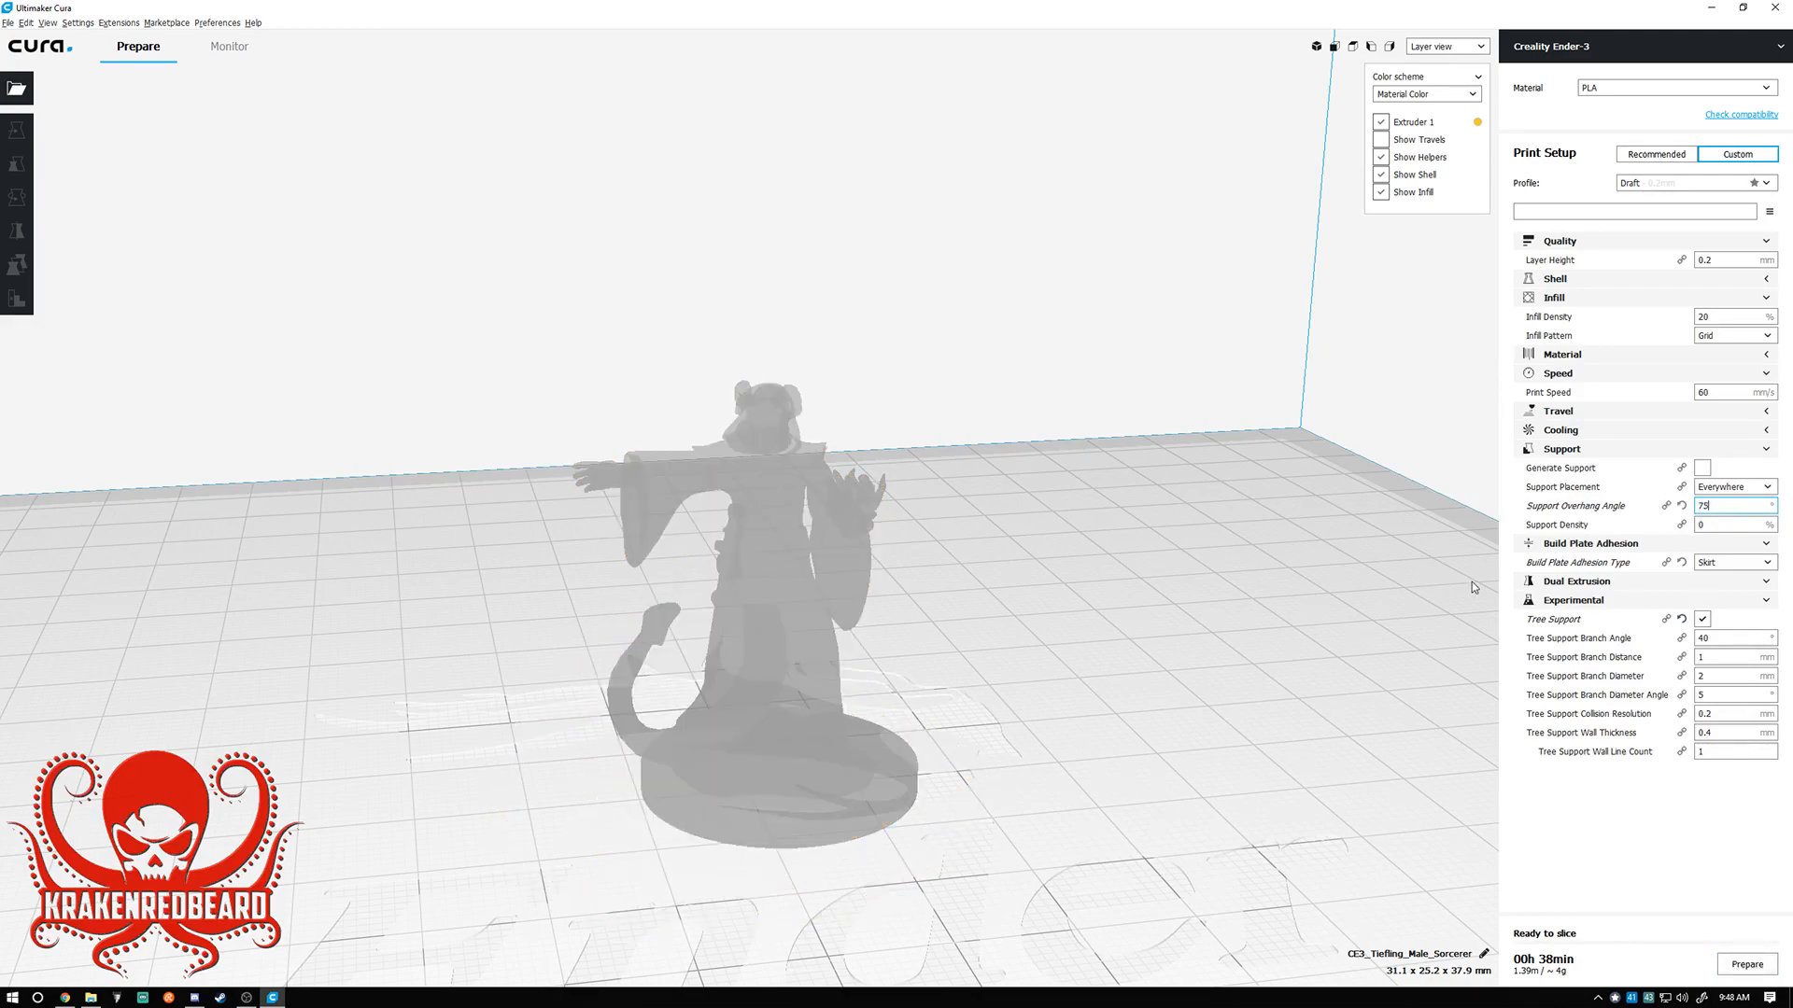
Raise the Support Overhang Angle to 80°.
click(1744, 964)
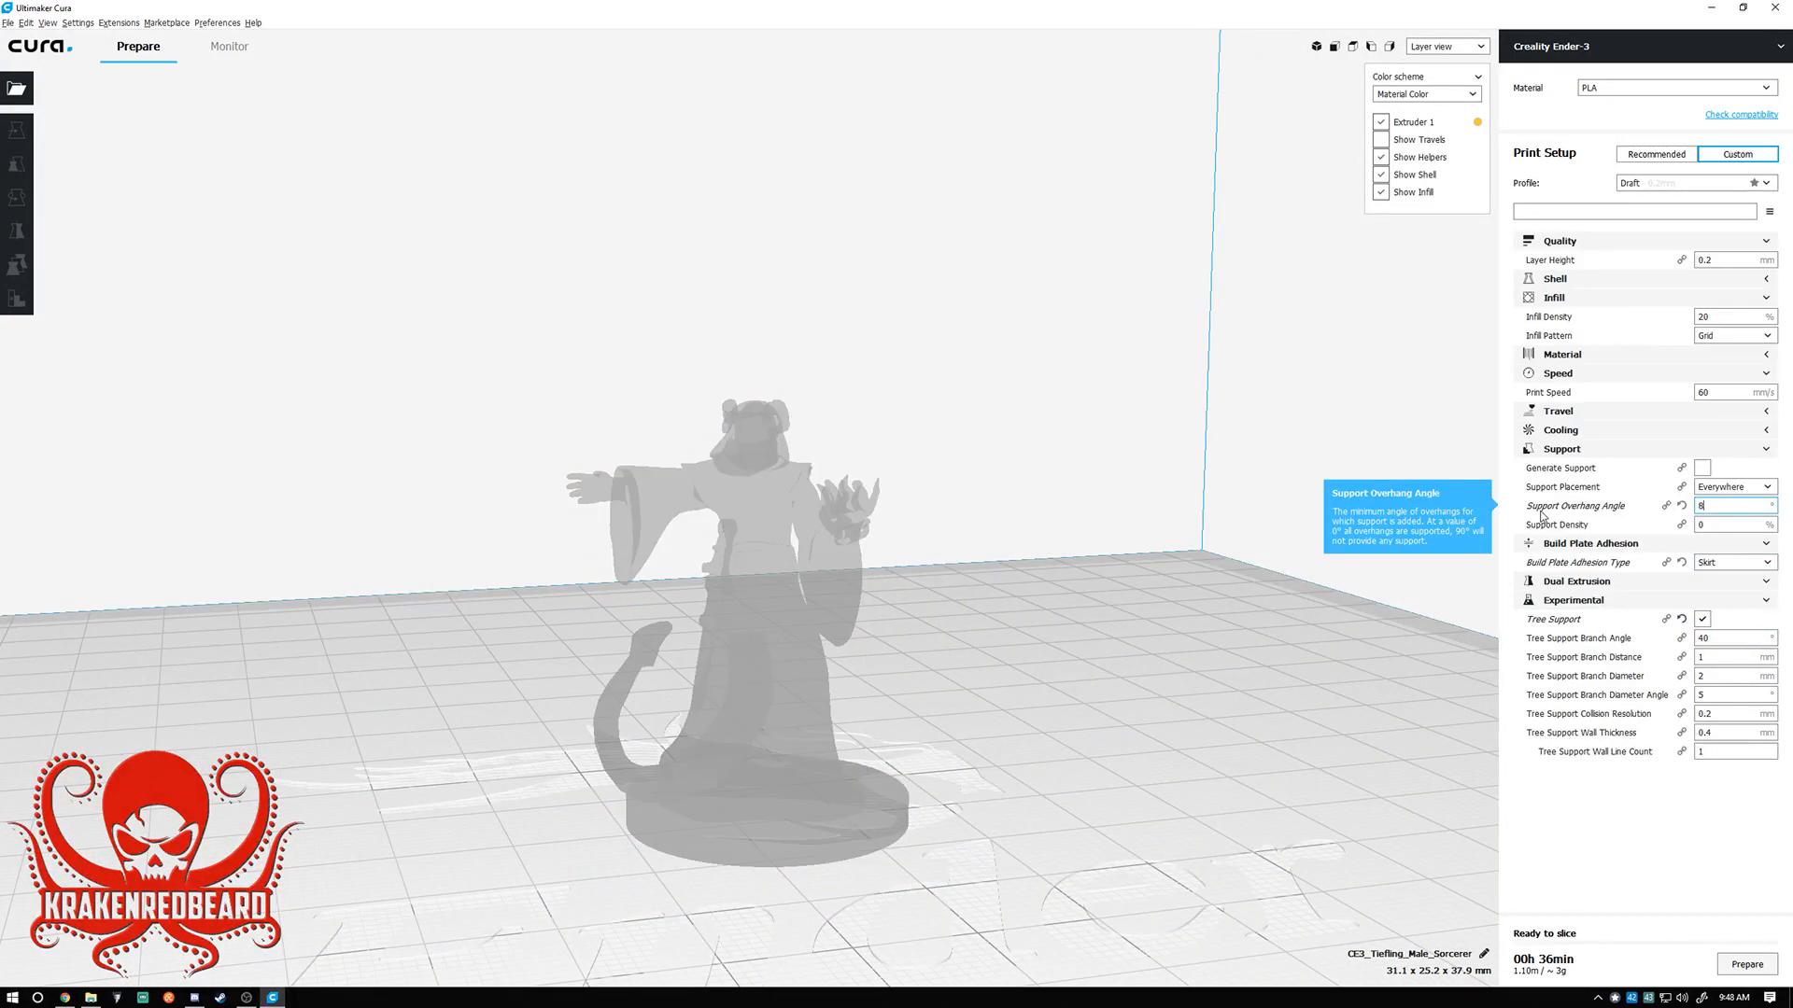
text(80)
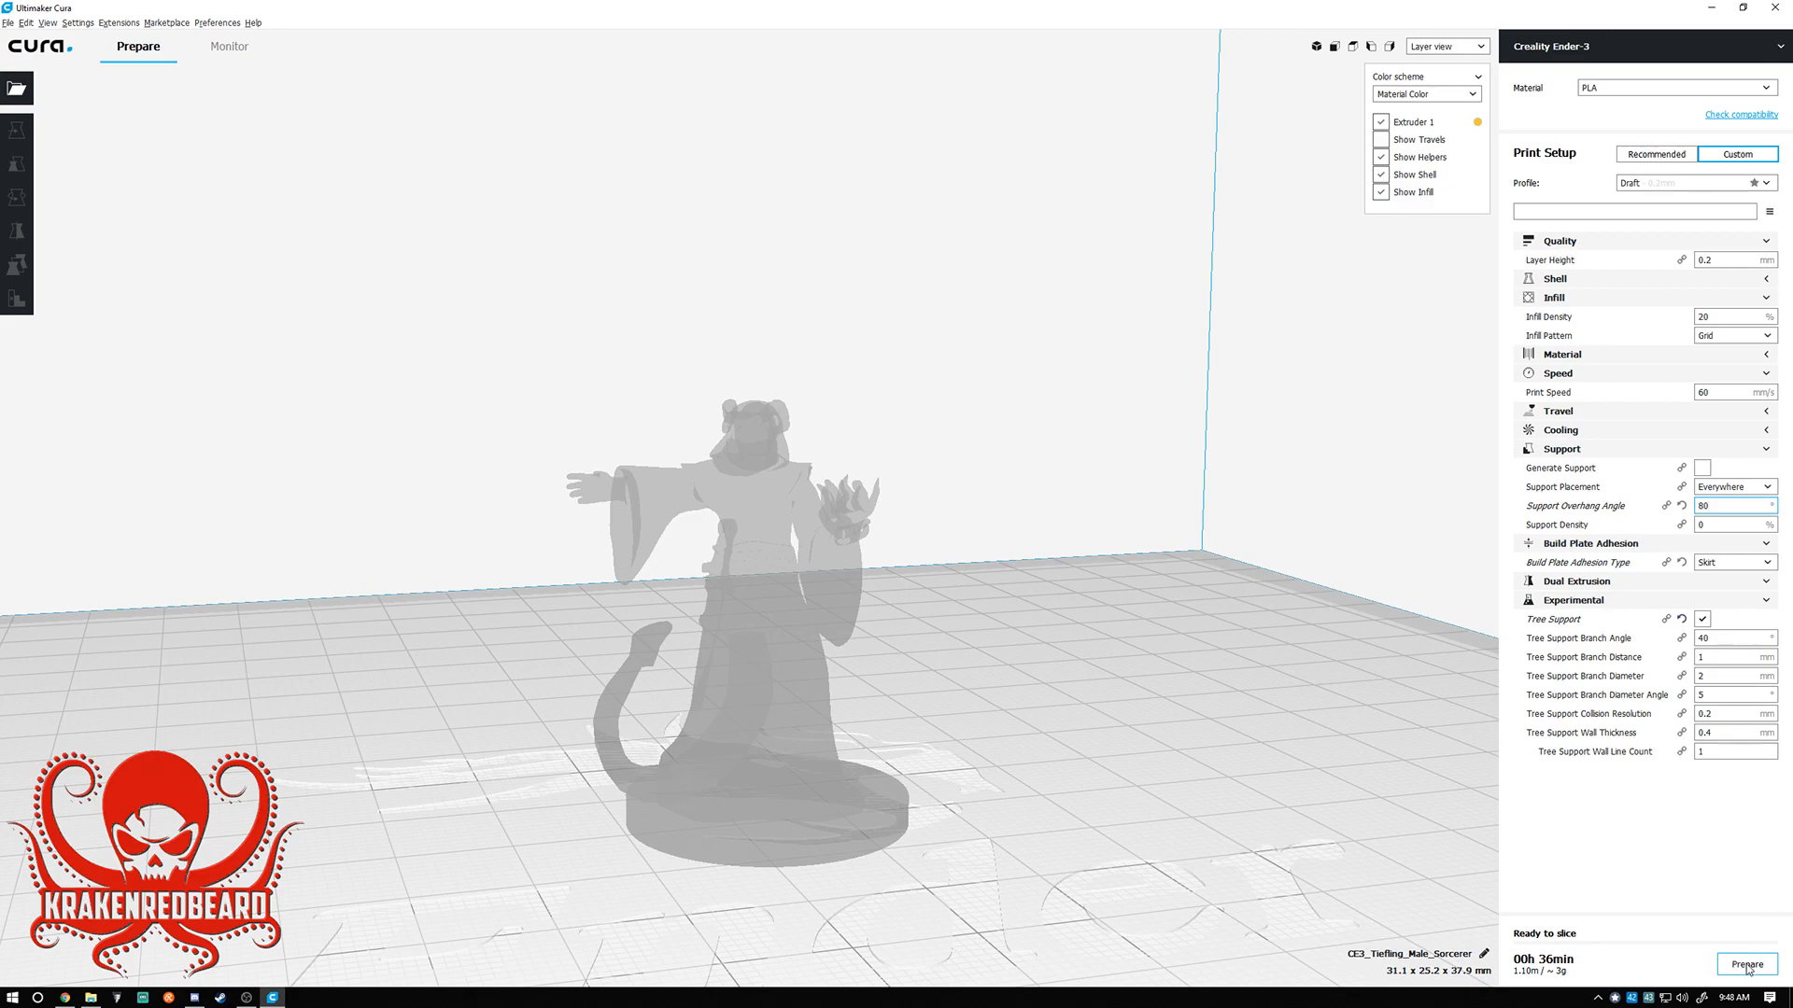
Reslice at 80° overhang (36-minute estimate) and view the tree supports from the side.
click(1746, 963)
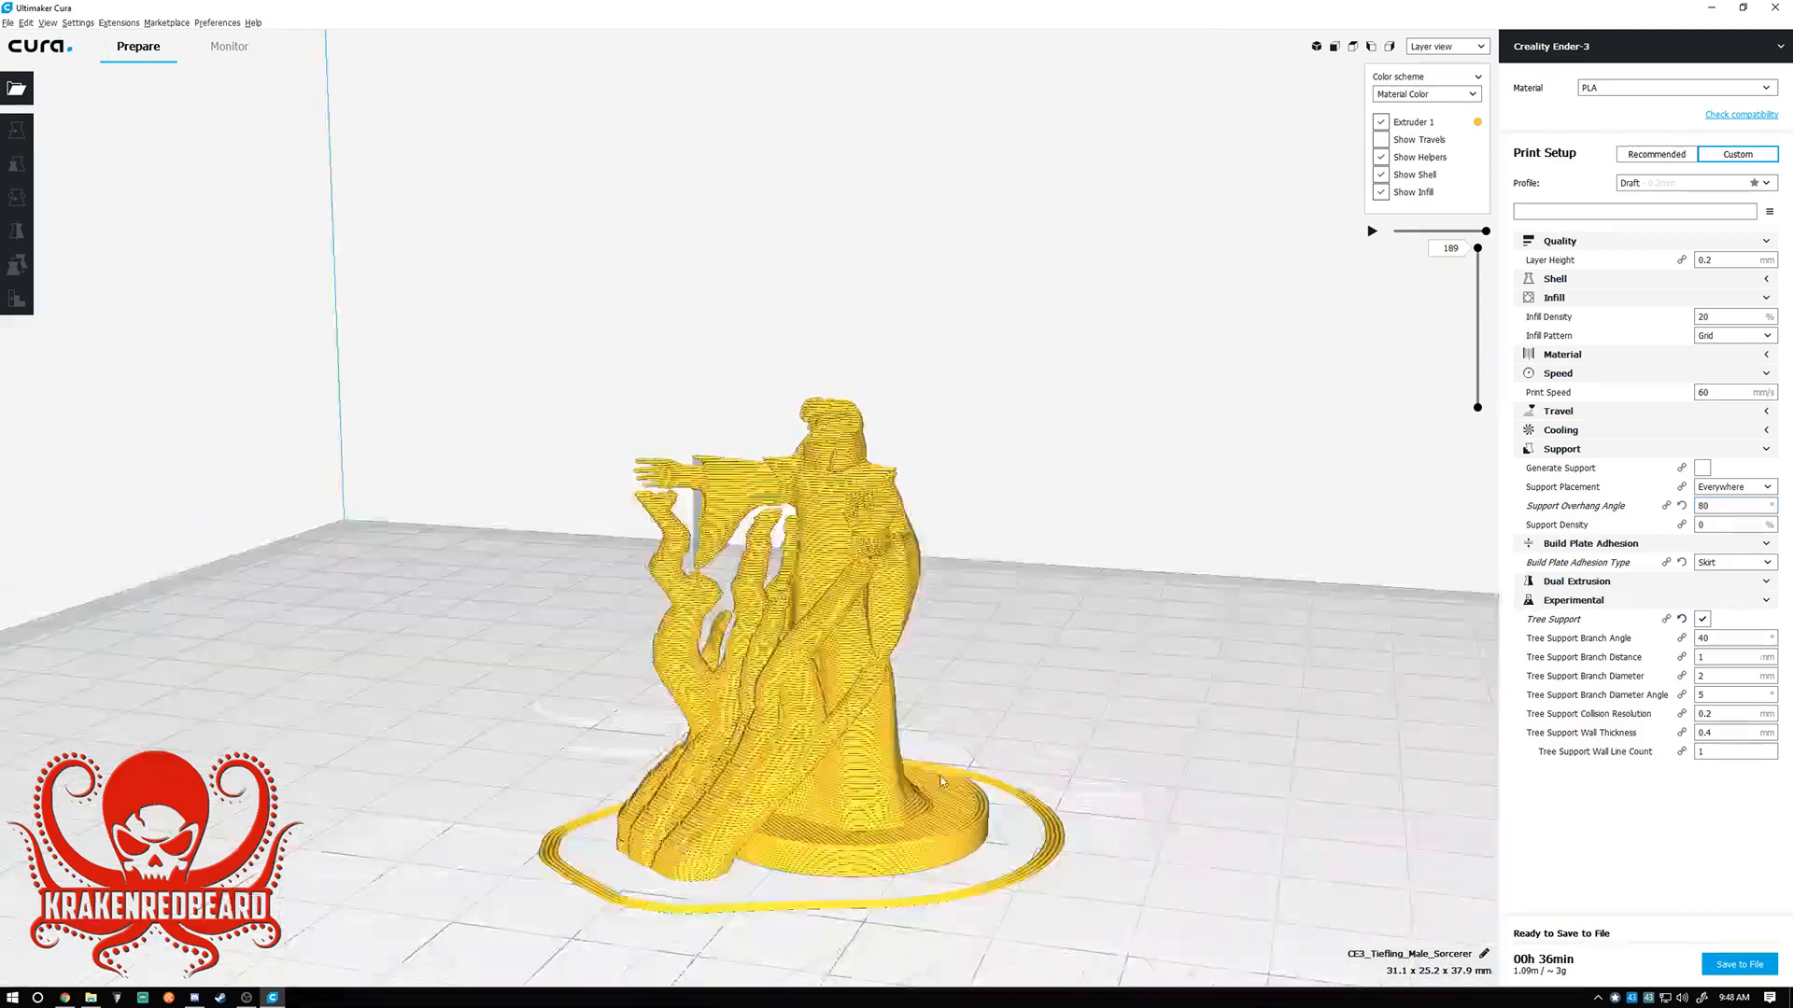
drag(937, 780, 924, 721)
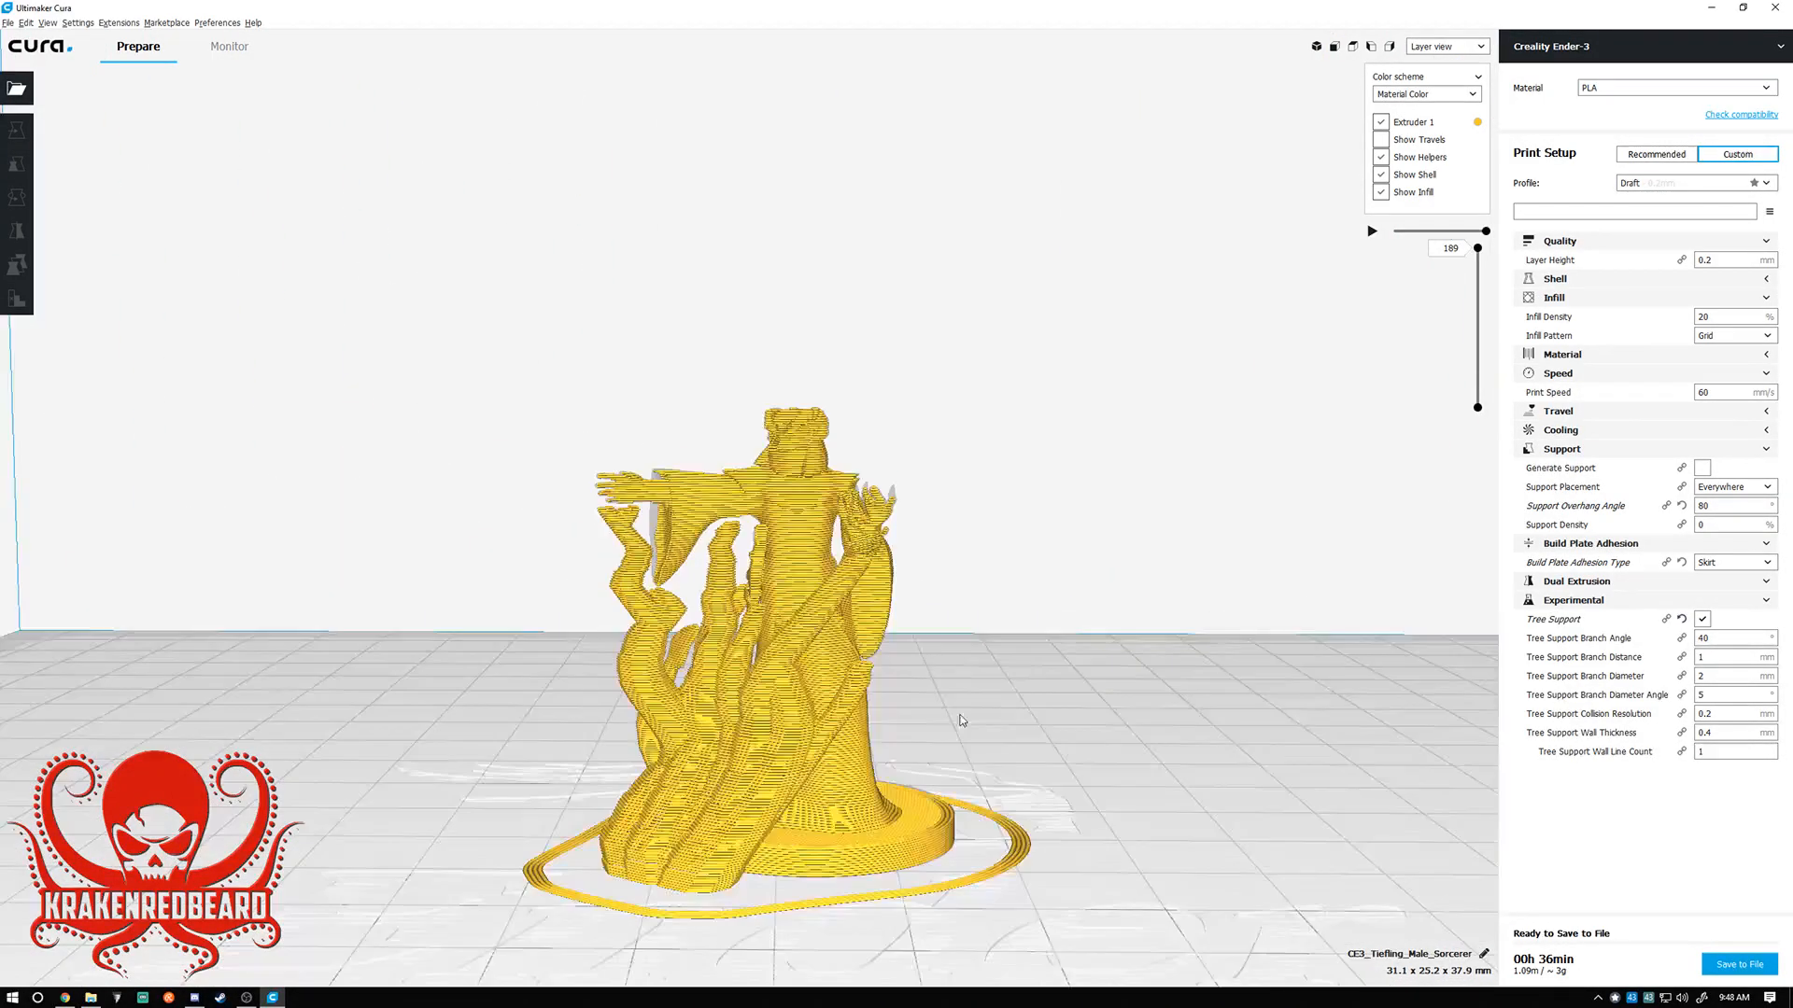
drag(960, 721, 402, 749)
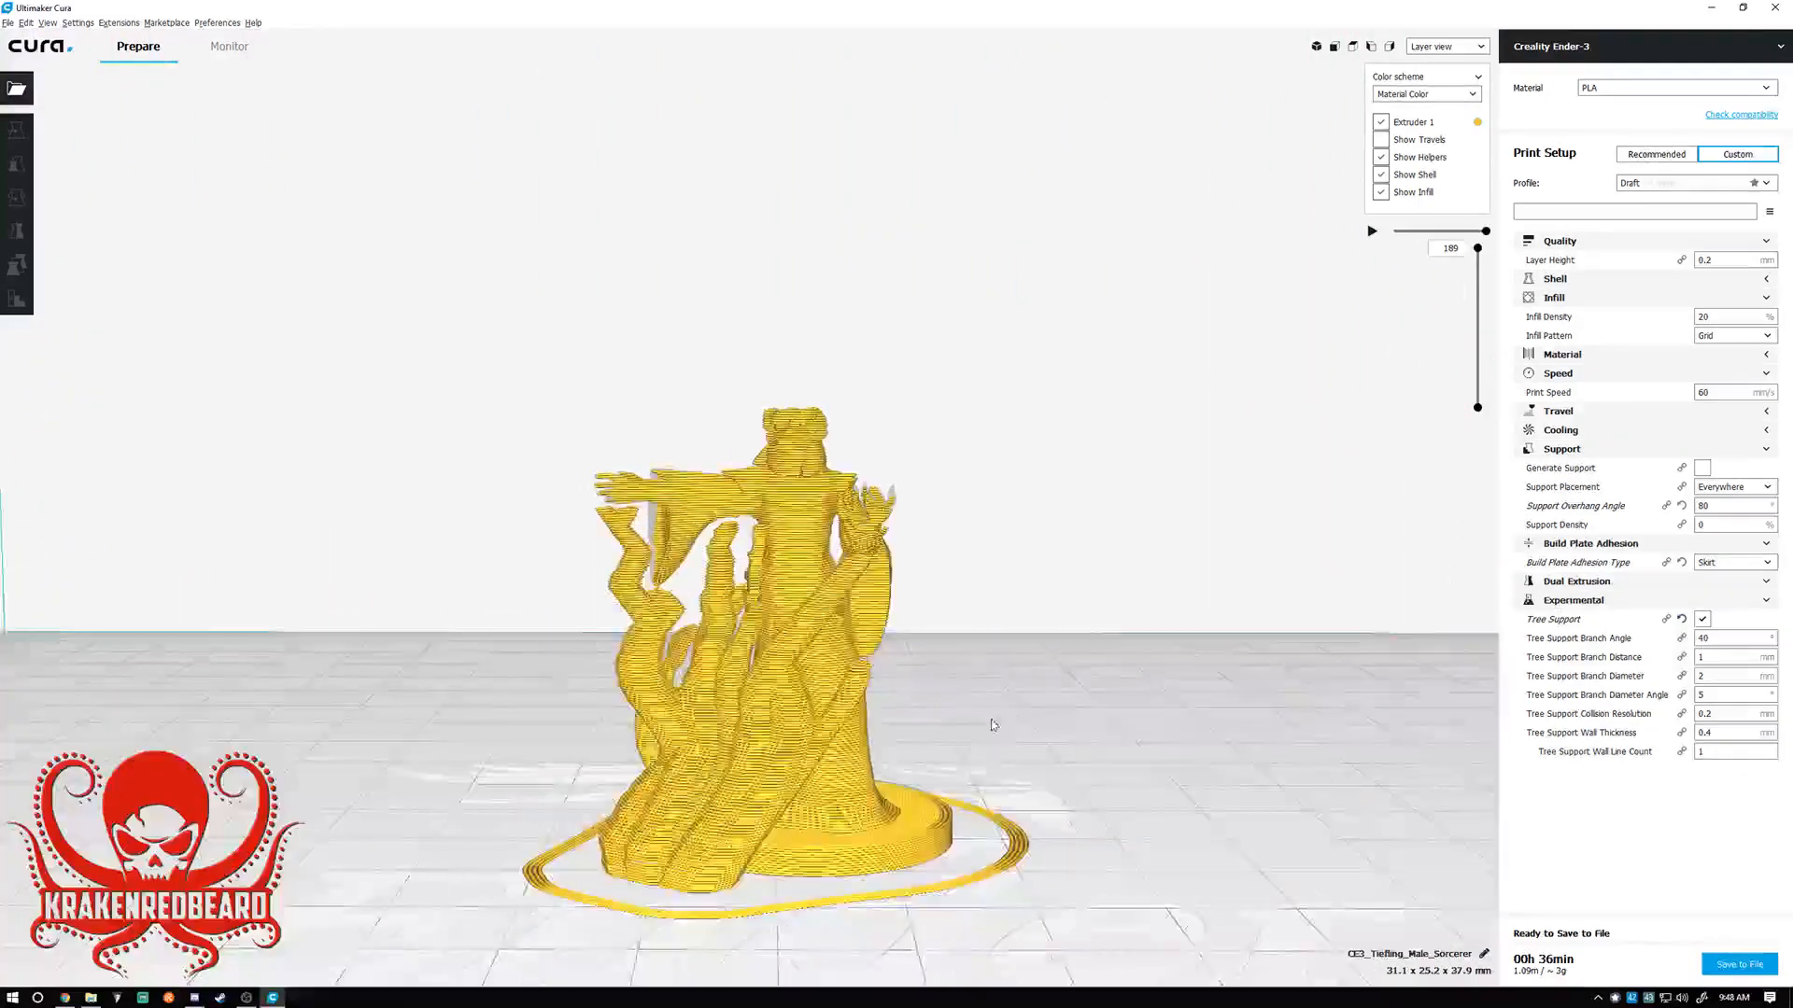
drag(991, 725, 1039, 726)
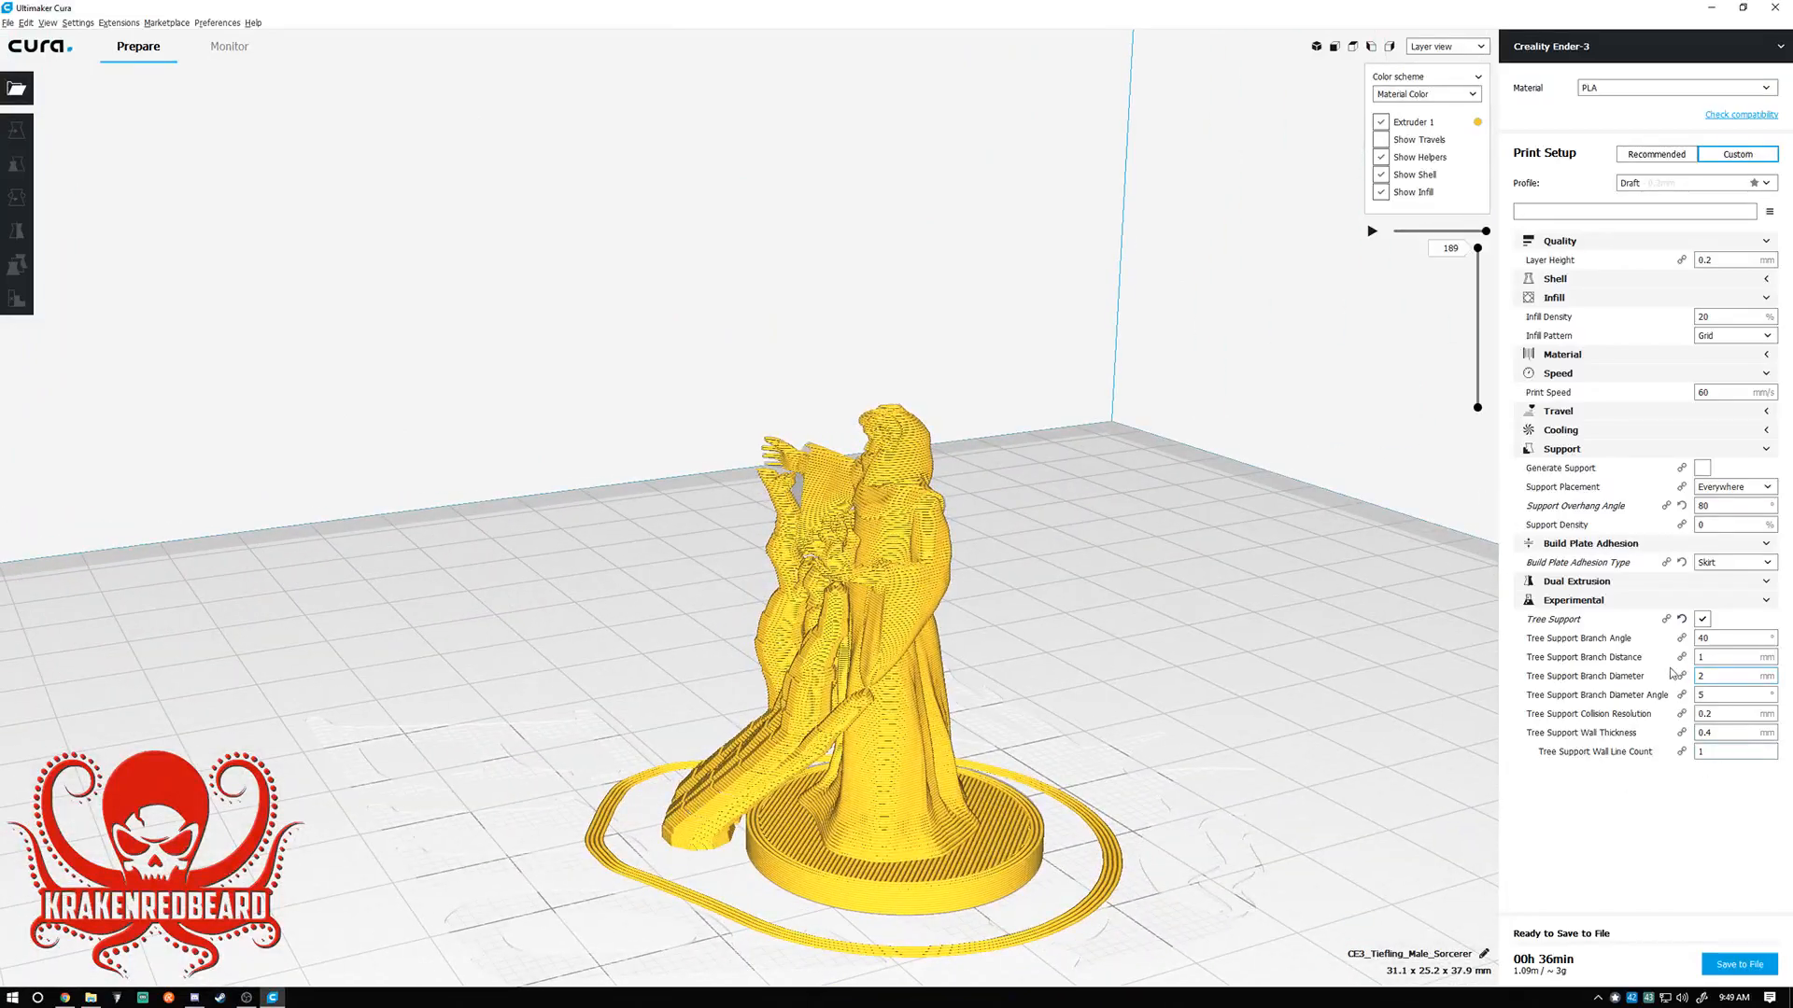
Orbit around the miniature to inspect the tree supports from several more angles.
click(1733, 639)
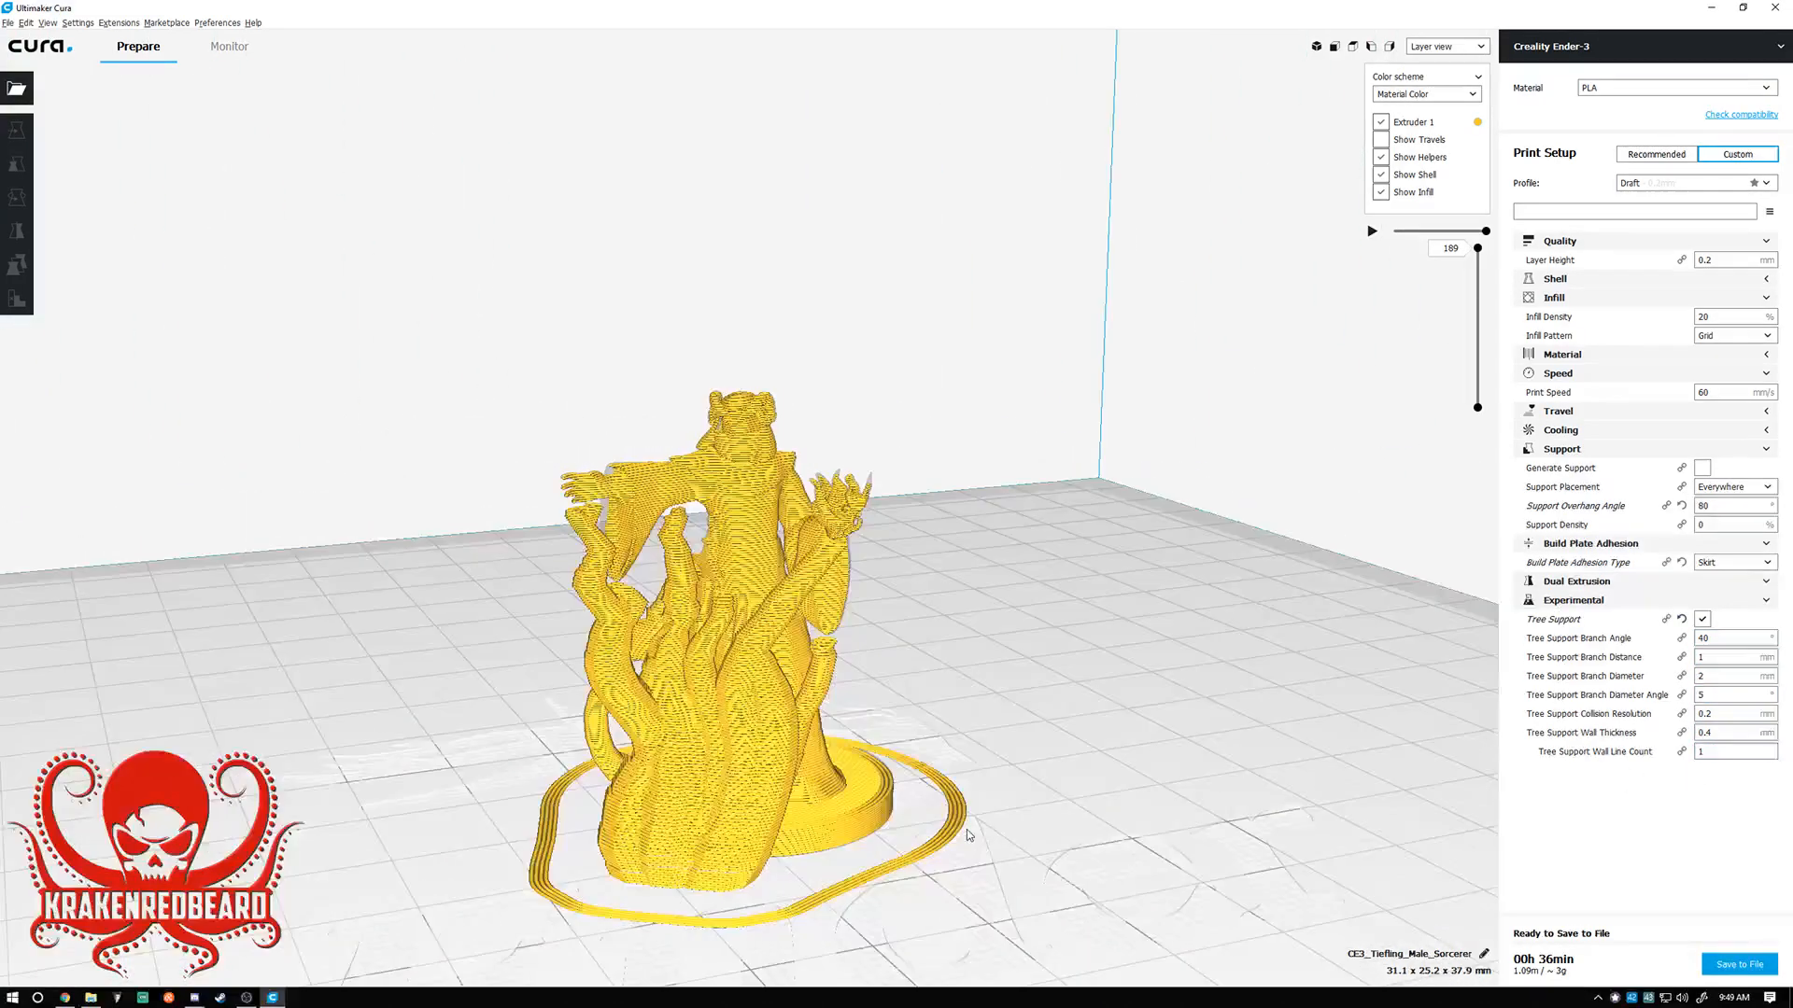
drag(965, 834, 934, 879)
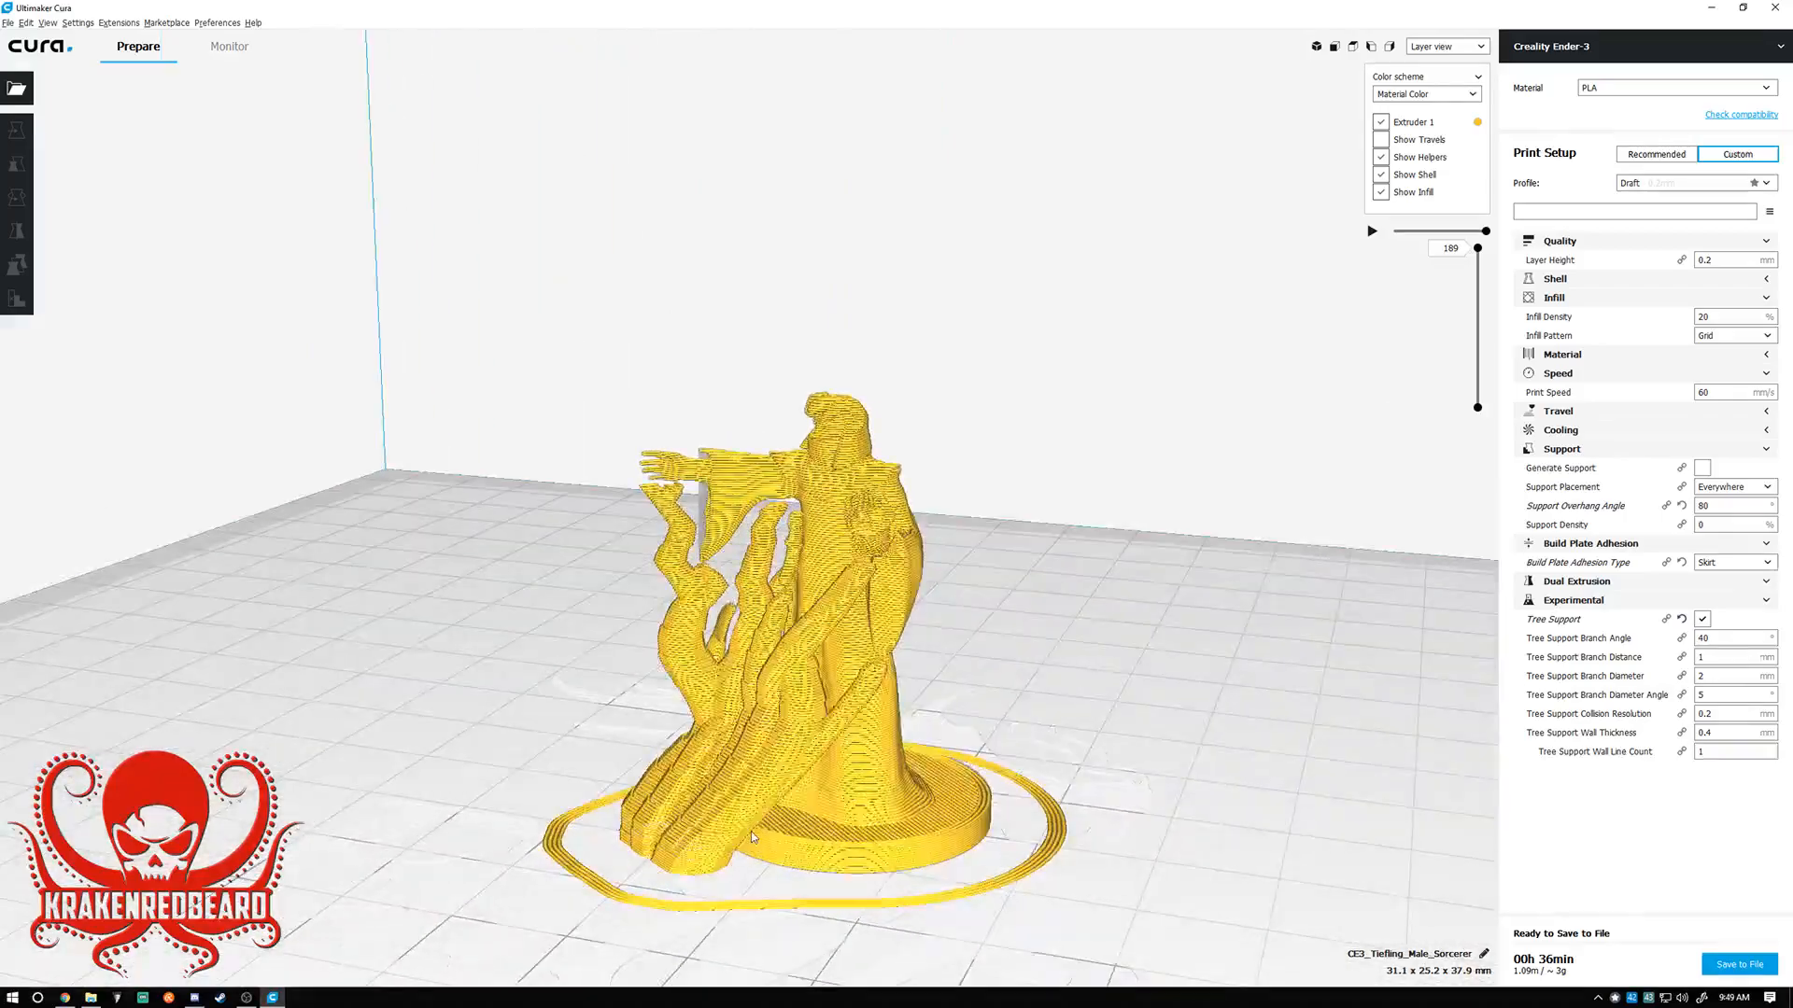
drag(752, 836, 965, 929)
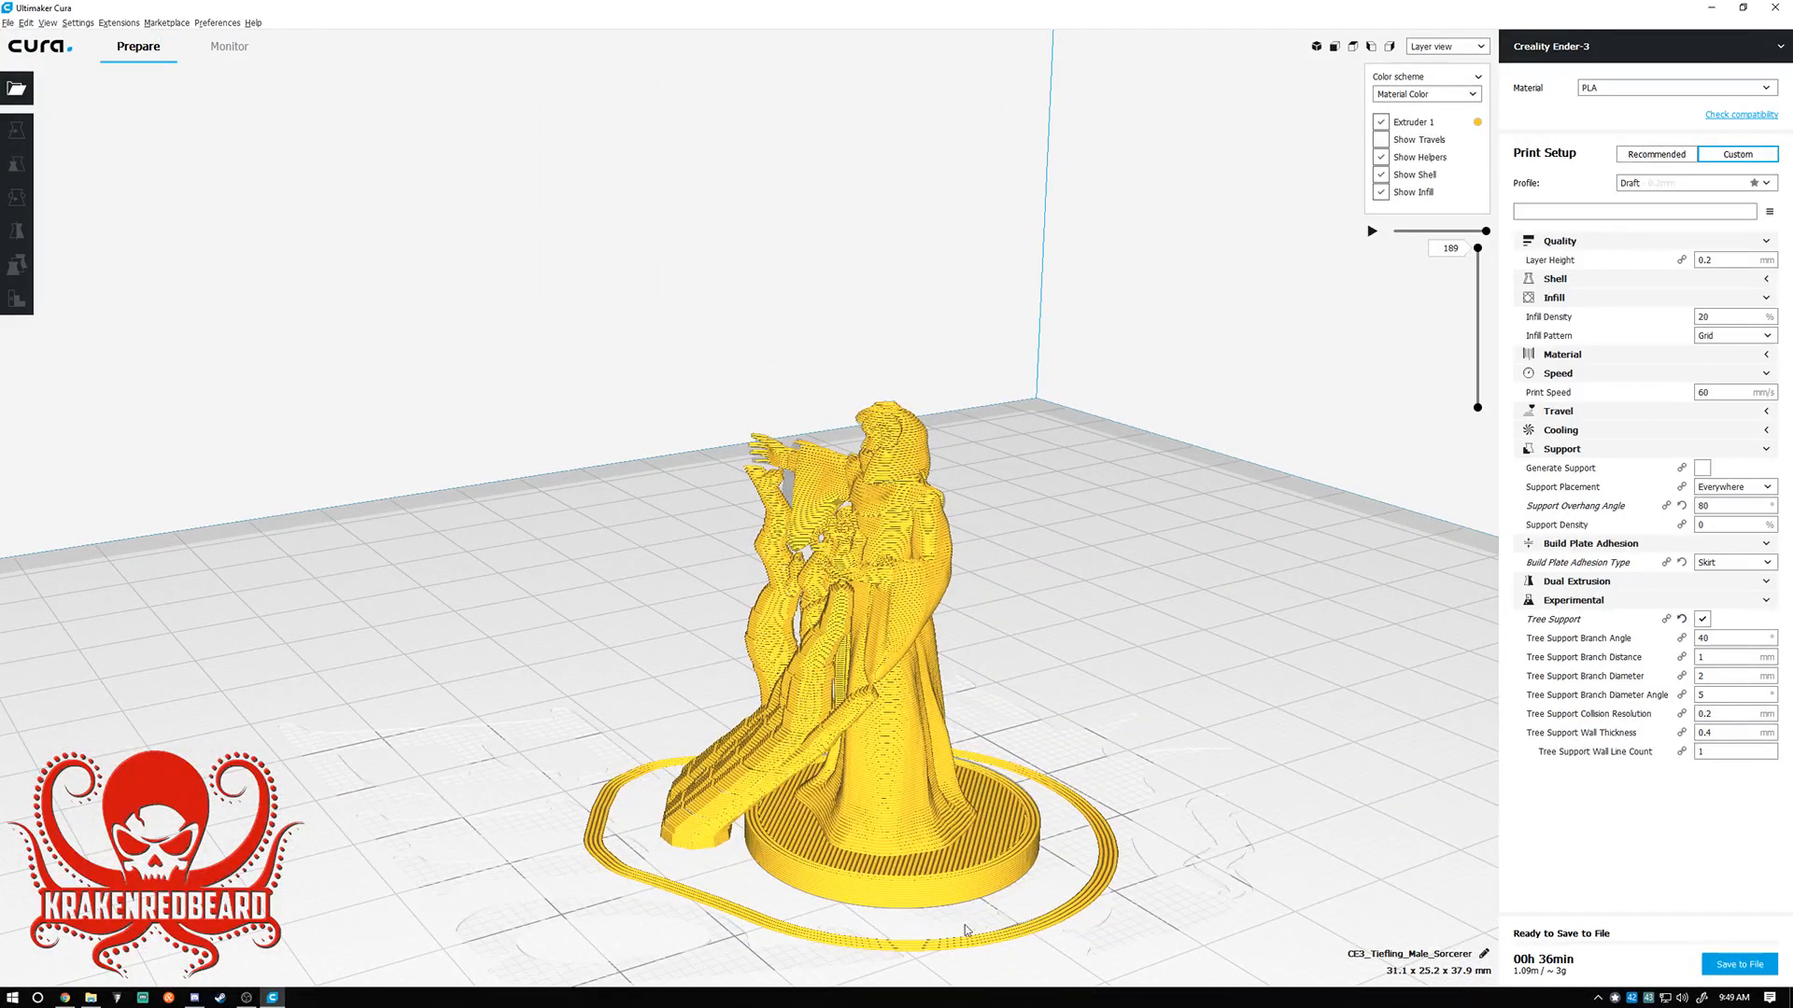
mouse_move(700, 837)
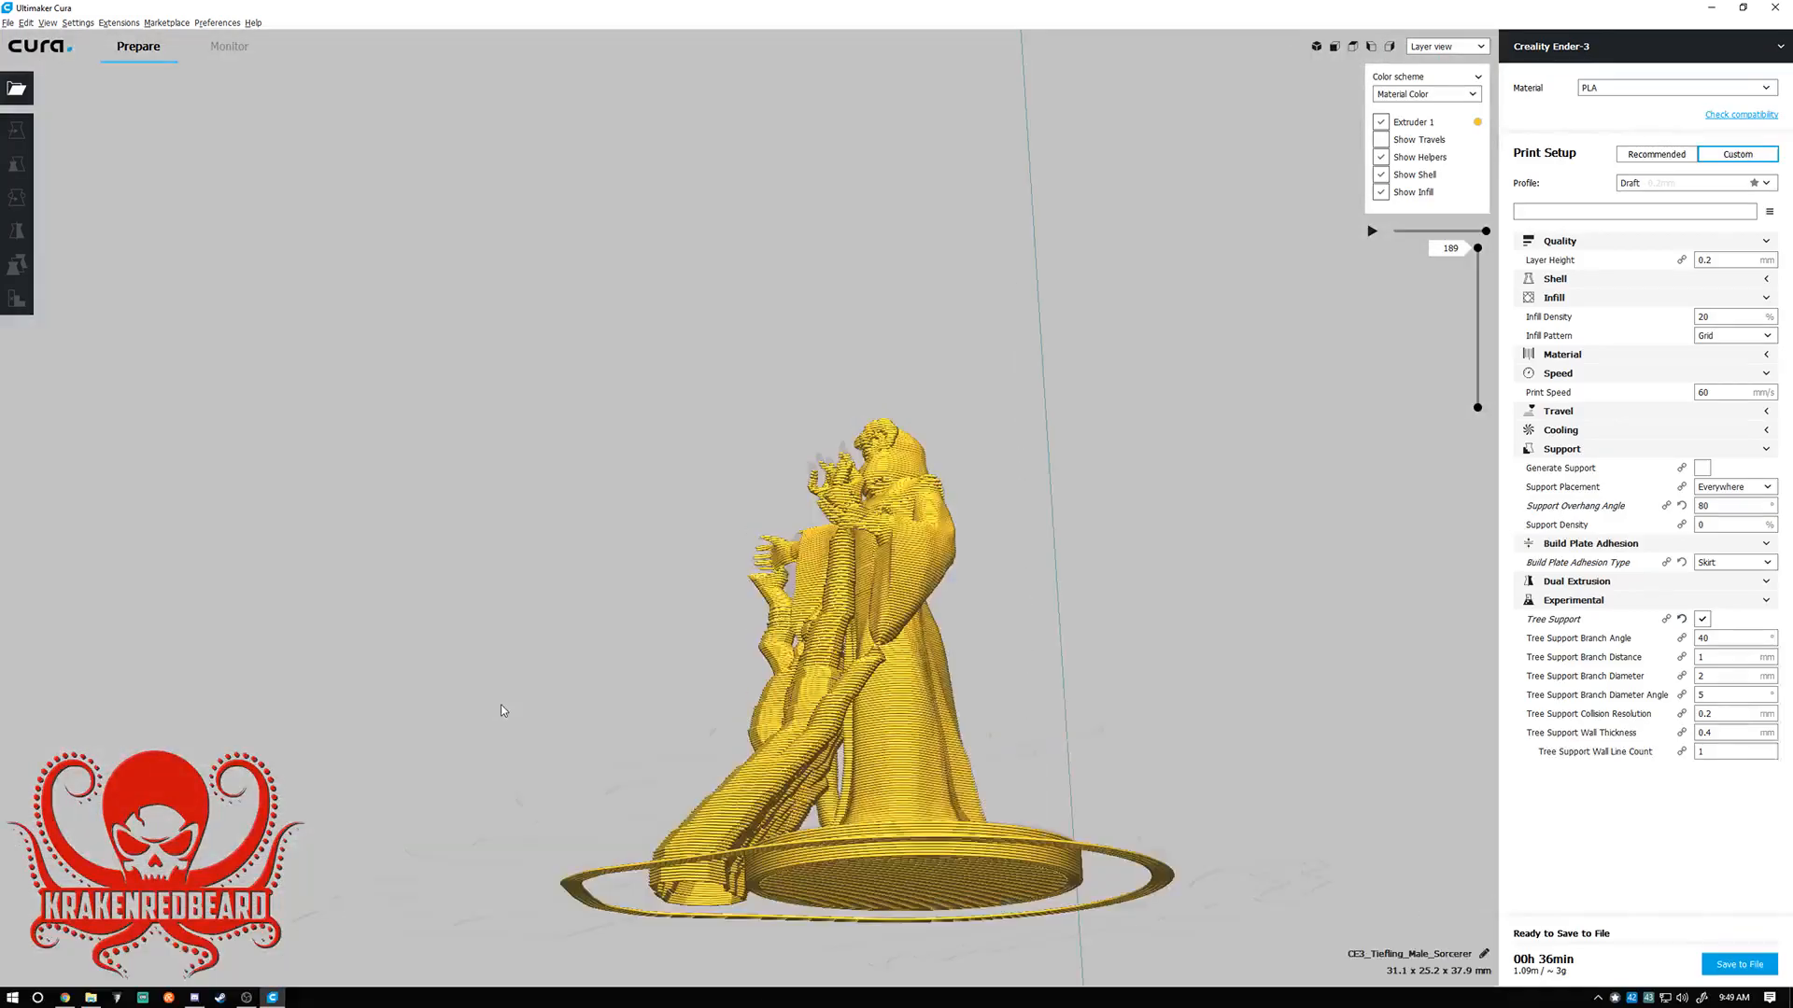
drag(502, 710, 829, 773)
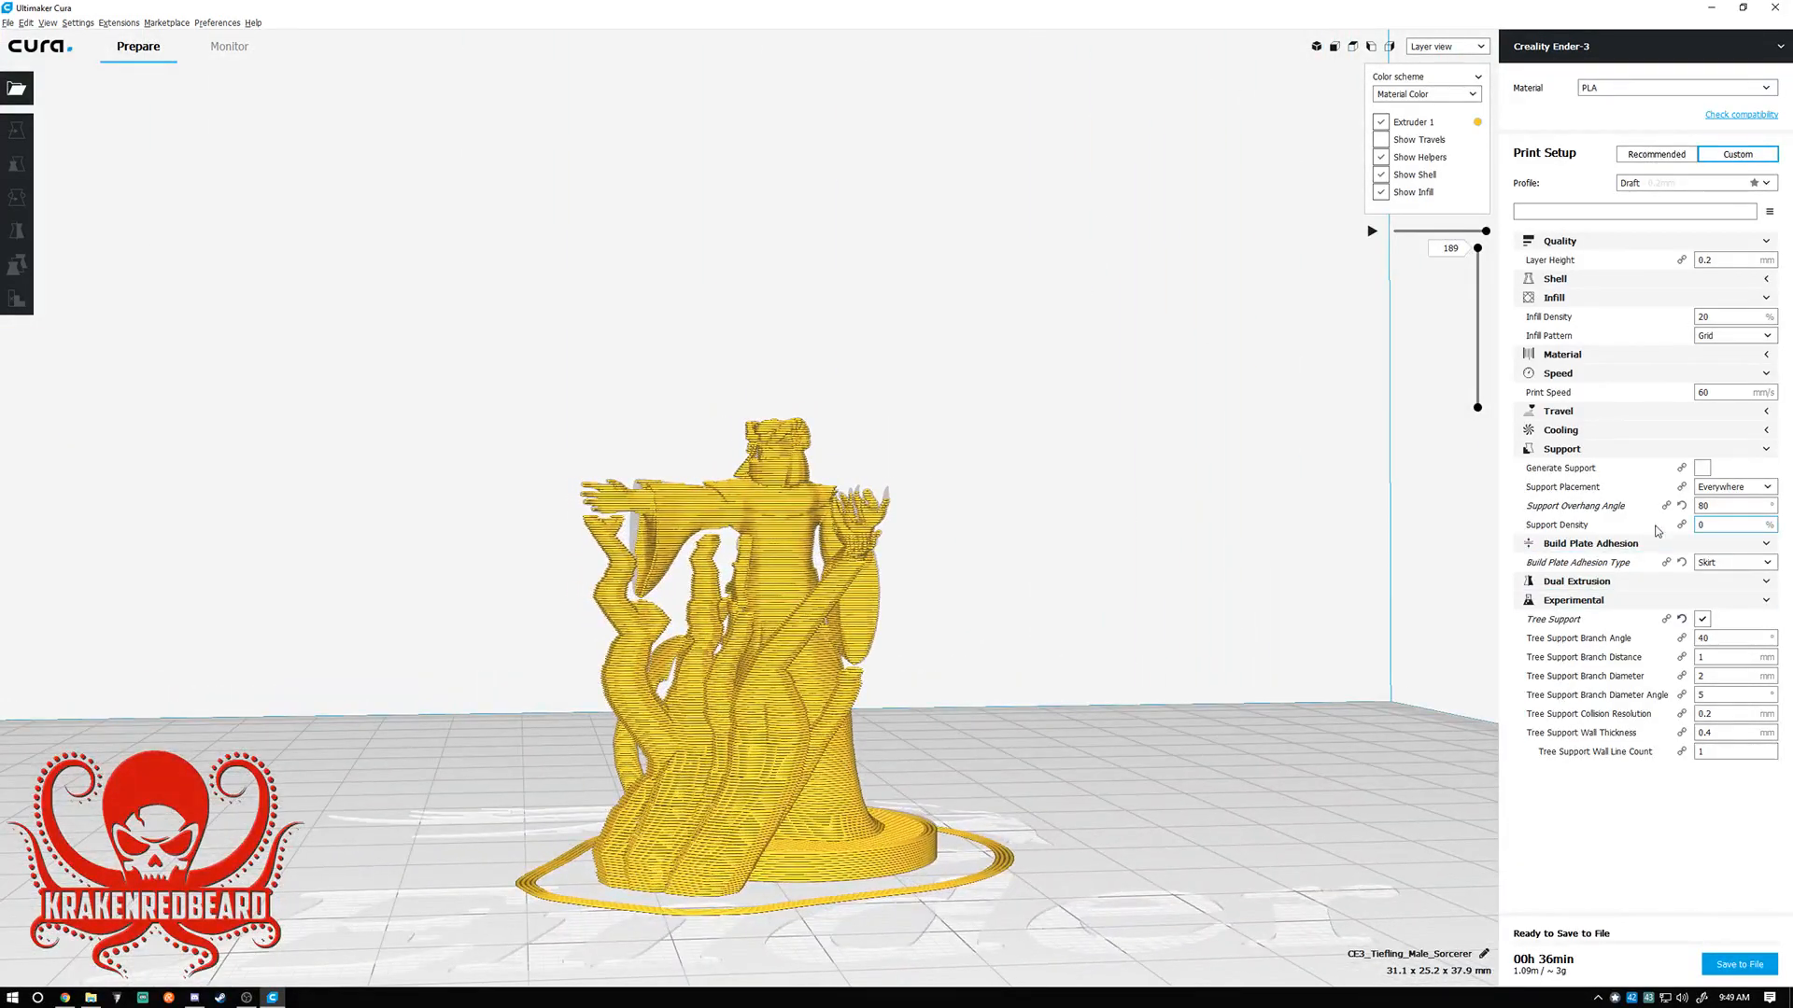
Set Support Placement to Touching Buildplate, reslice (35 minutes) and inspect from behind.
click(1732, 486)
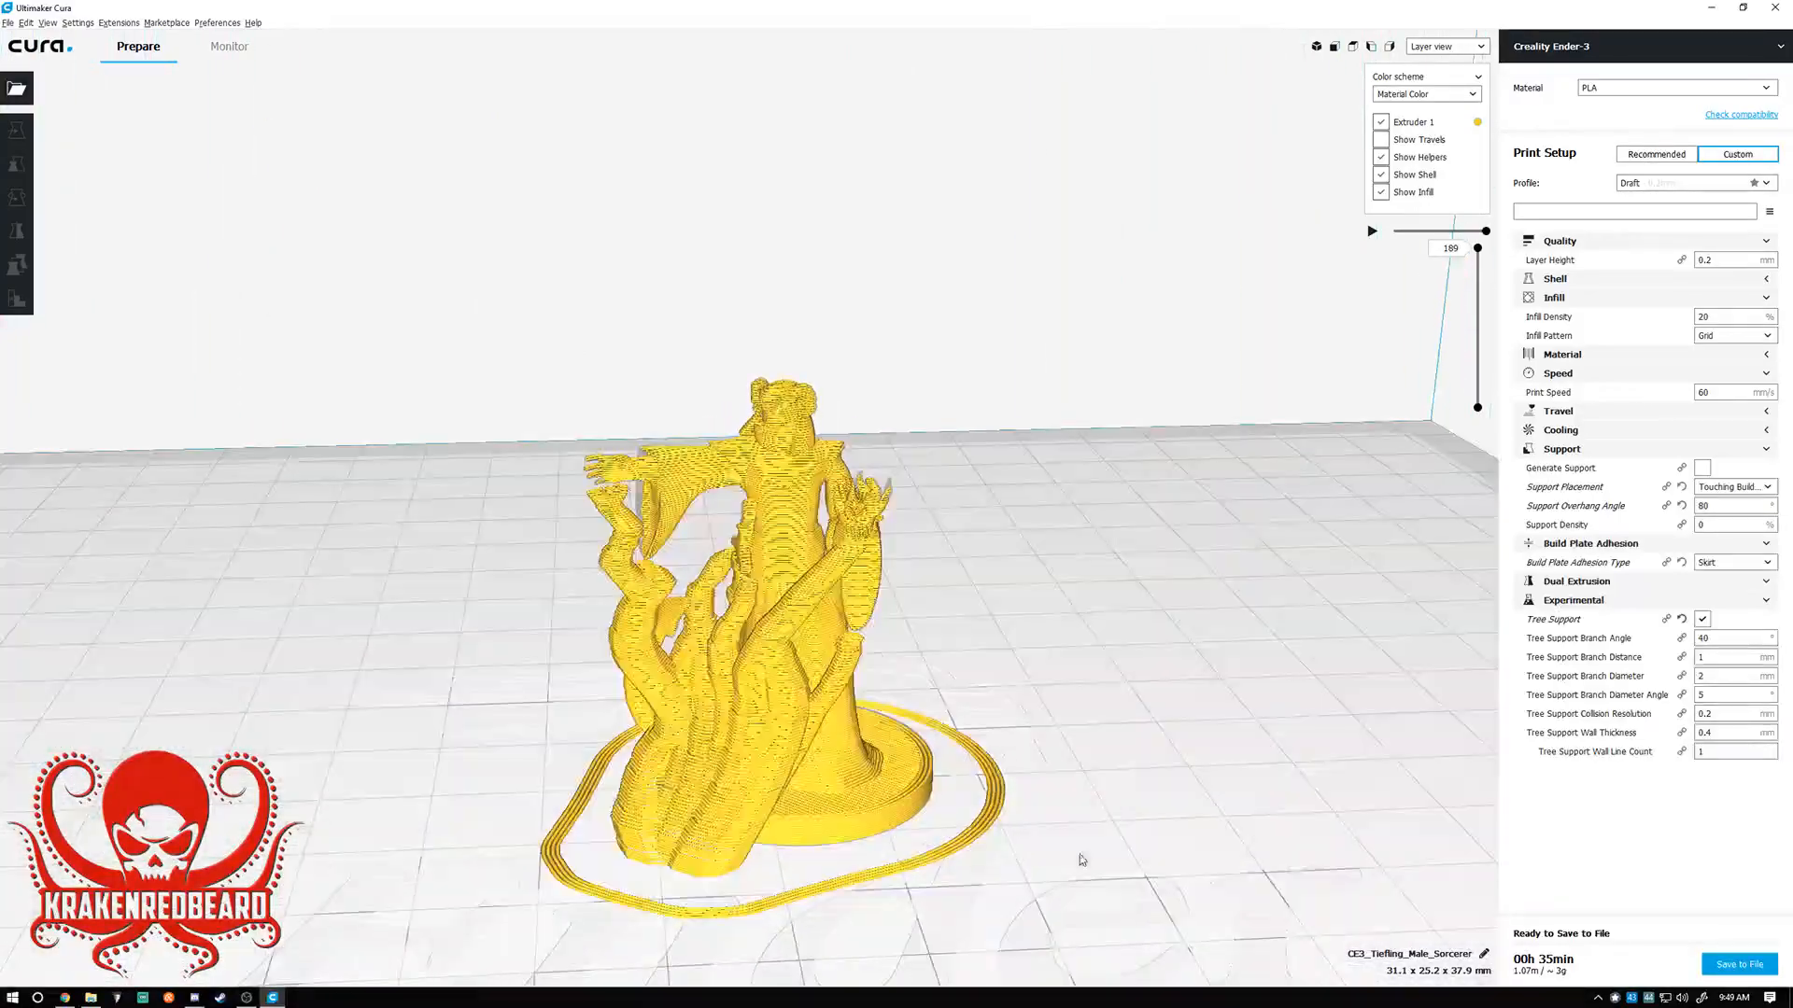
drag(1081, 858, 837, 840)
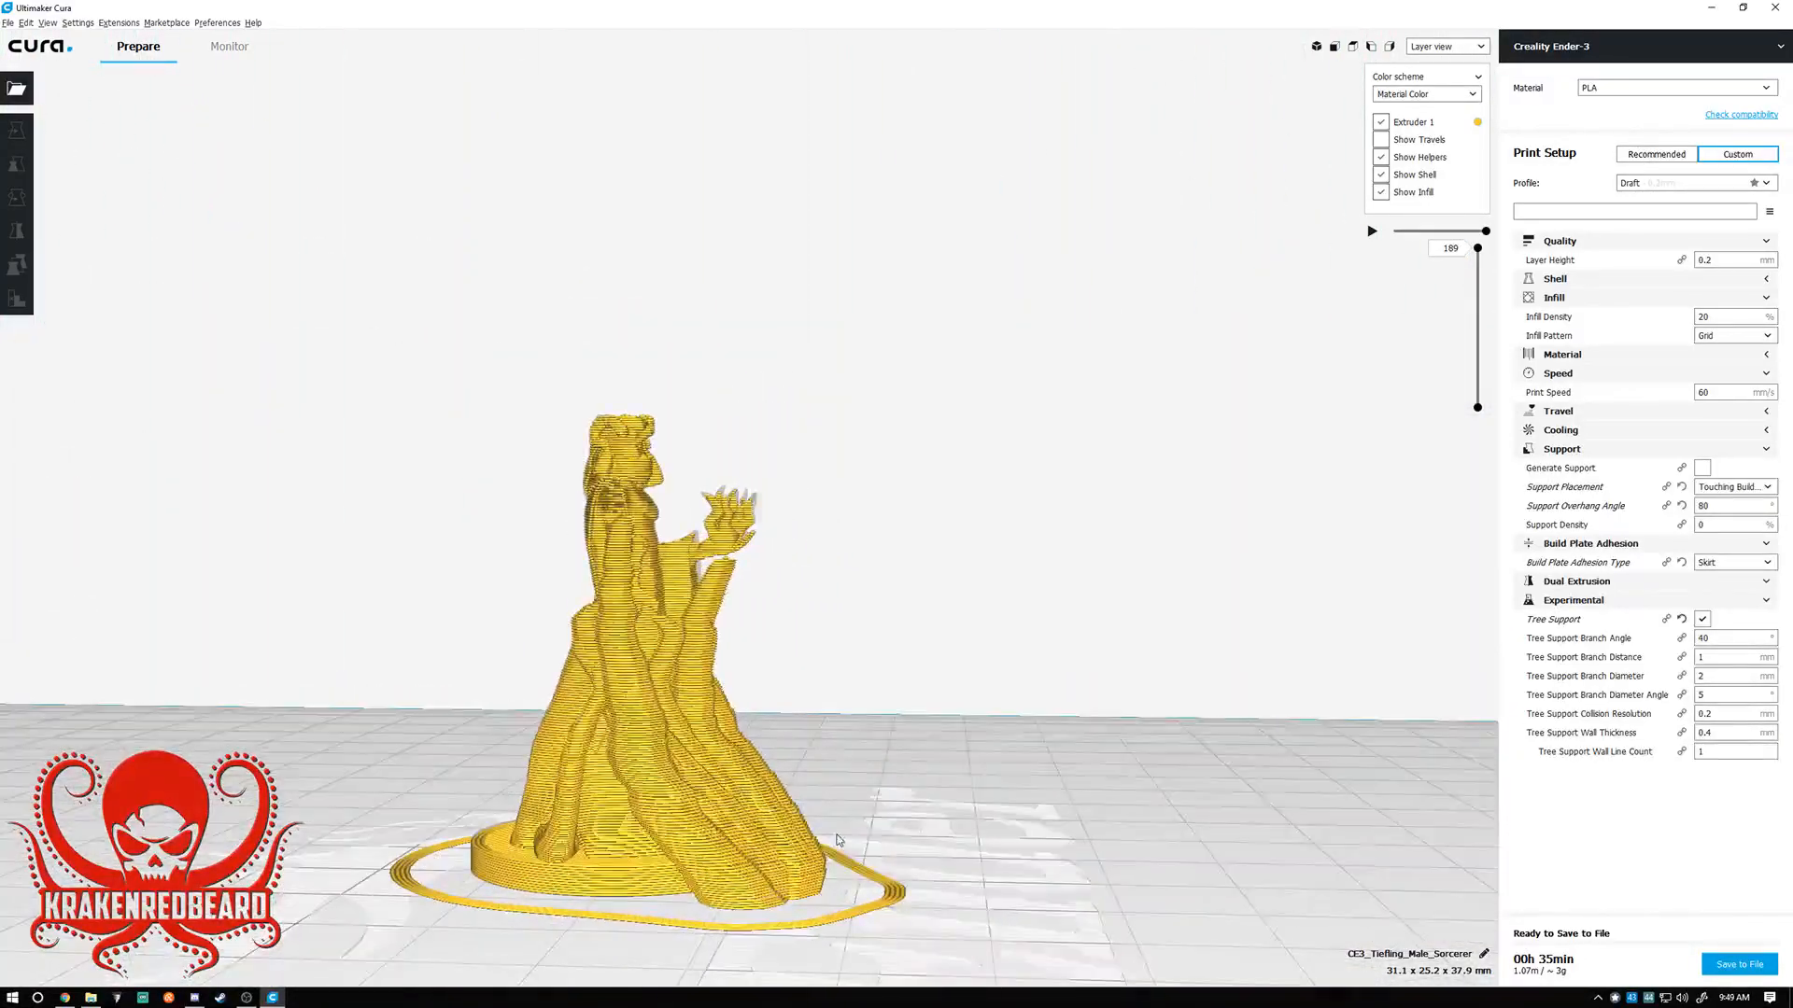
drag(834, 840, 1243, 797)
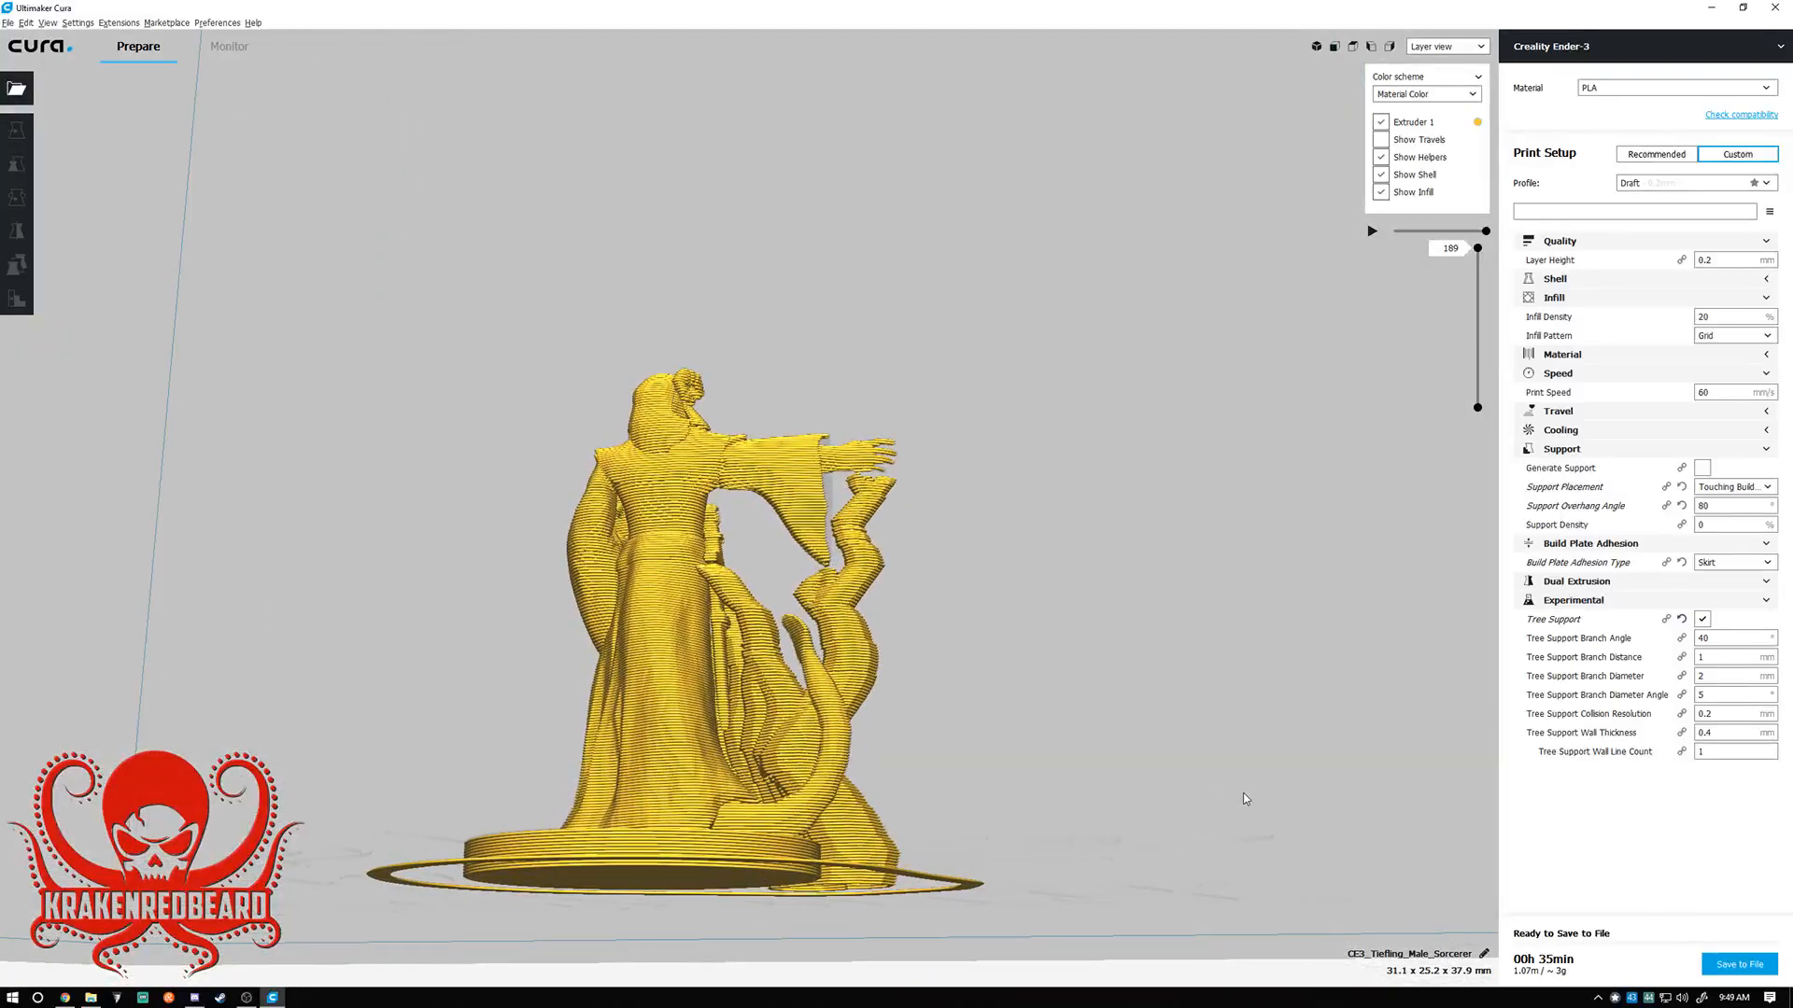
drag(1243, 797, 383, 858)
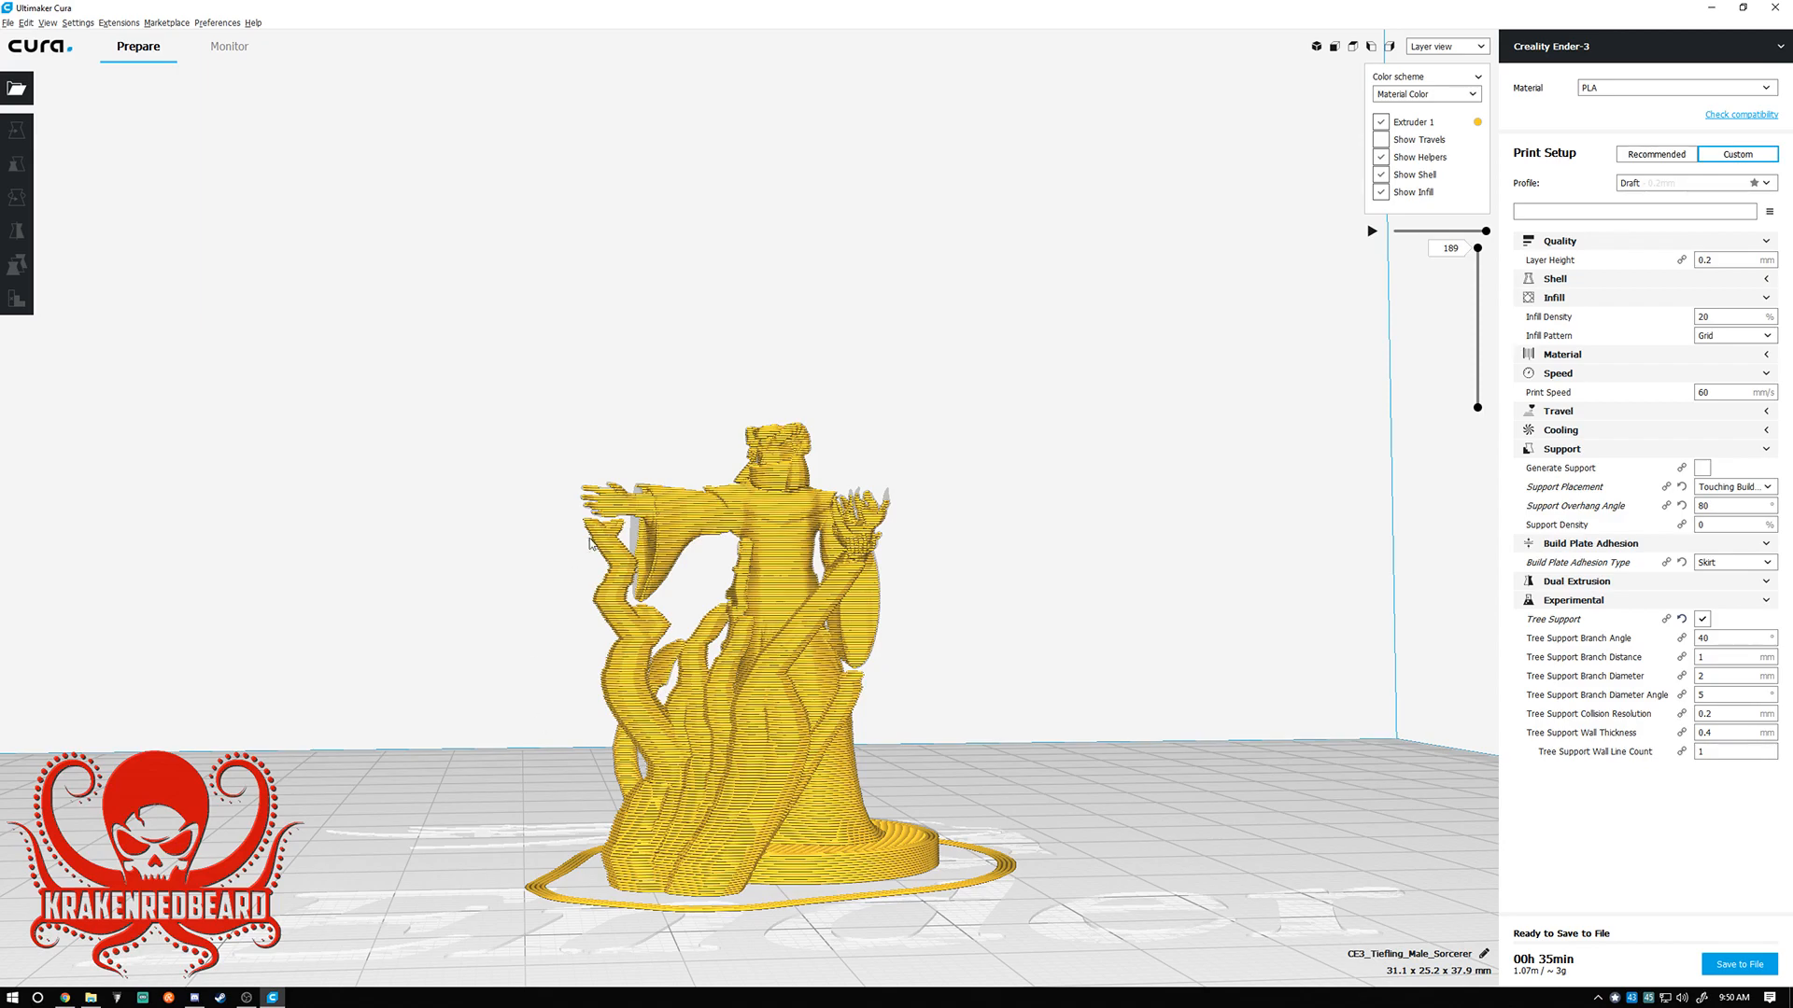
mouse_move(627, 549)
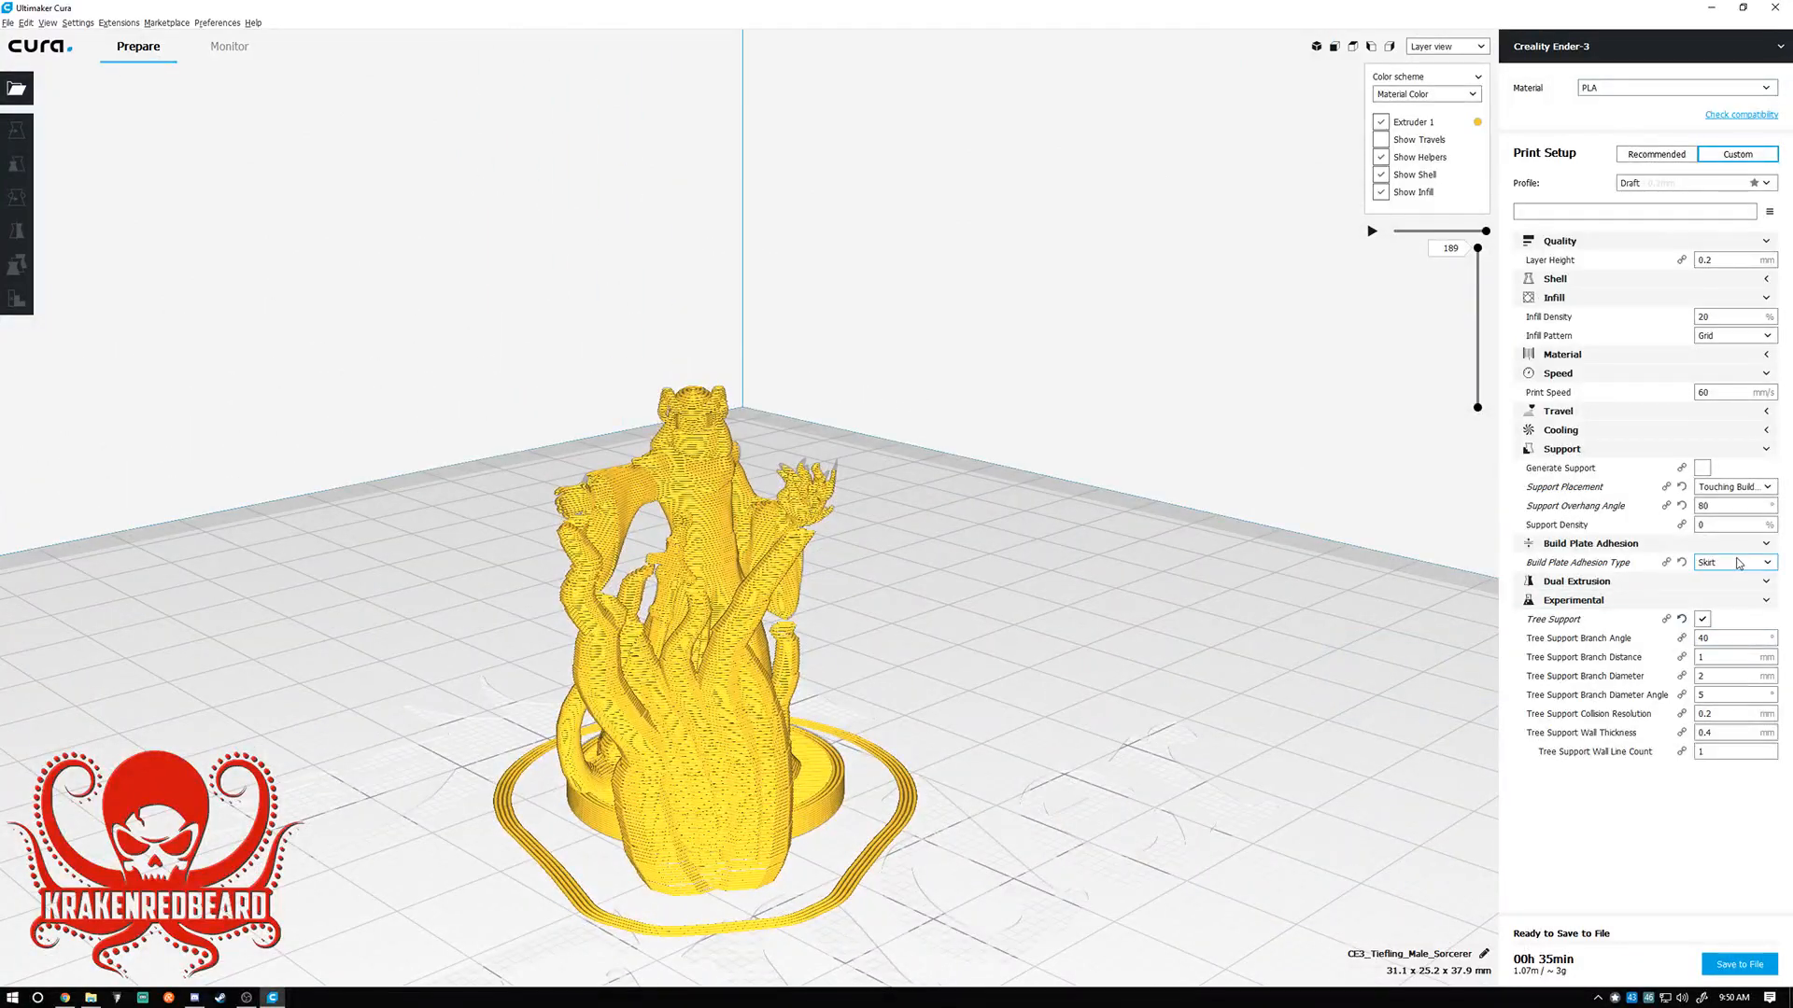
Change Build Plate Adhesion Type from Skirt to Brim and reslice (36-minute estimate).
click(1729, 562)
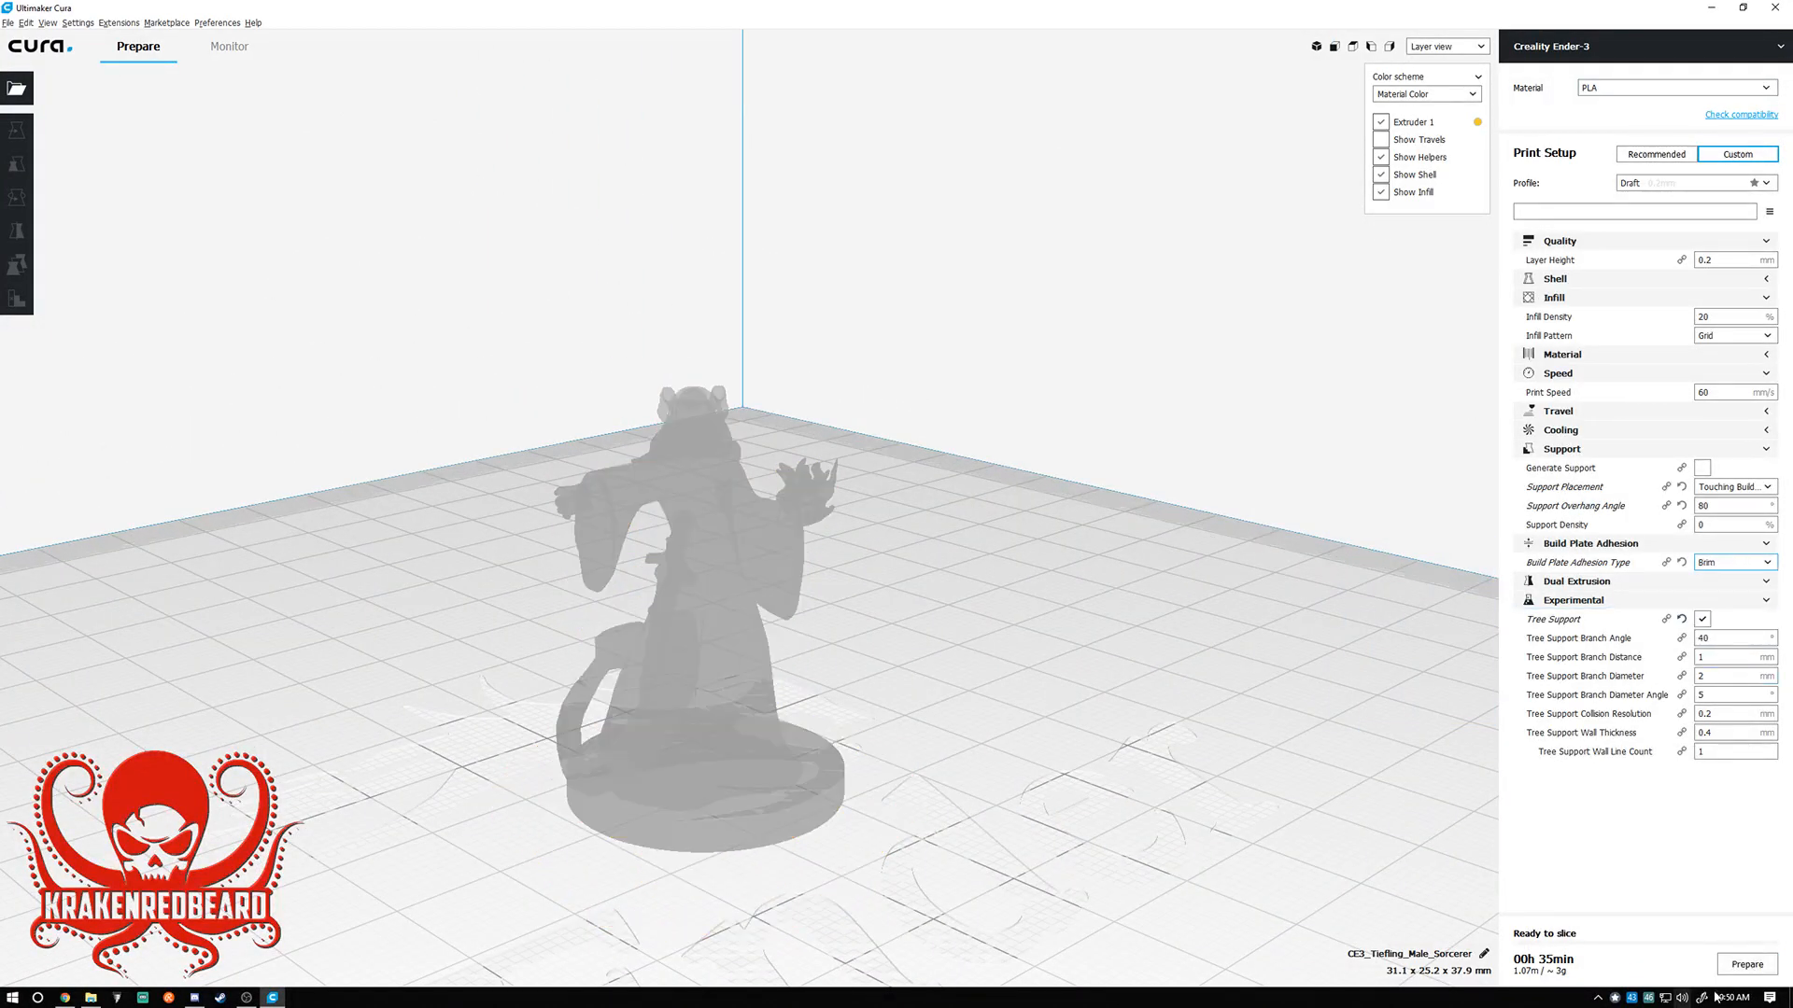
click(1746, 964)
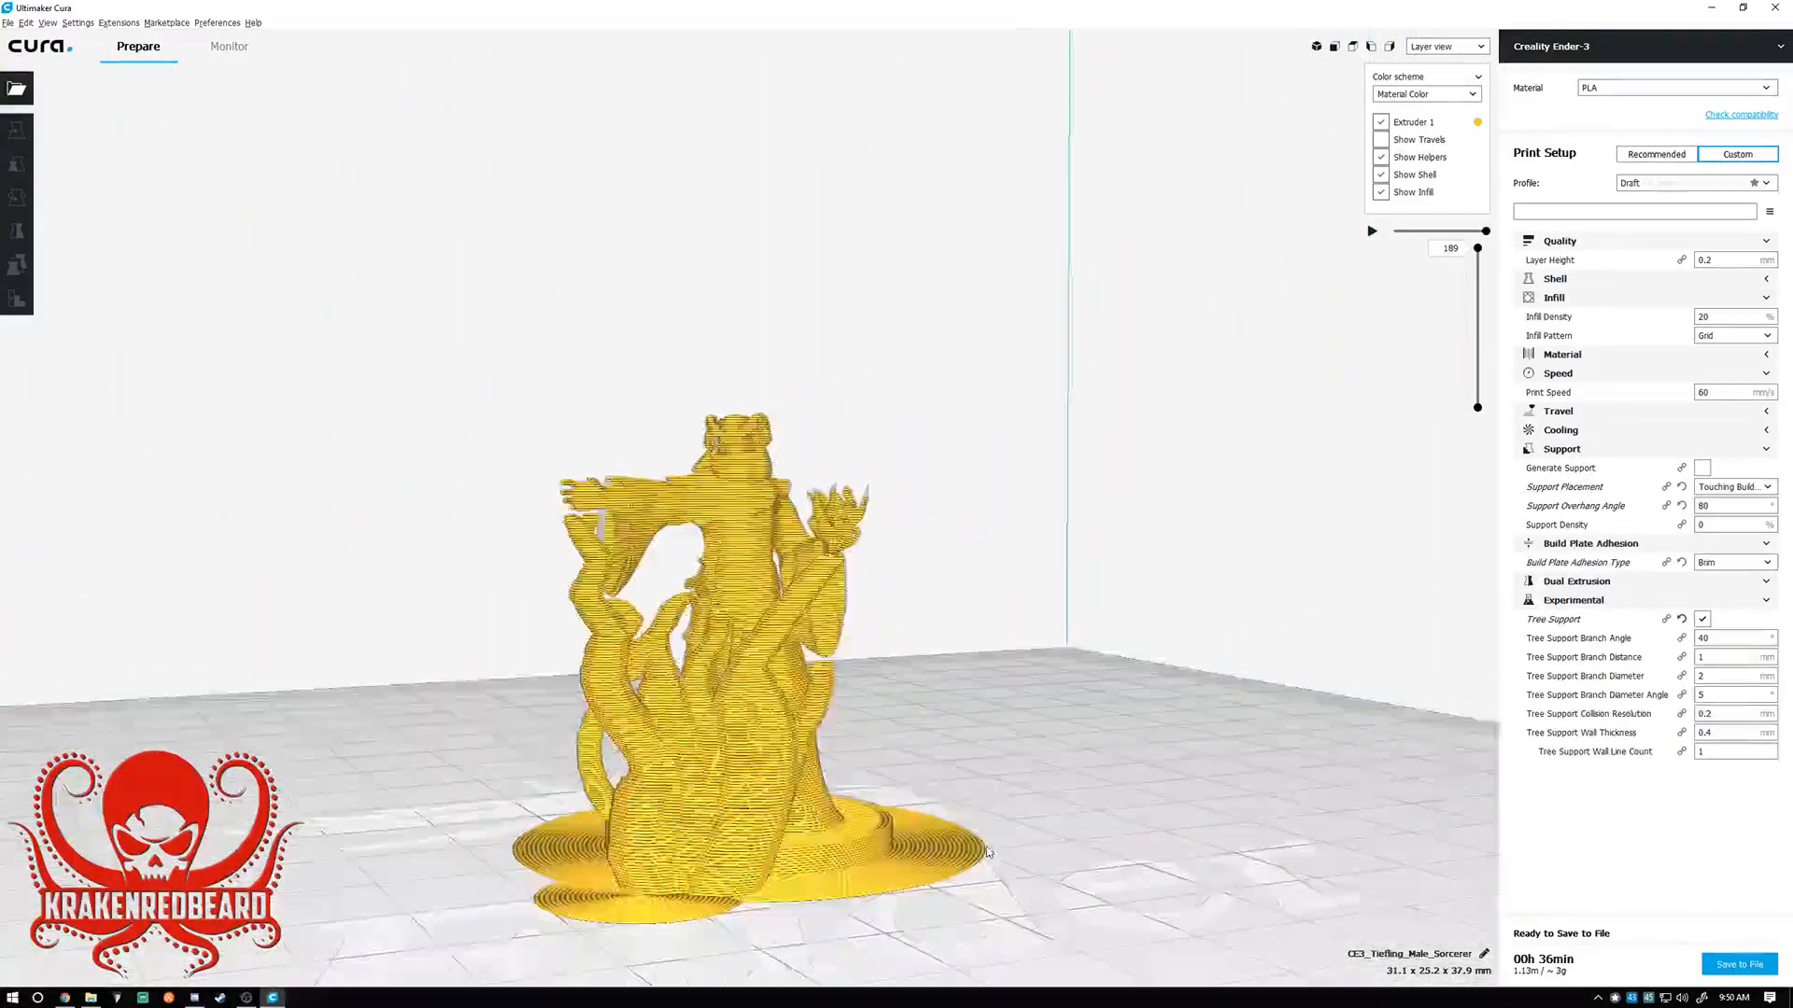
drag(984, 852, 1335, 833)
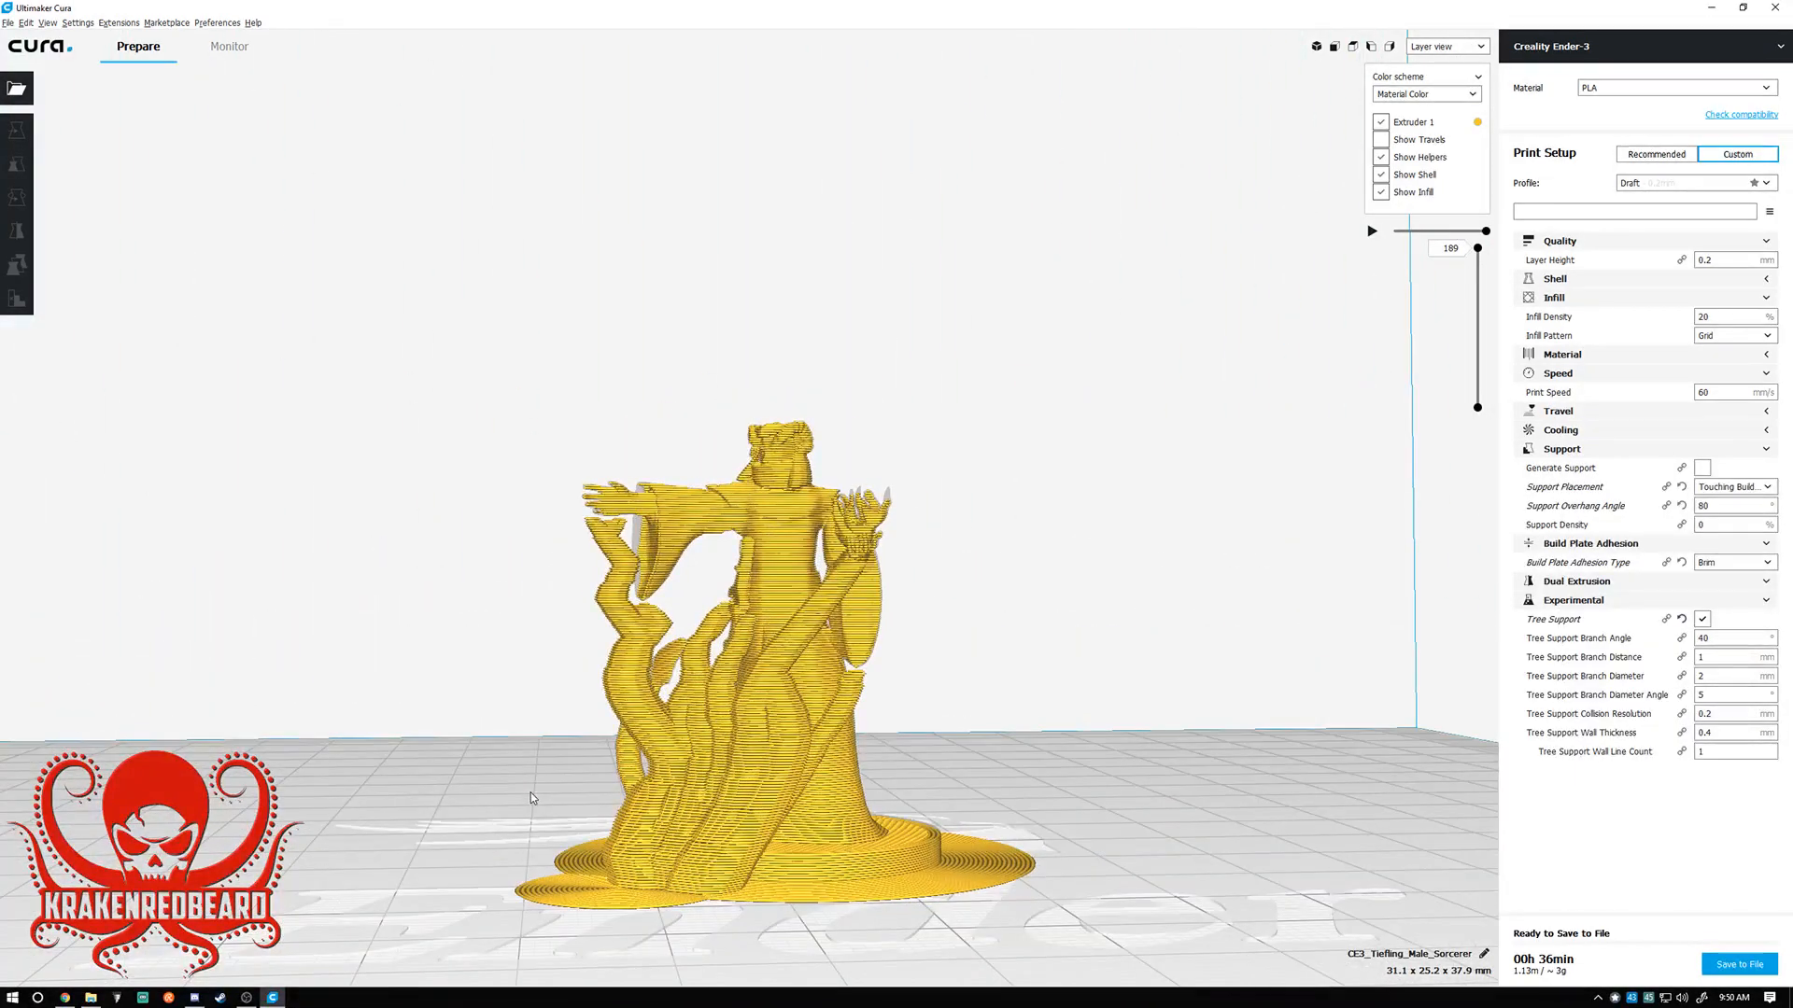
drag(528, 797, 1034, 853)
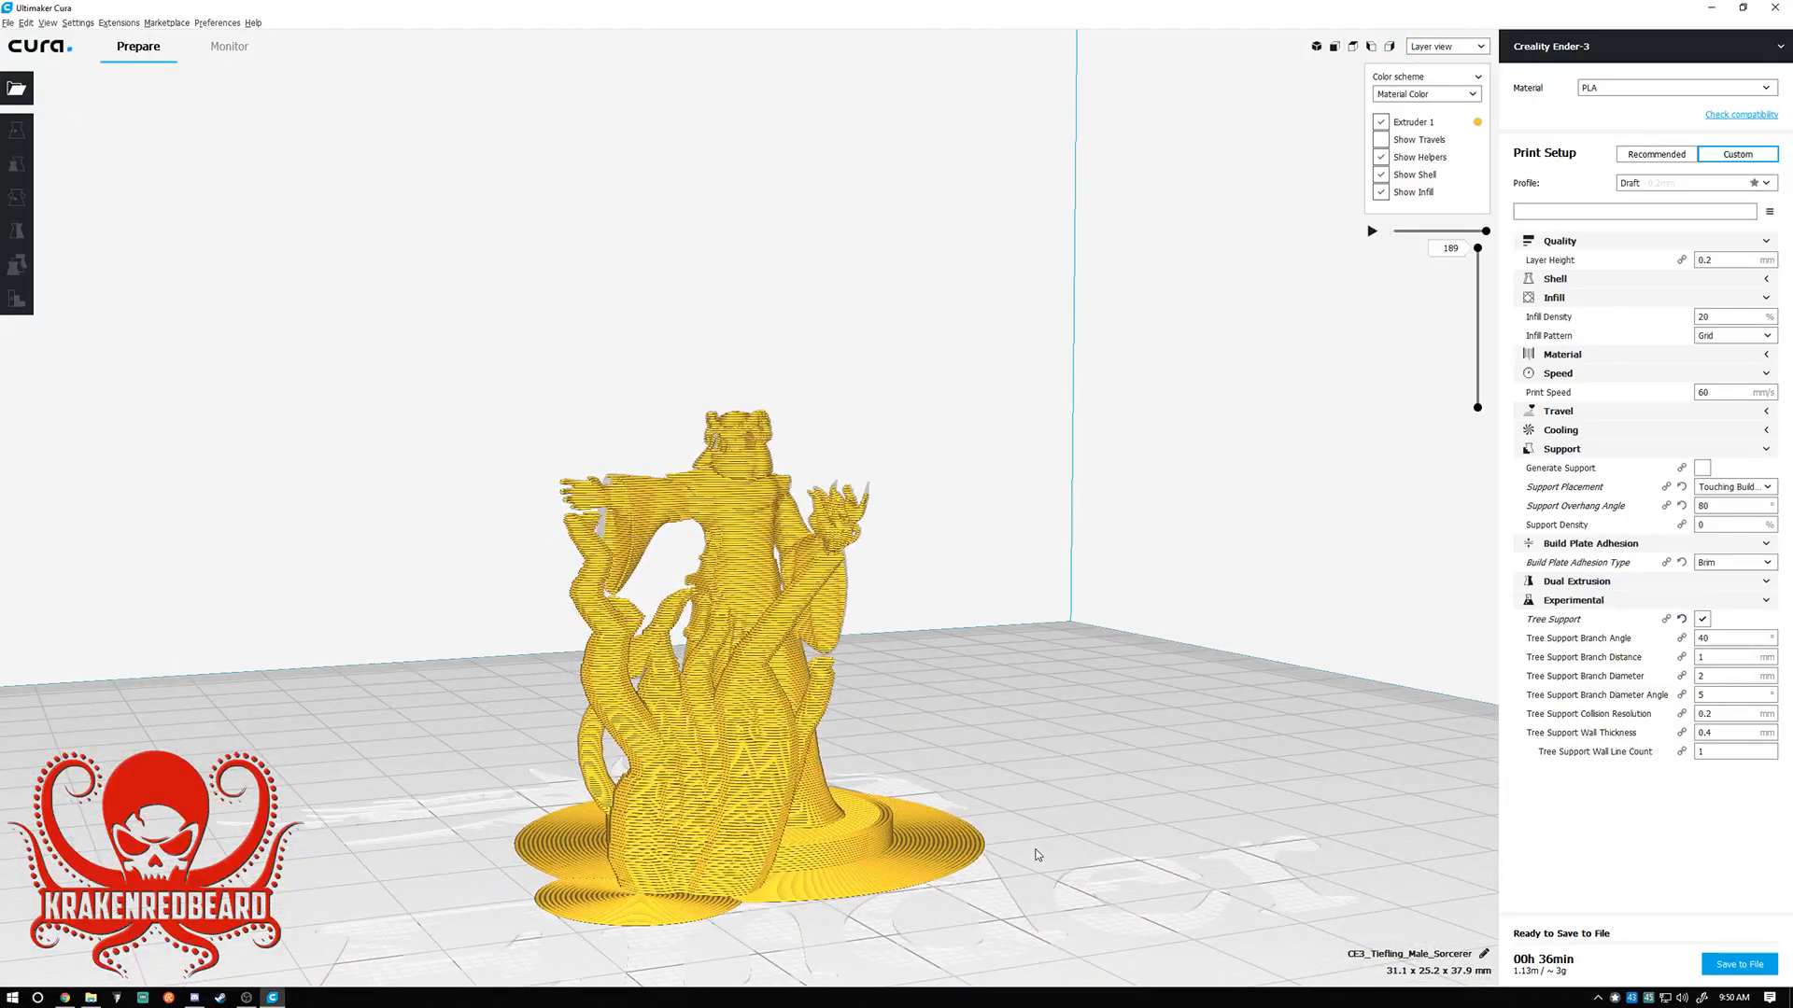